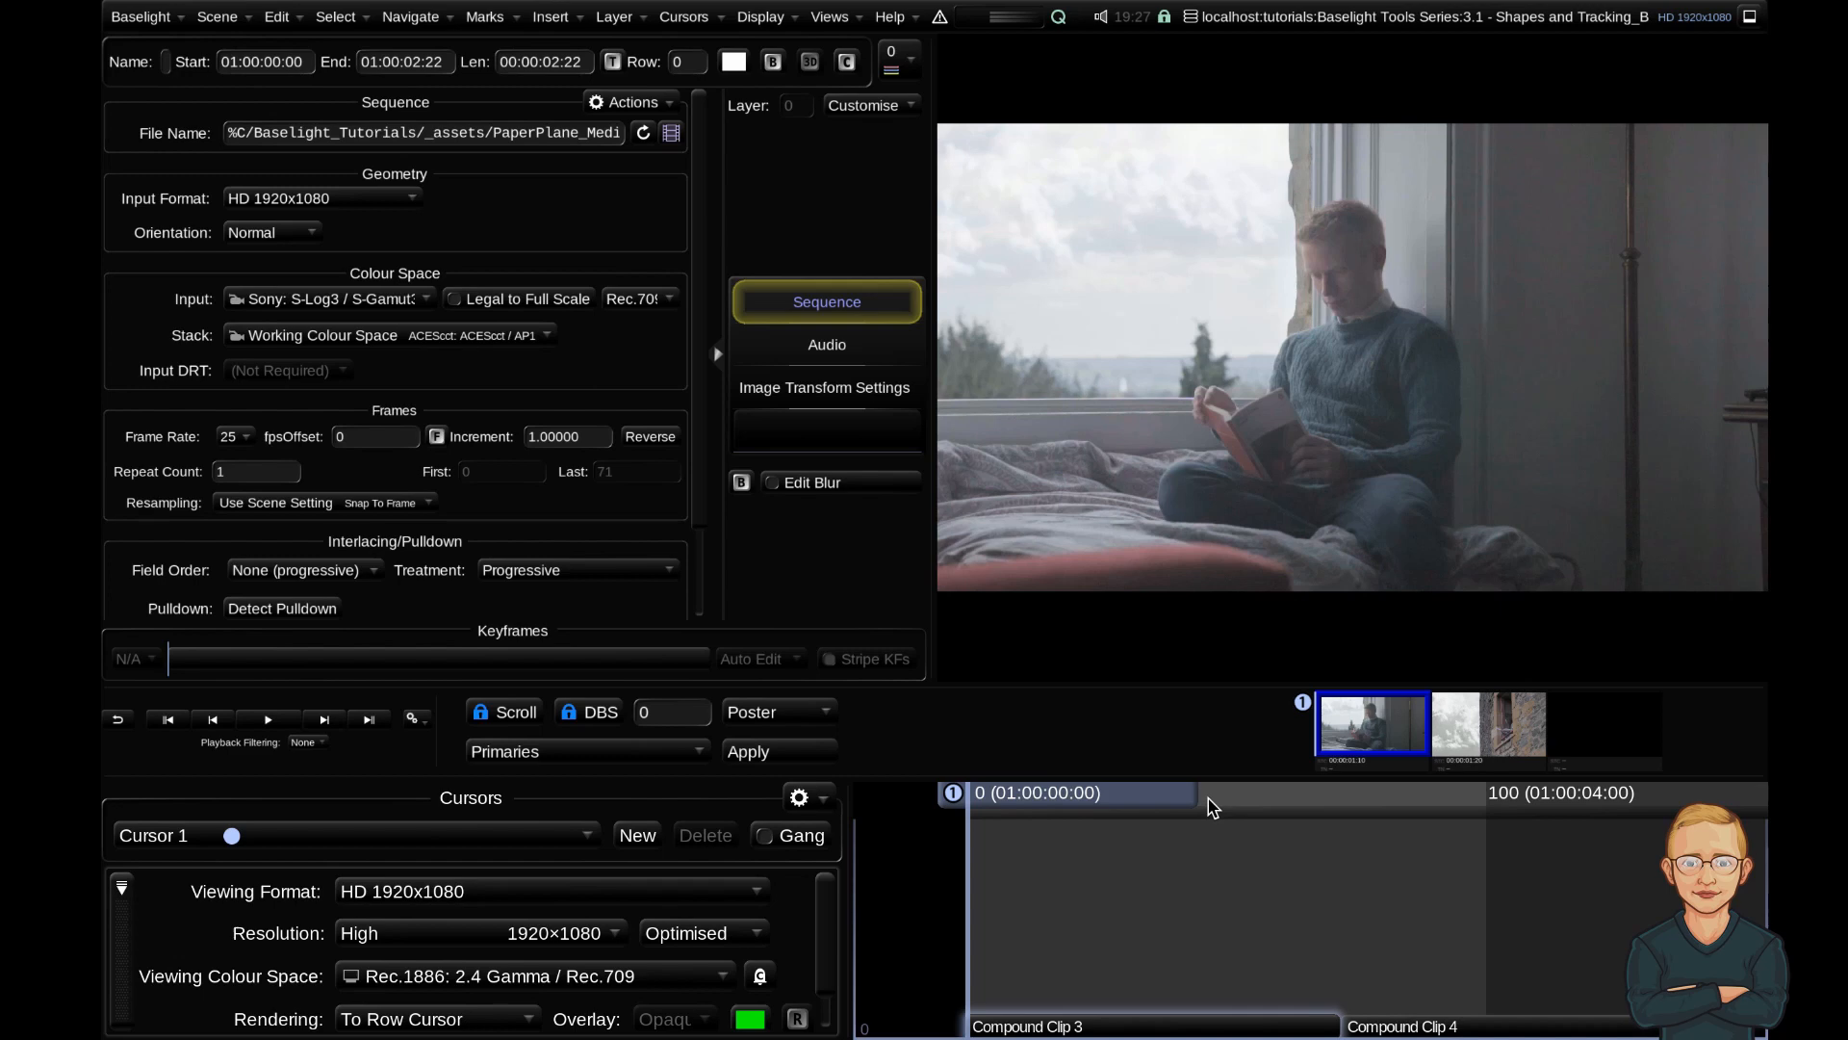
pyautogui.moveTo(1200, 798)
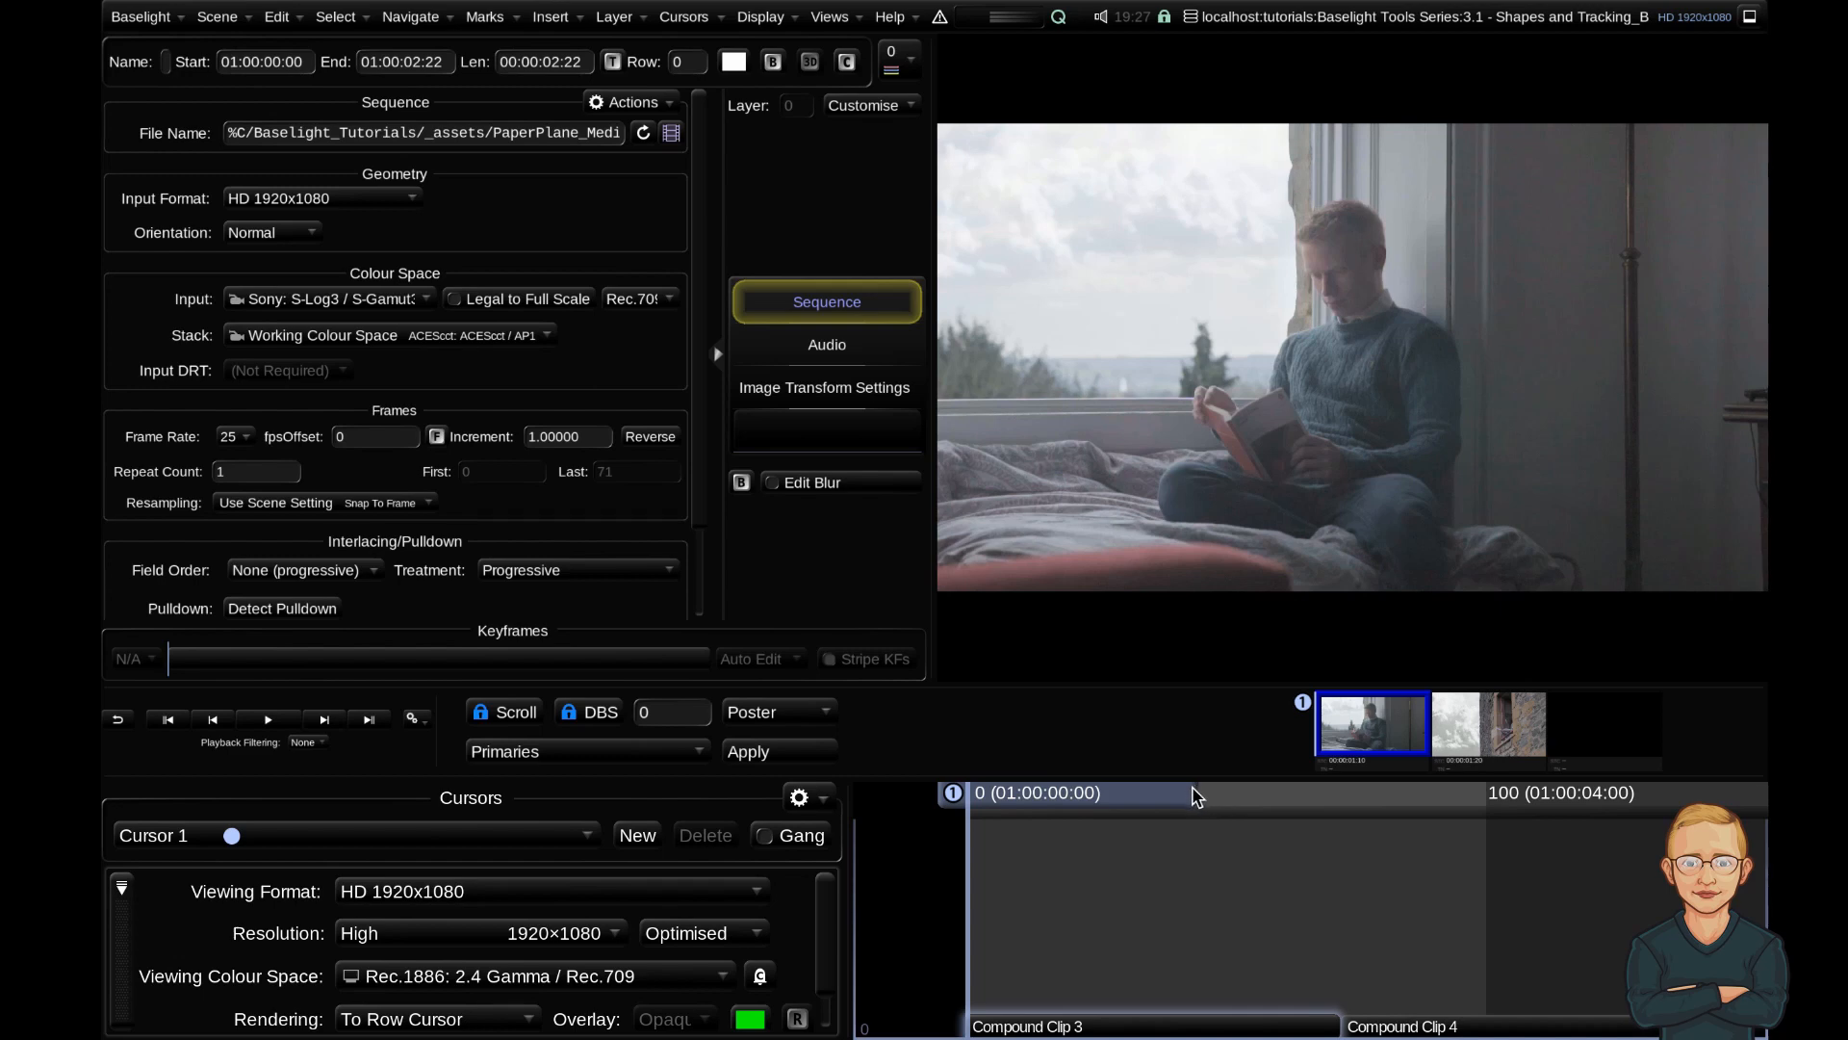
pyautogui.moveTo(1658, 408)
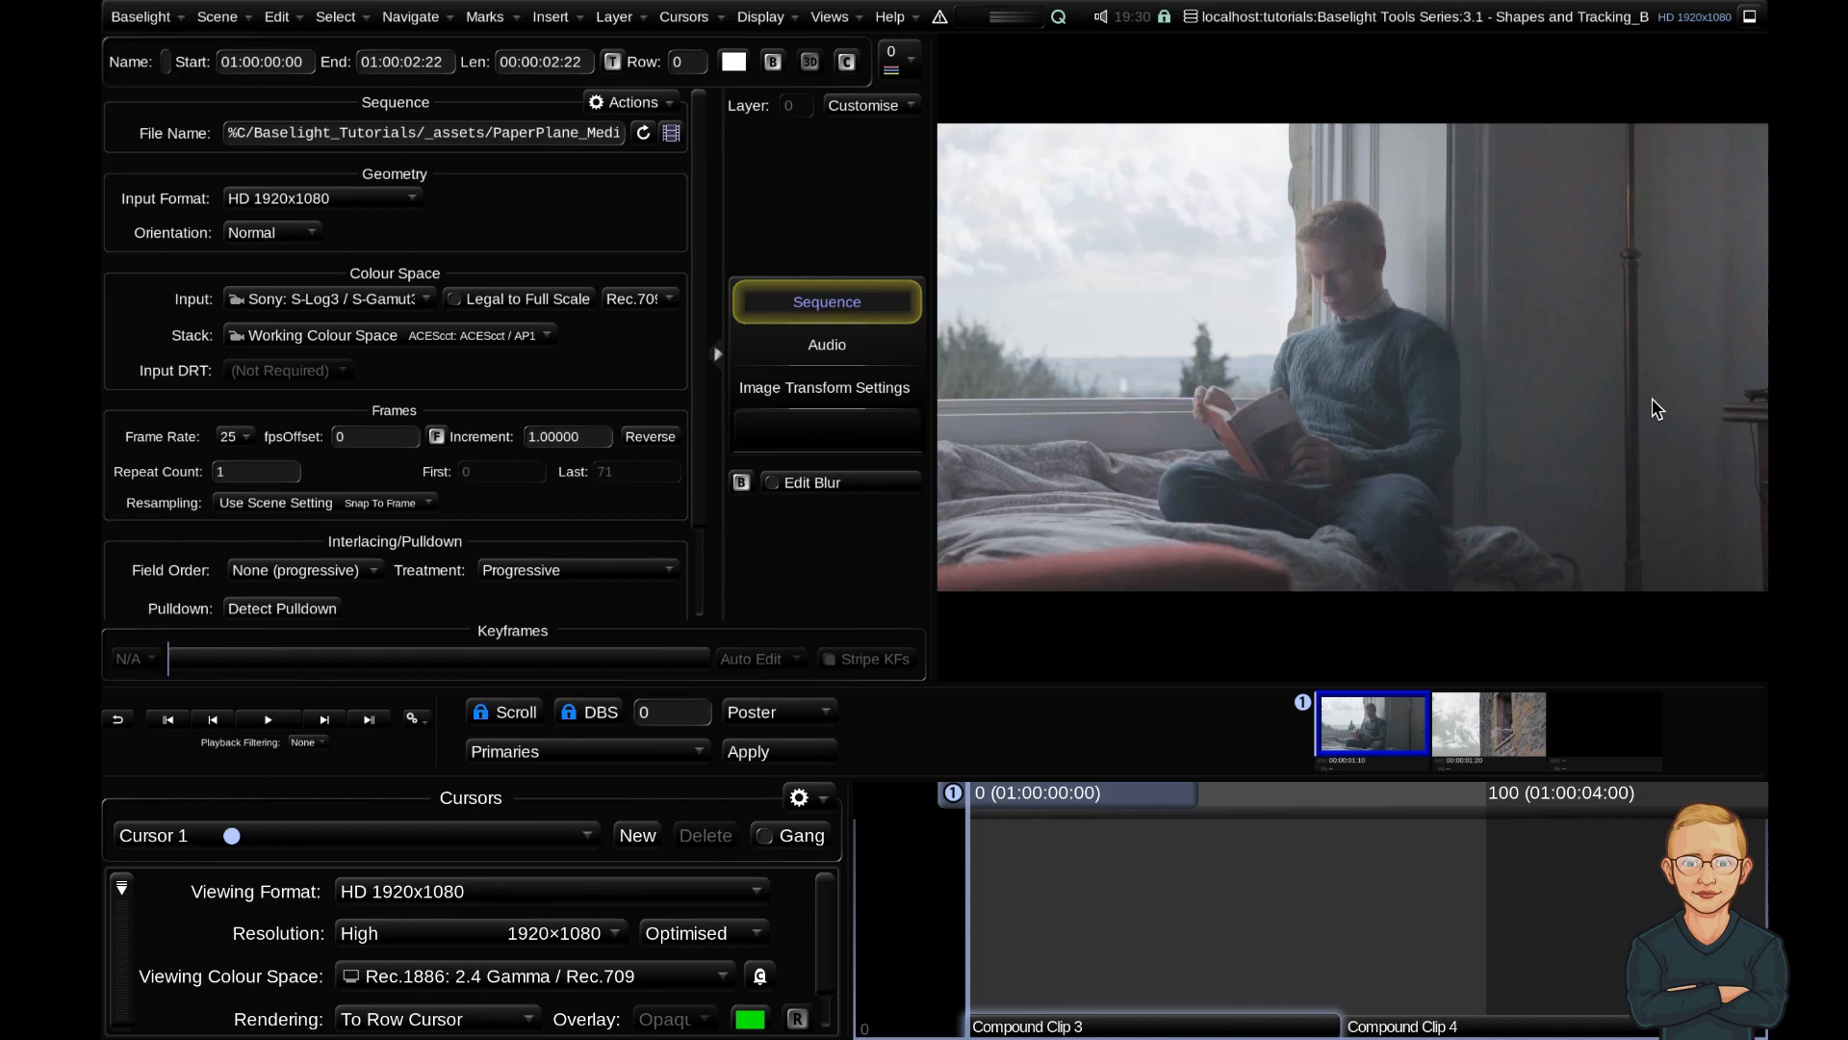
pyautogui.moveTo(1223, 240)
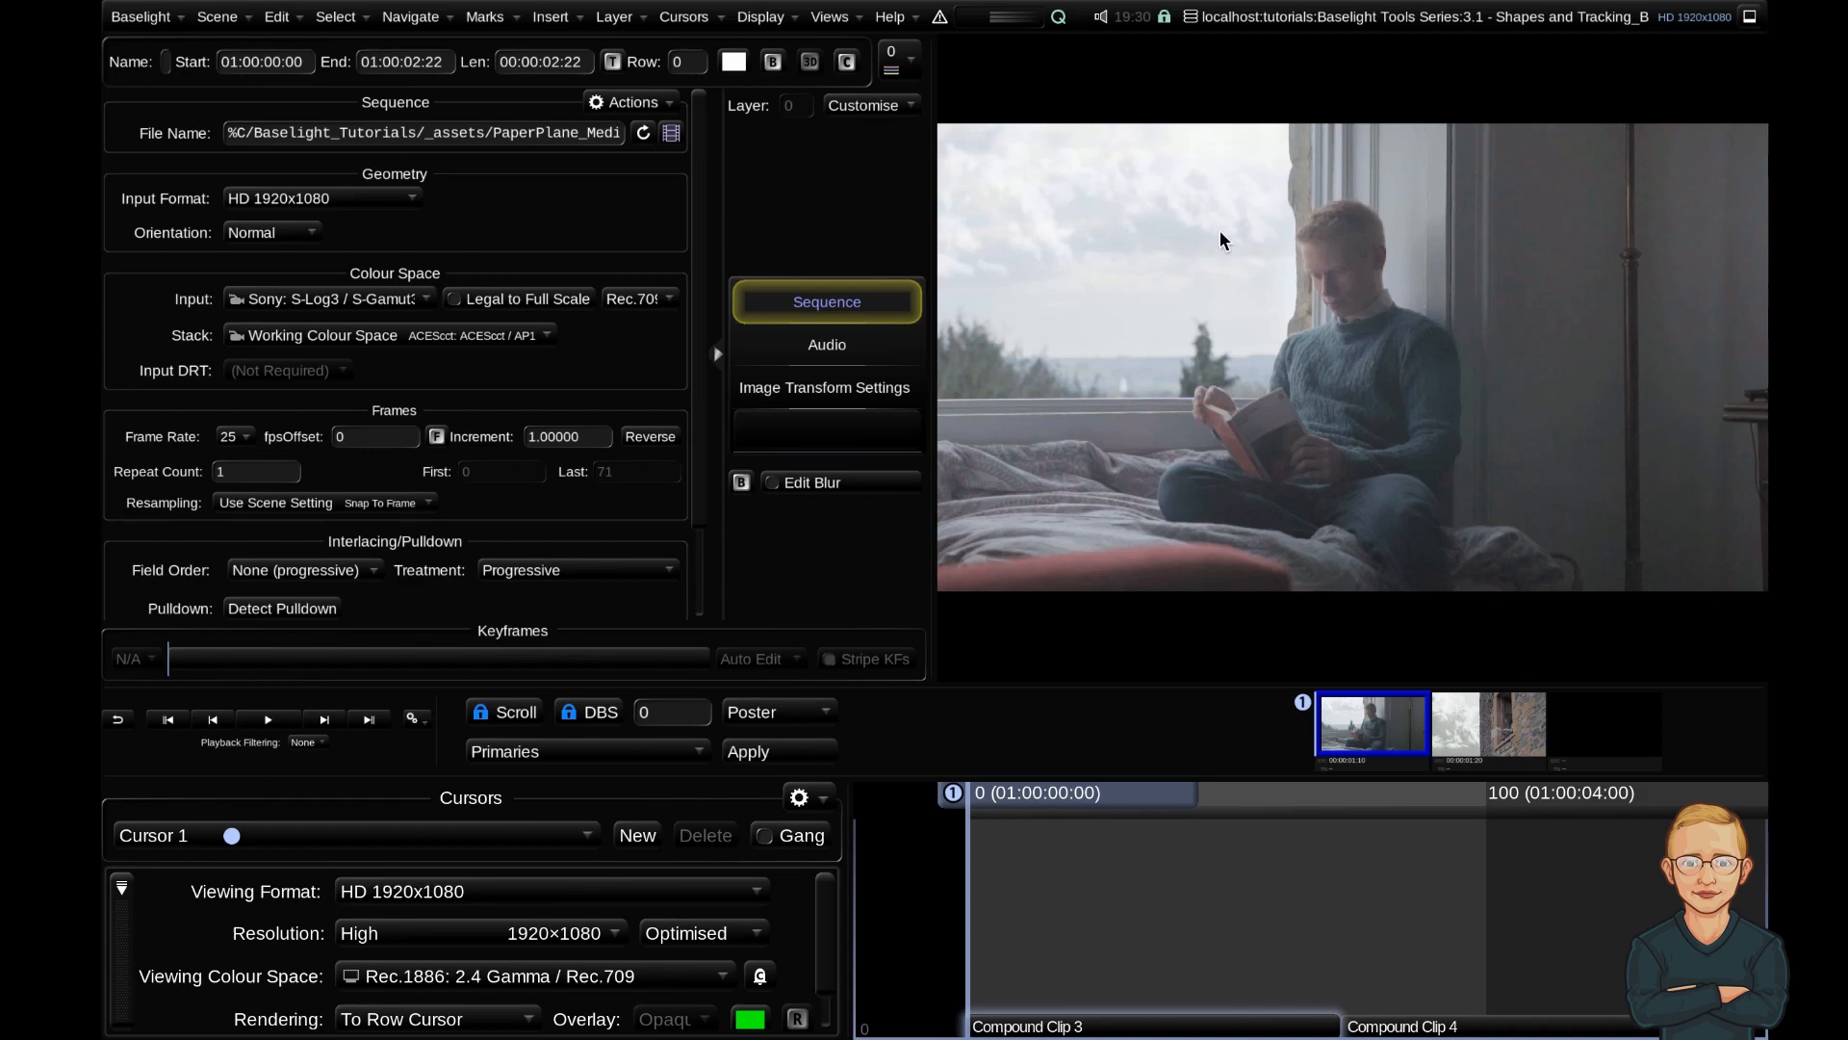
pyautogui.moveTo(1093, 404)
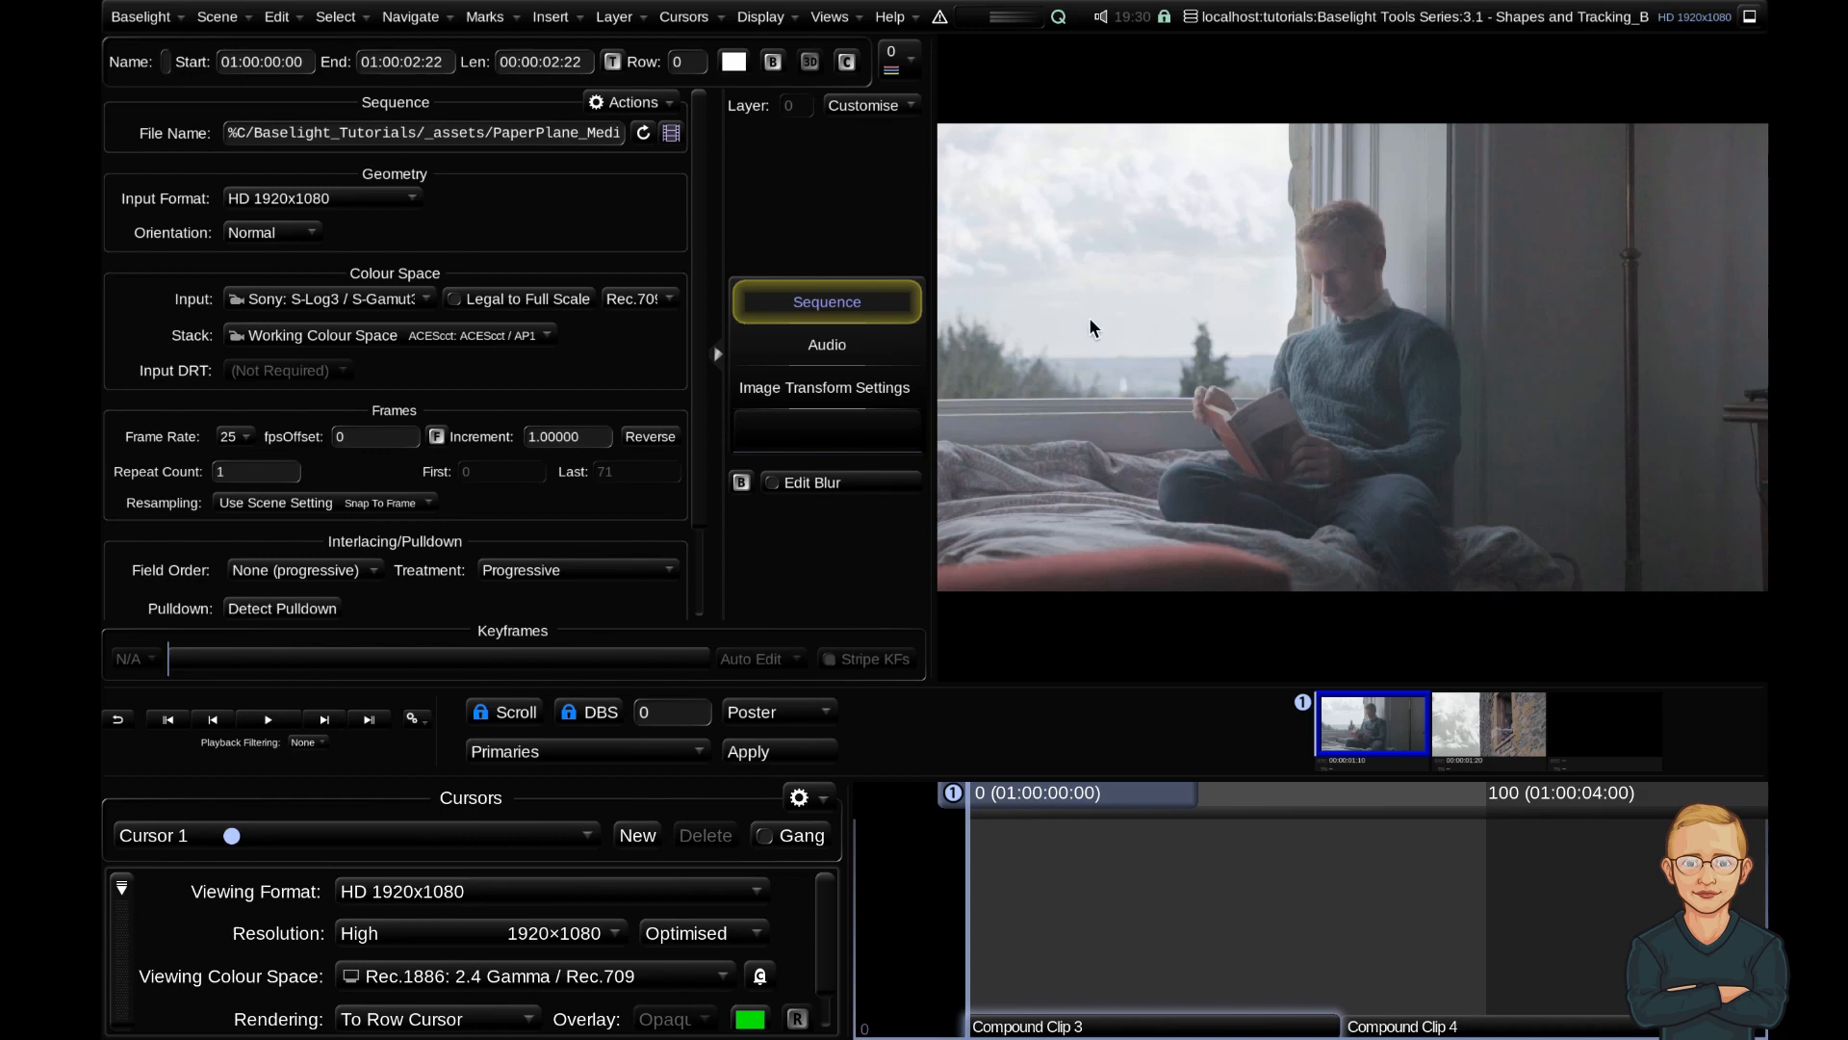
pyautogui.moveTo(1421, 404)
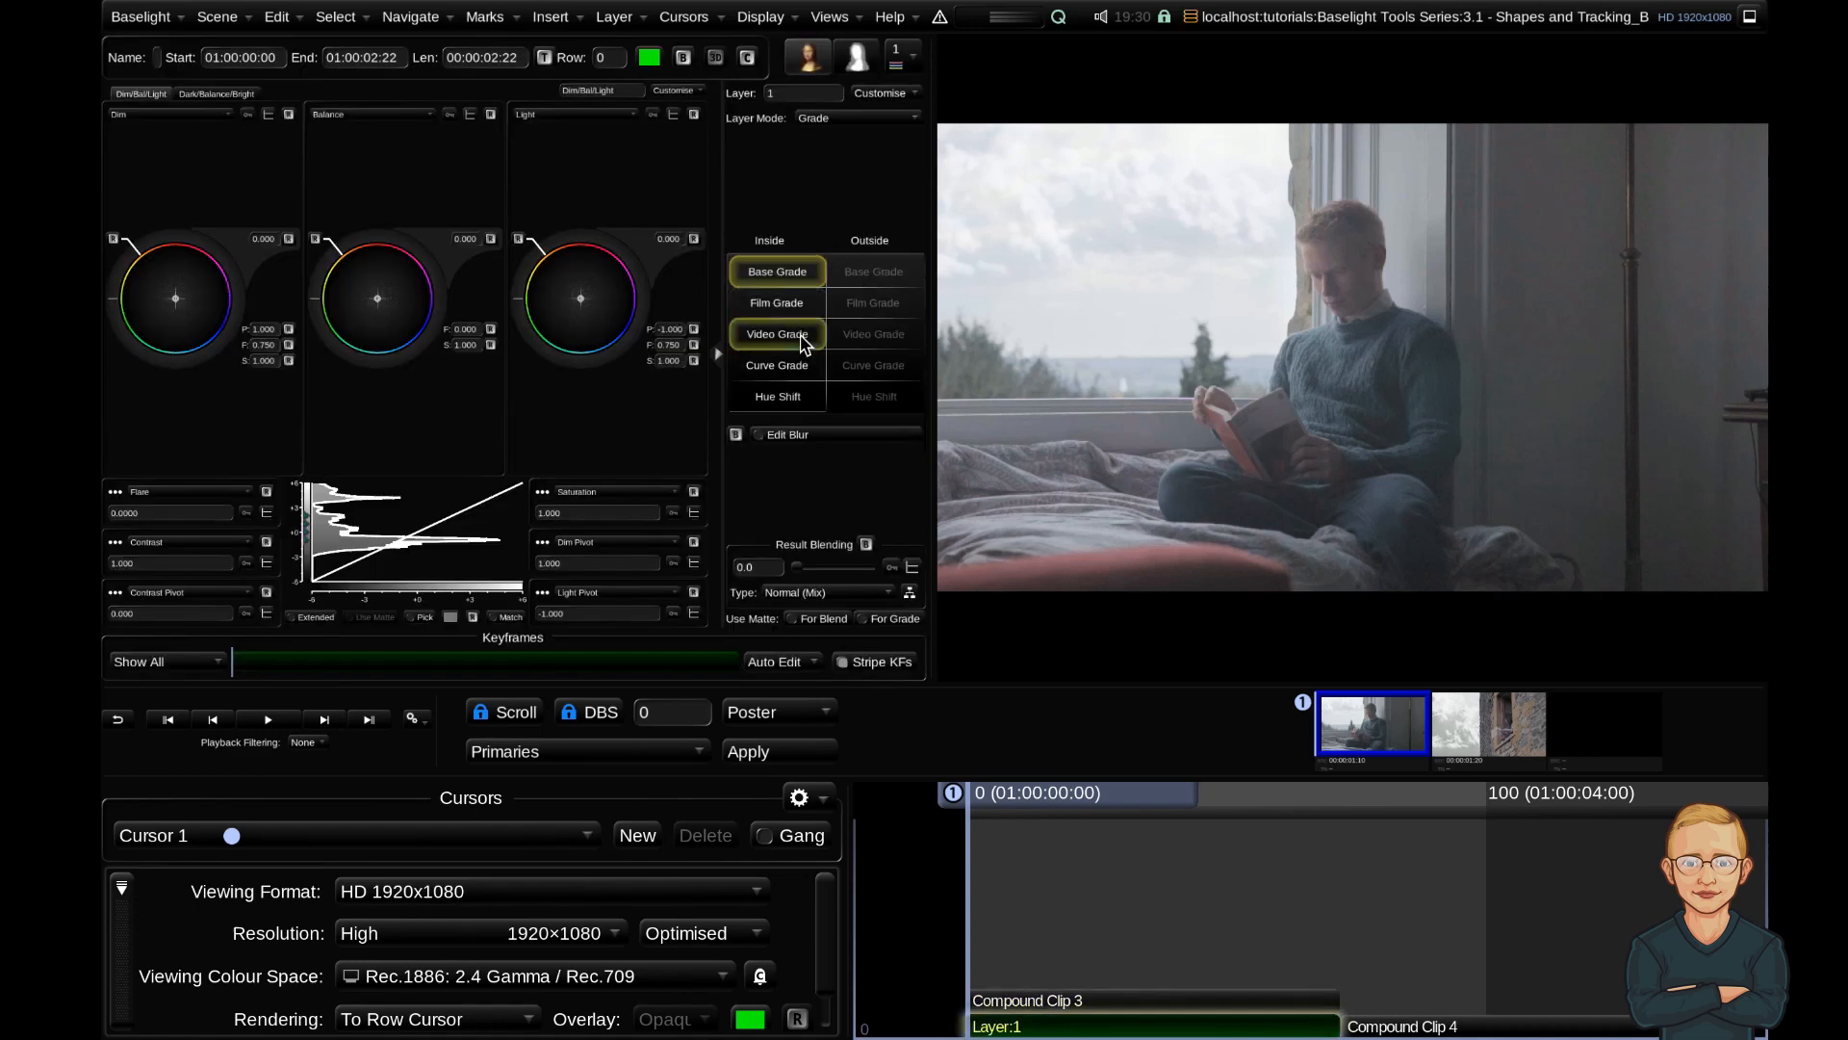
# Switch to the Lift/Gamma/Gain wheels to push the window clip toward orange
pyautogui.click(777, 334)
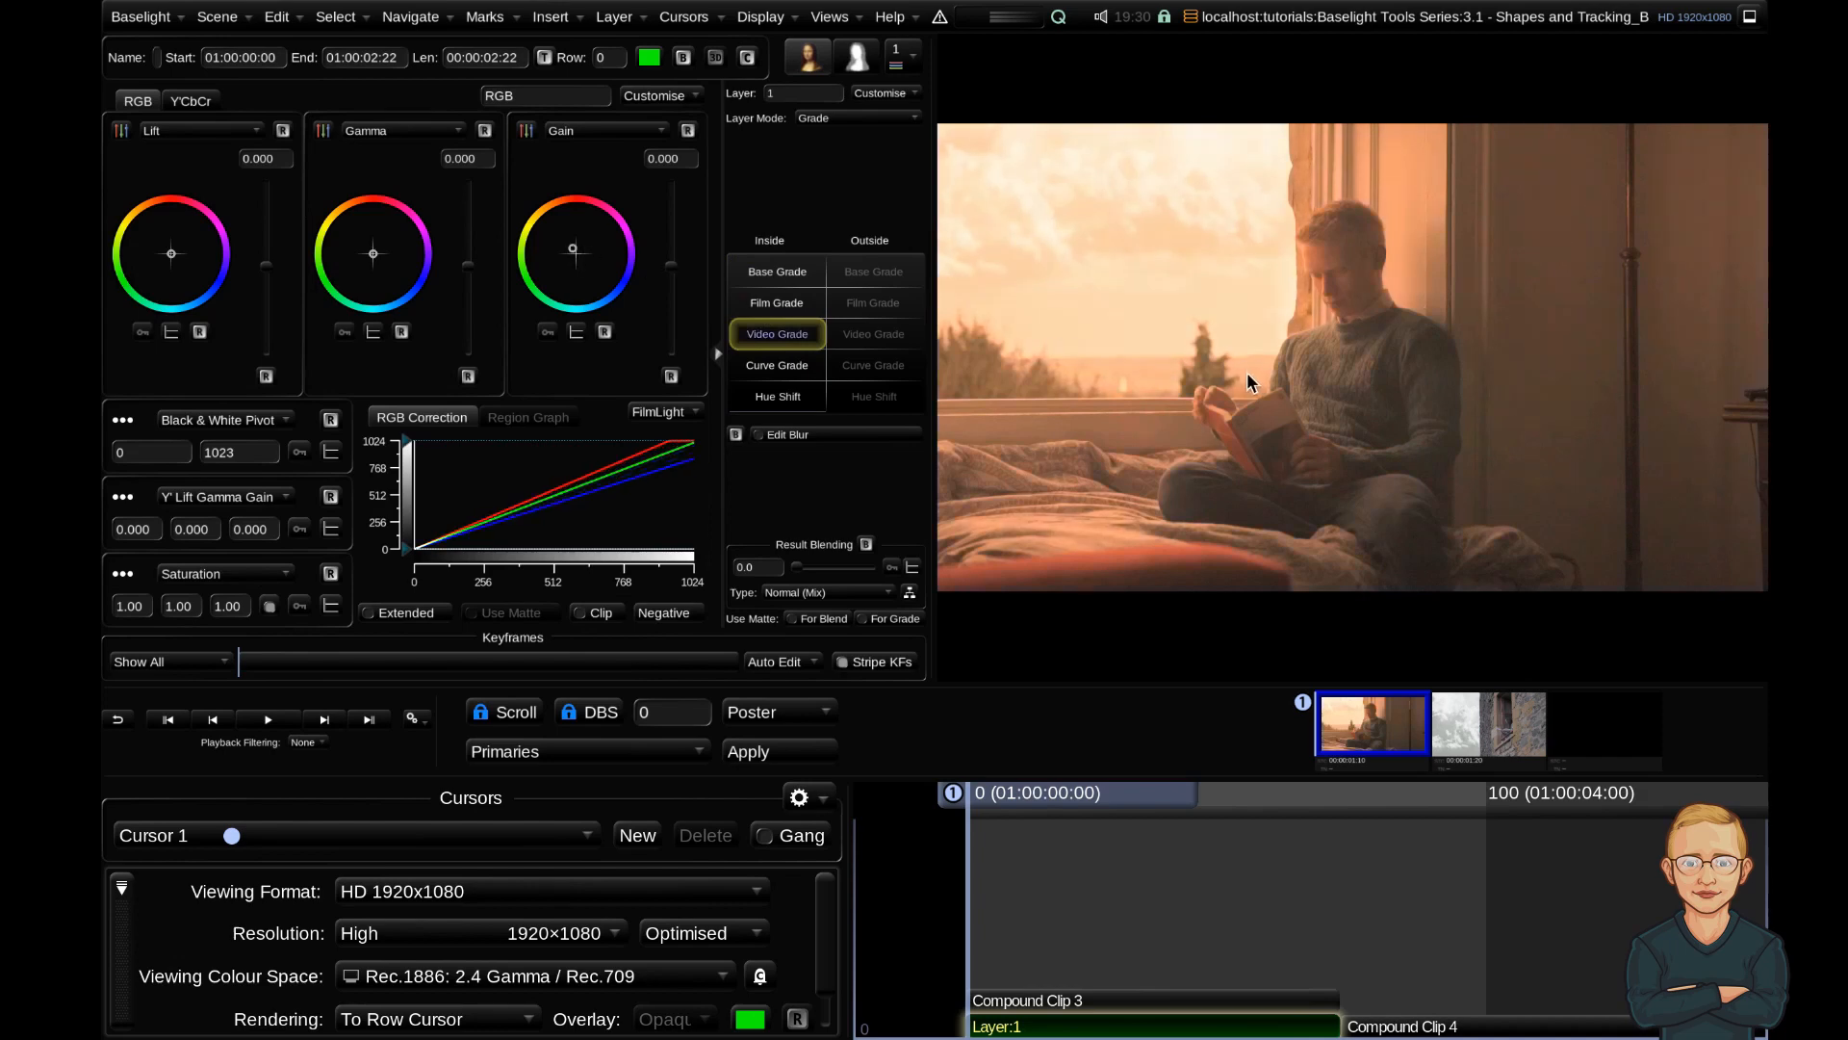
pyautogui.moveTo(1062, 398)
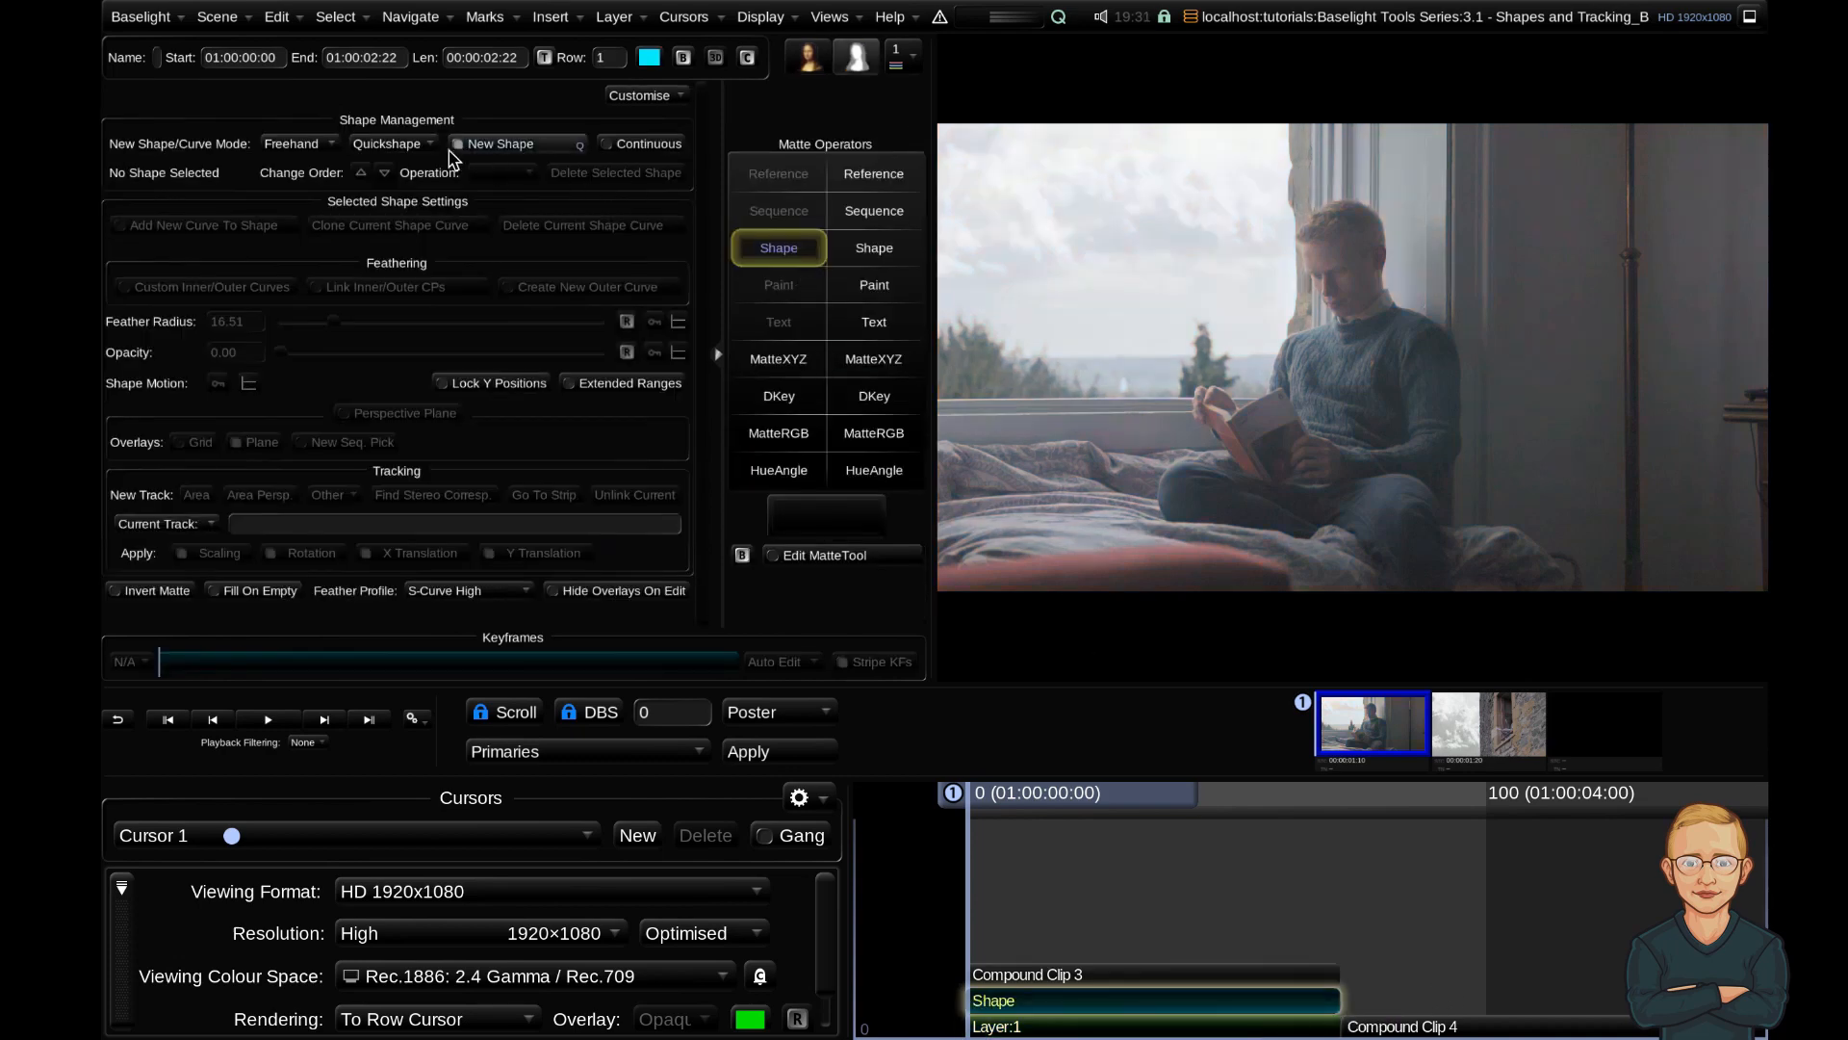
# Draw a Quickshape matte and widen its Feather Radius to about 86.83
pyautogui.click(389, 143)
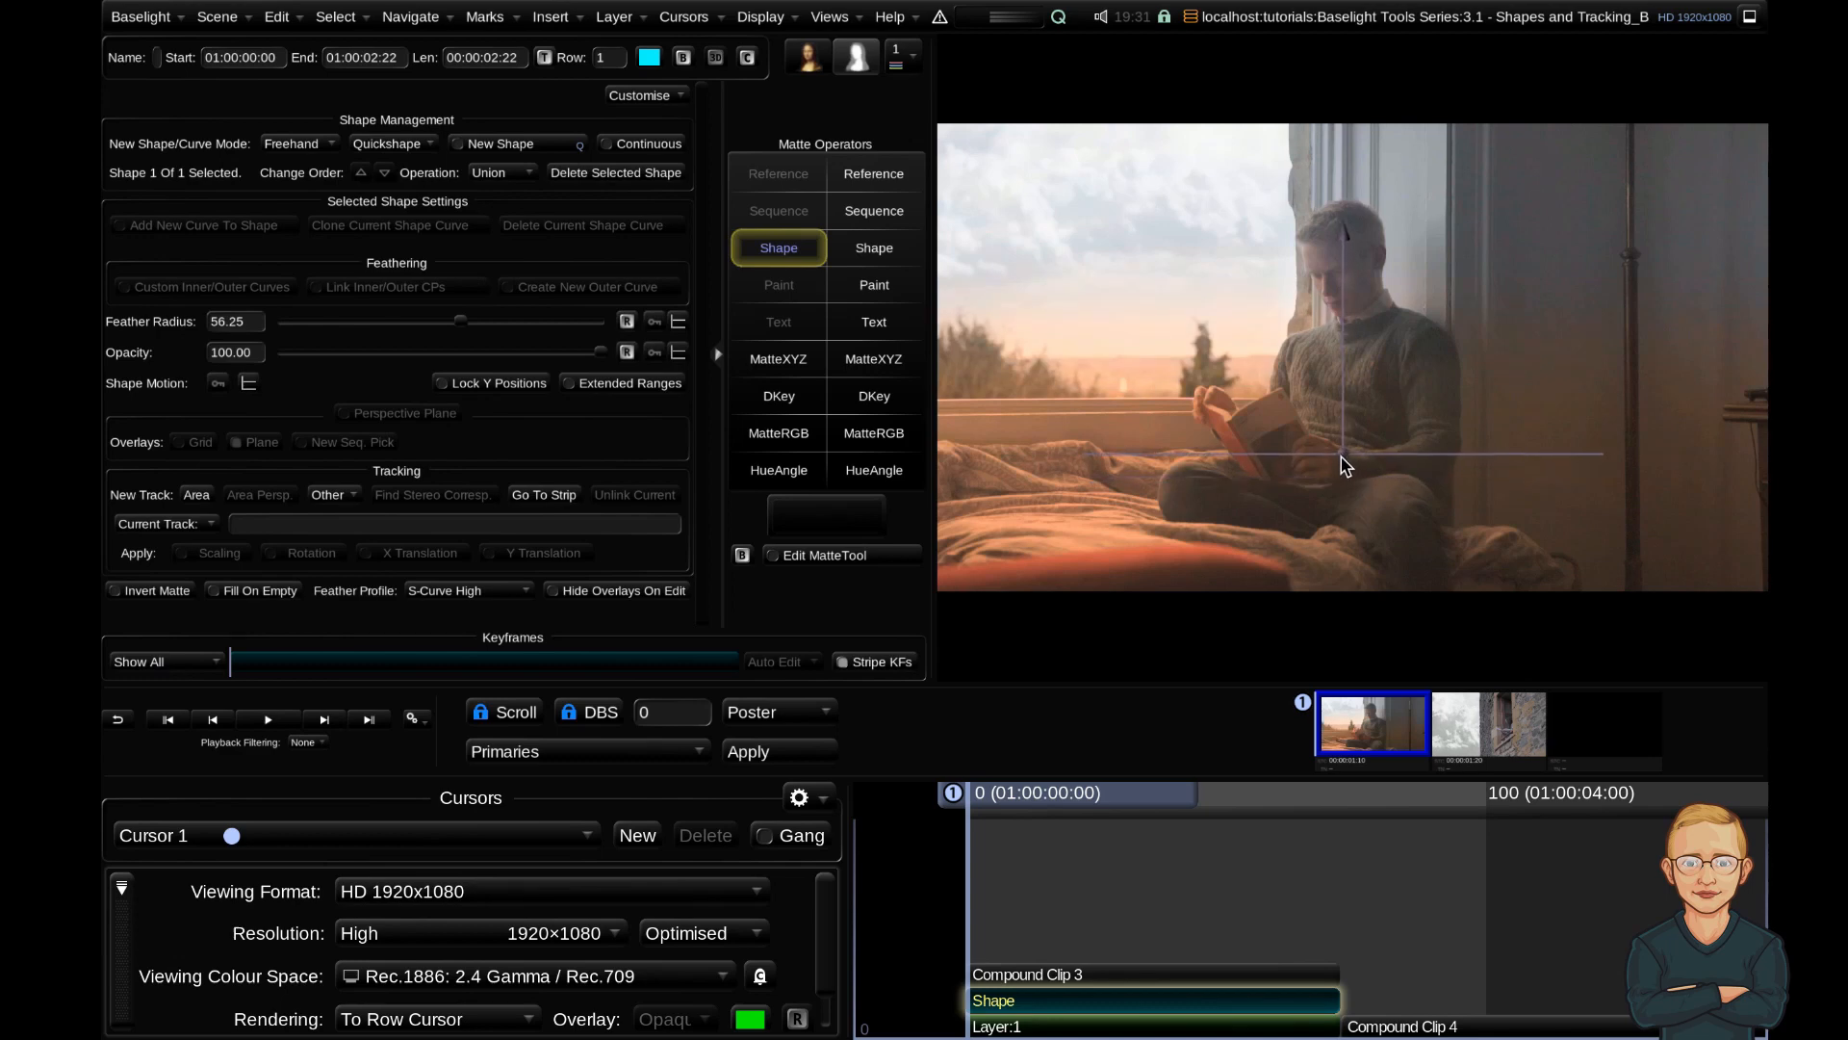
pyautogui.click(430, 1018)
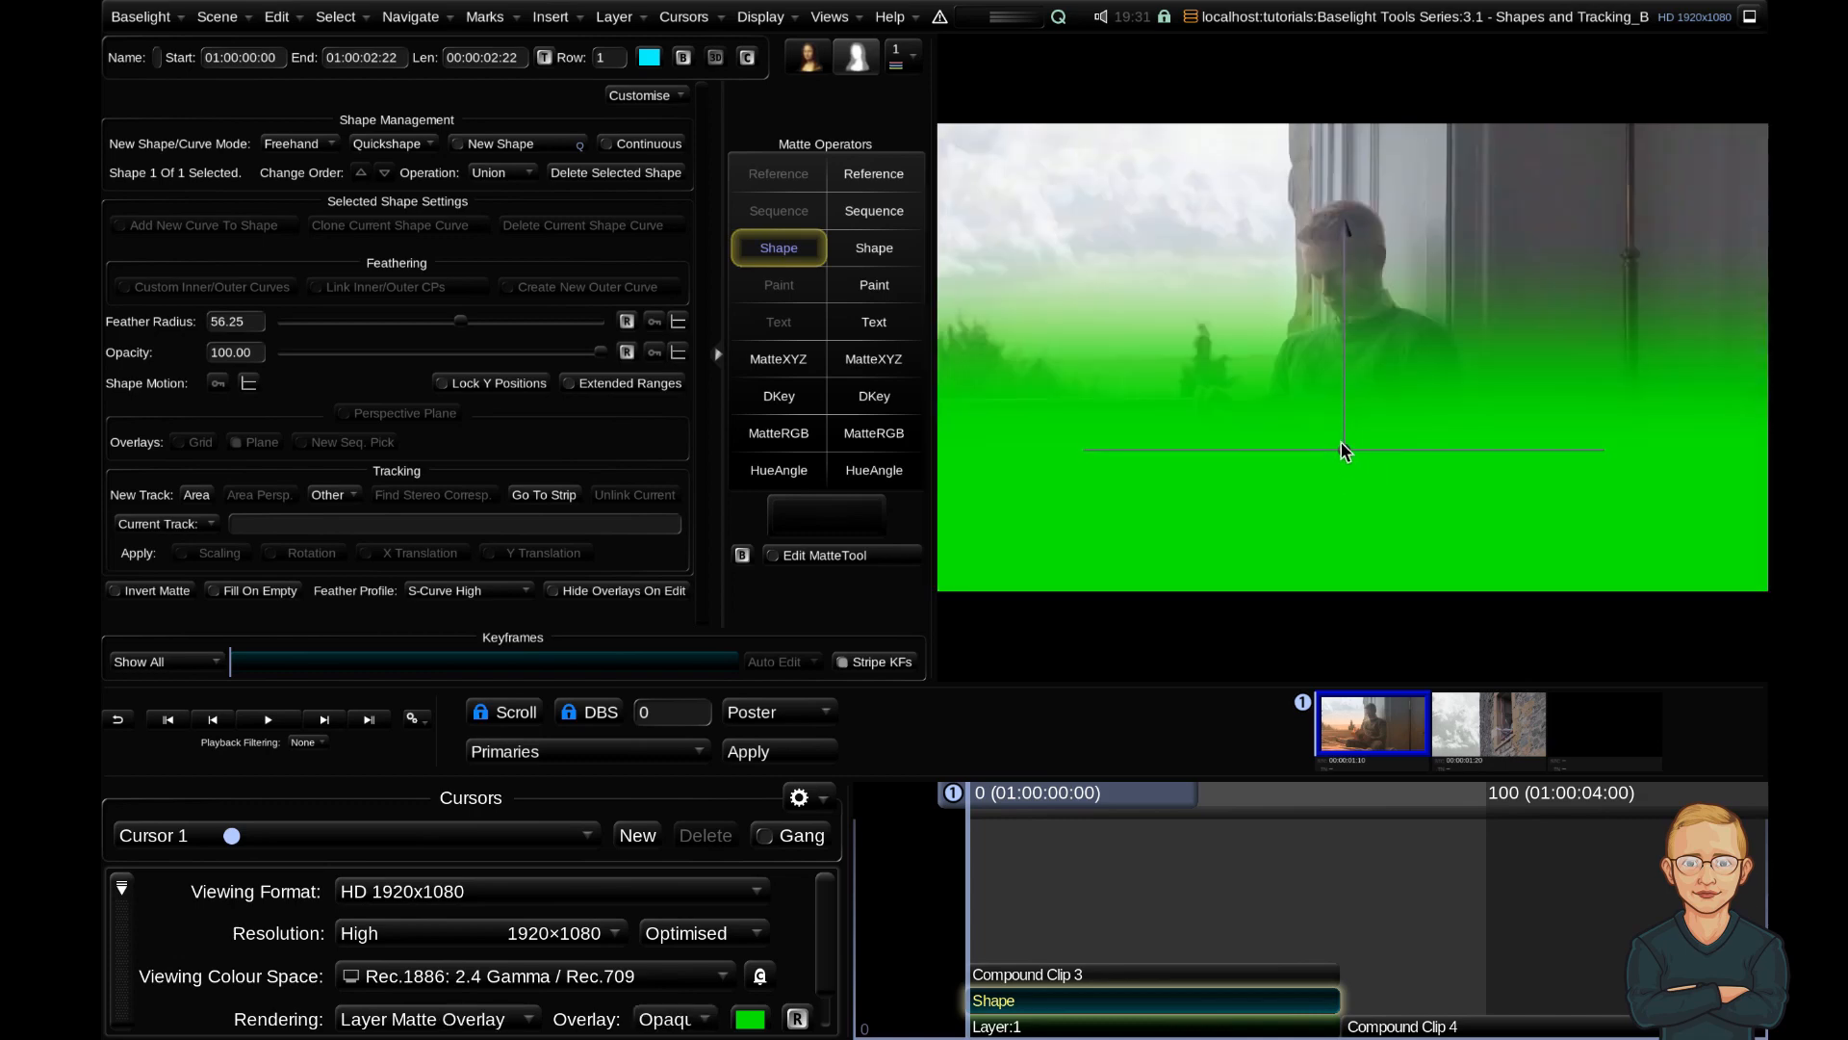
pyautogui.moveTo(1344, 452); pyautogui.dragTo(1329, 397)
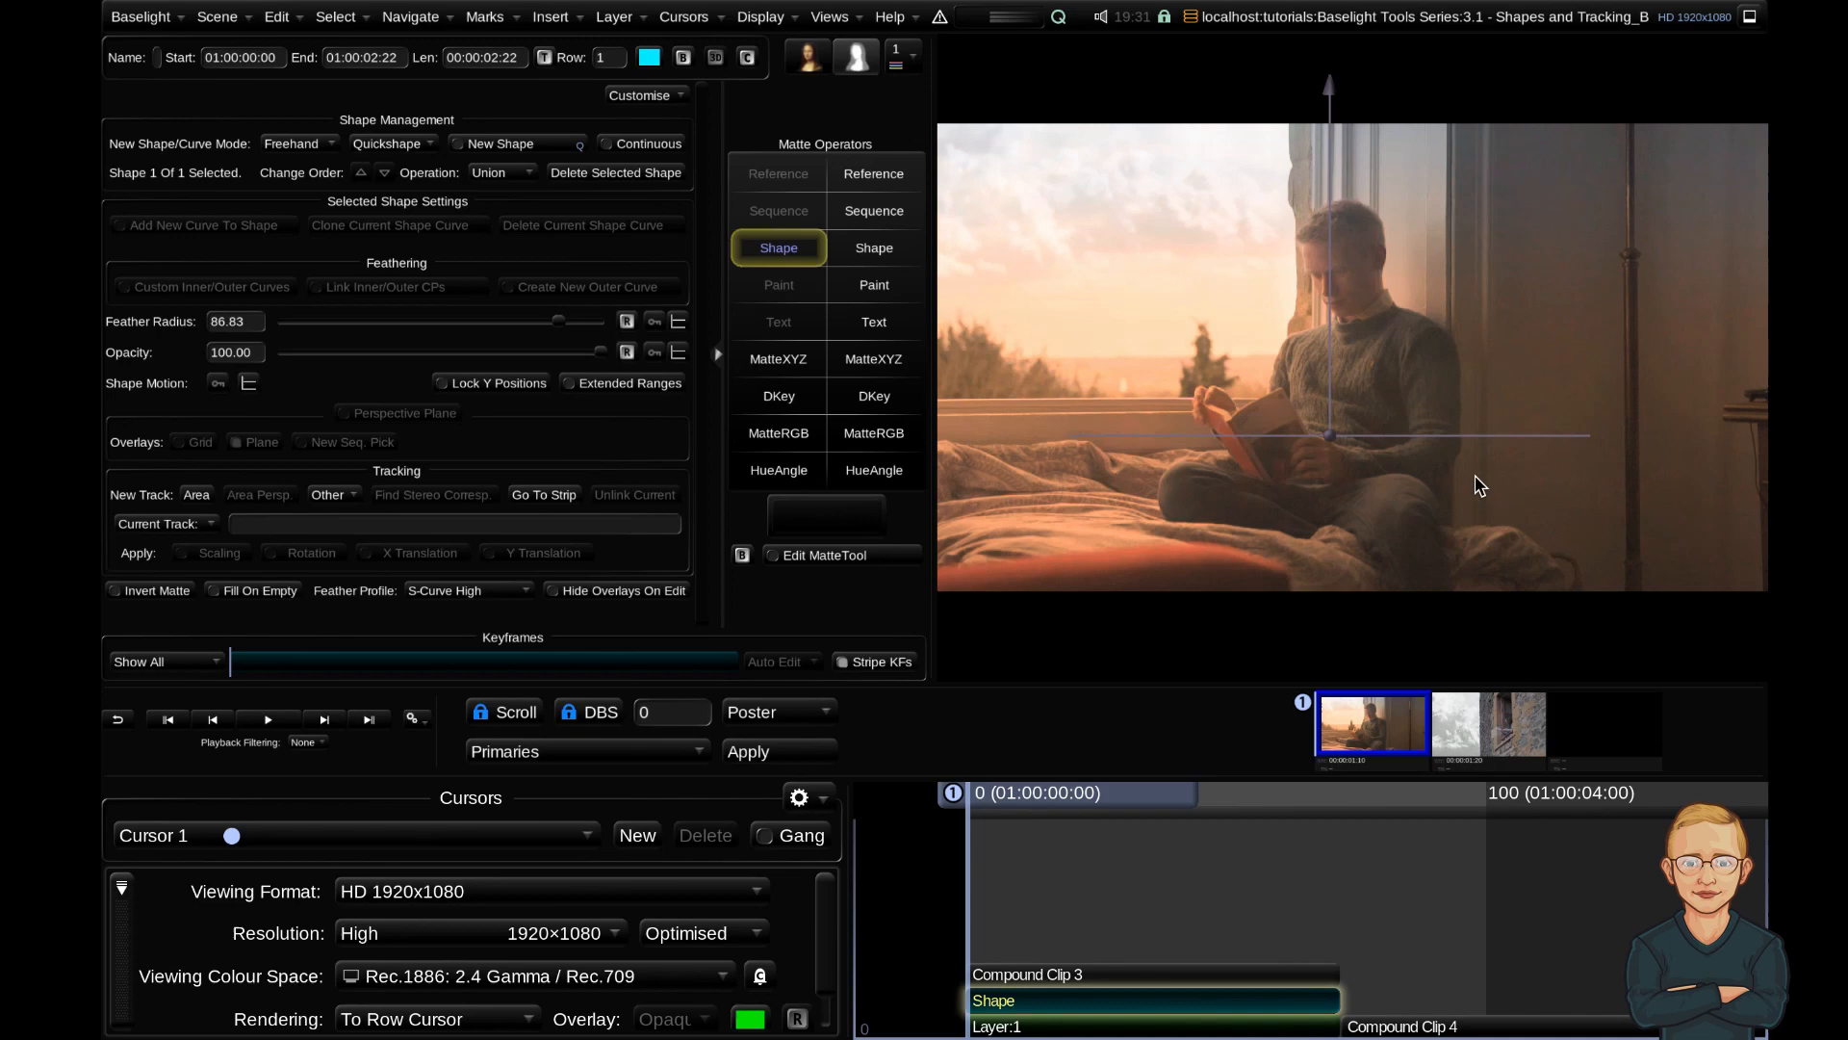
pyautogui.moveTo(1144, 359)
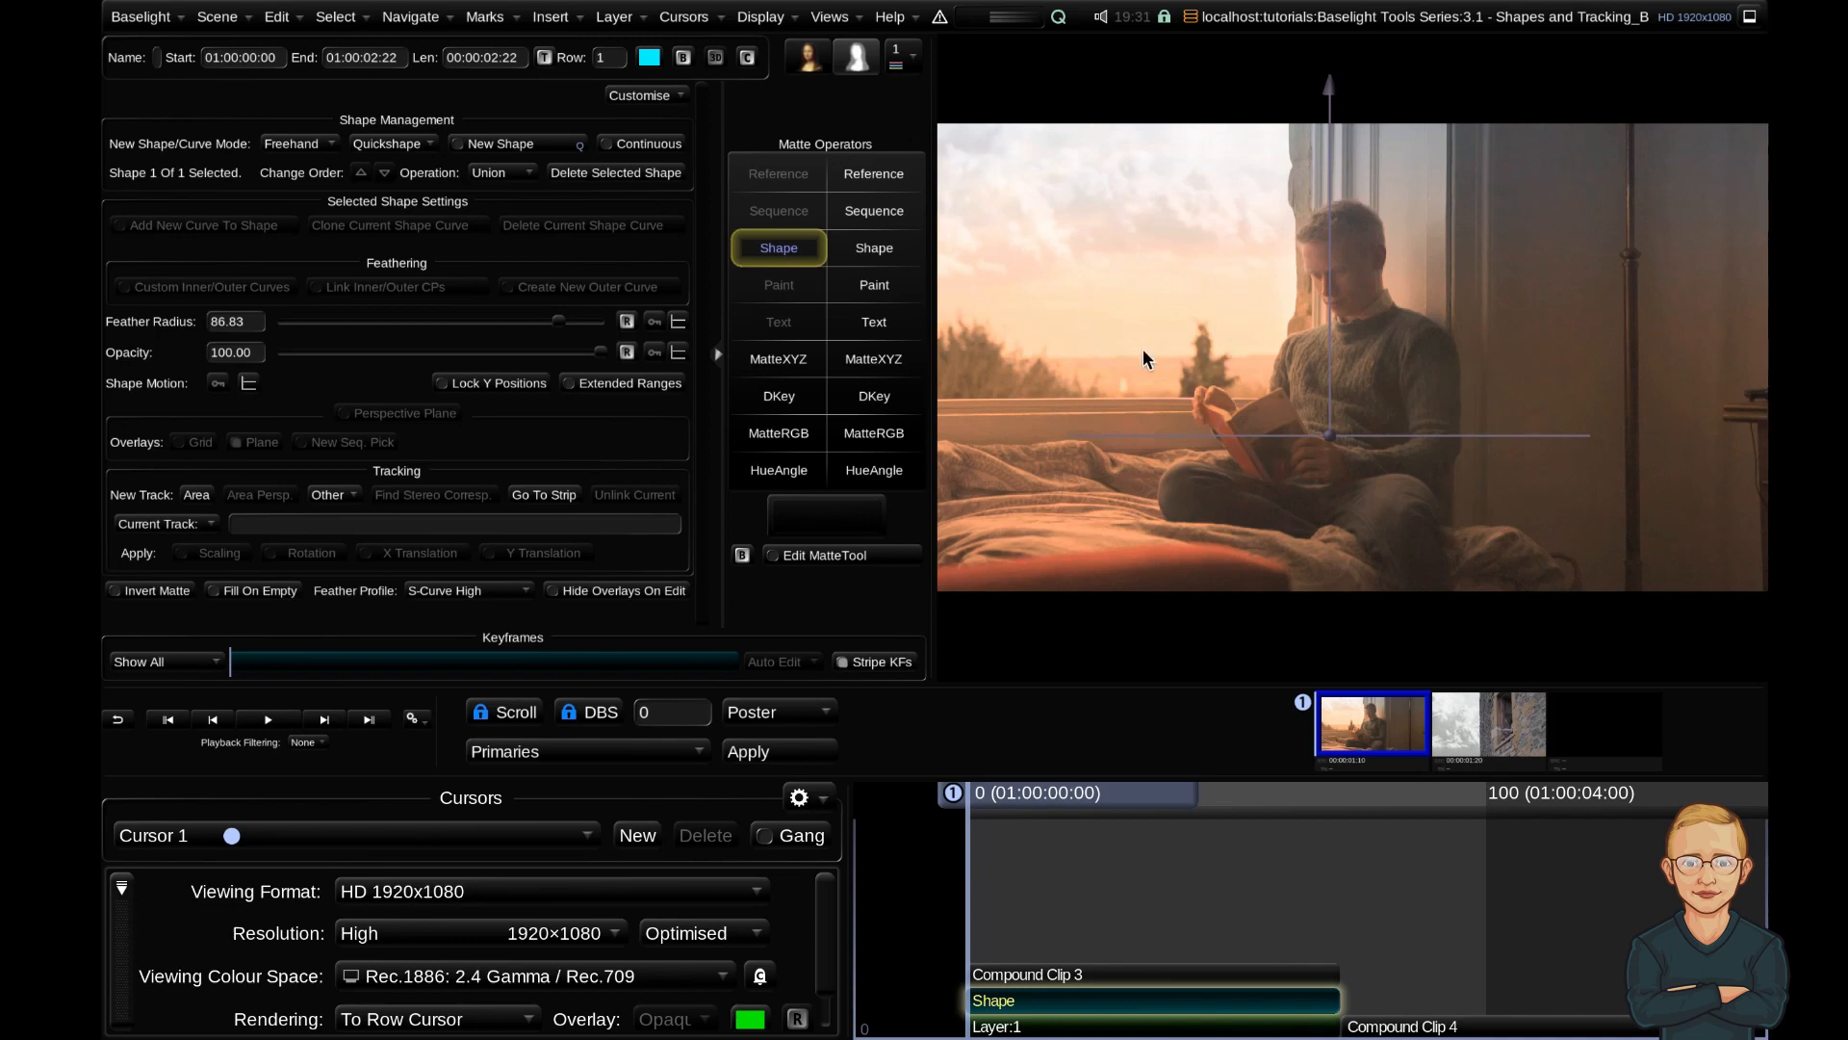
pyautogui.moveTo(1019, 483)
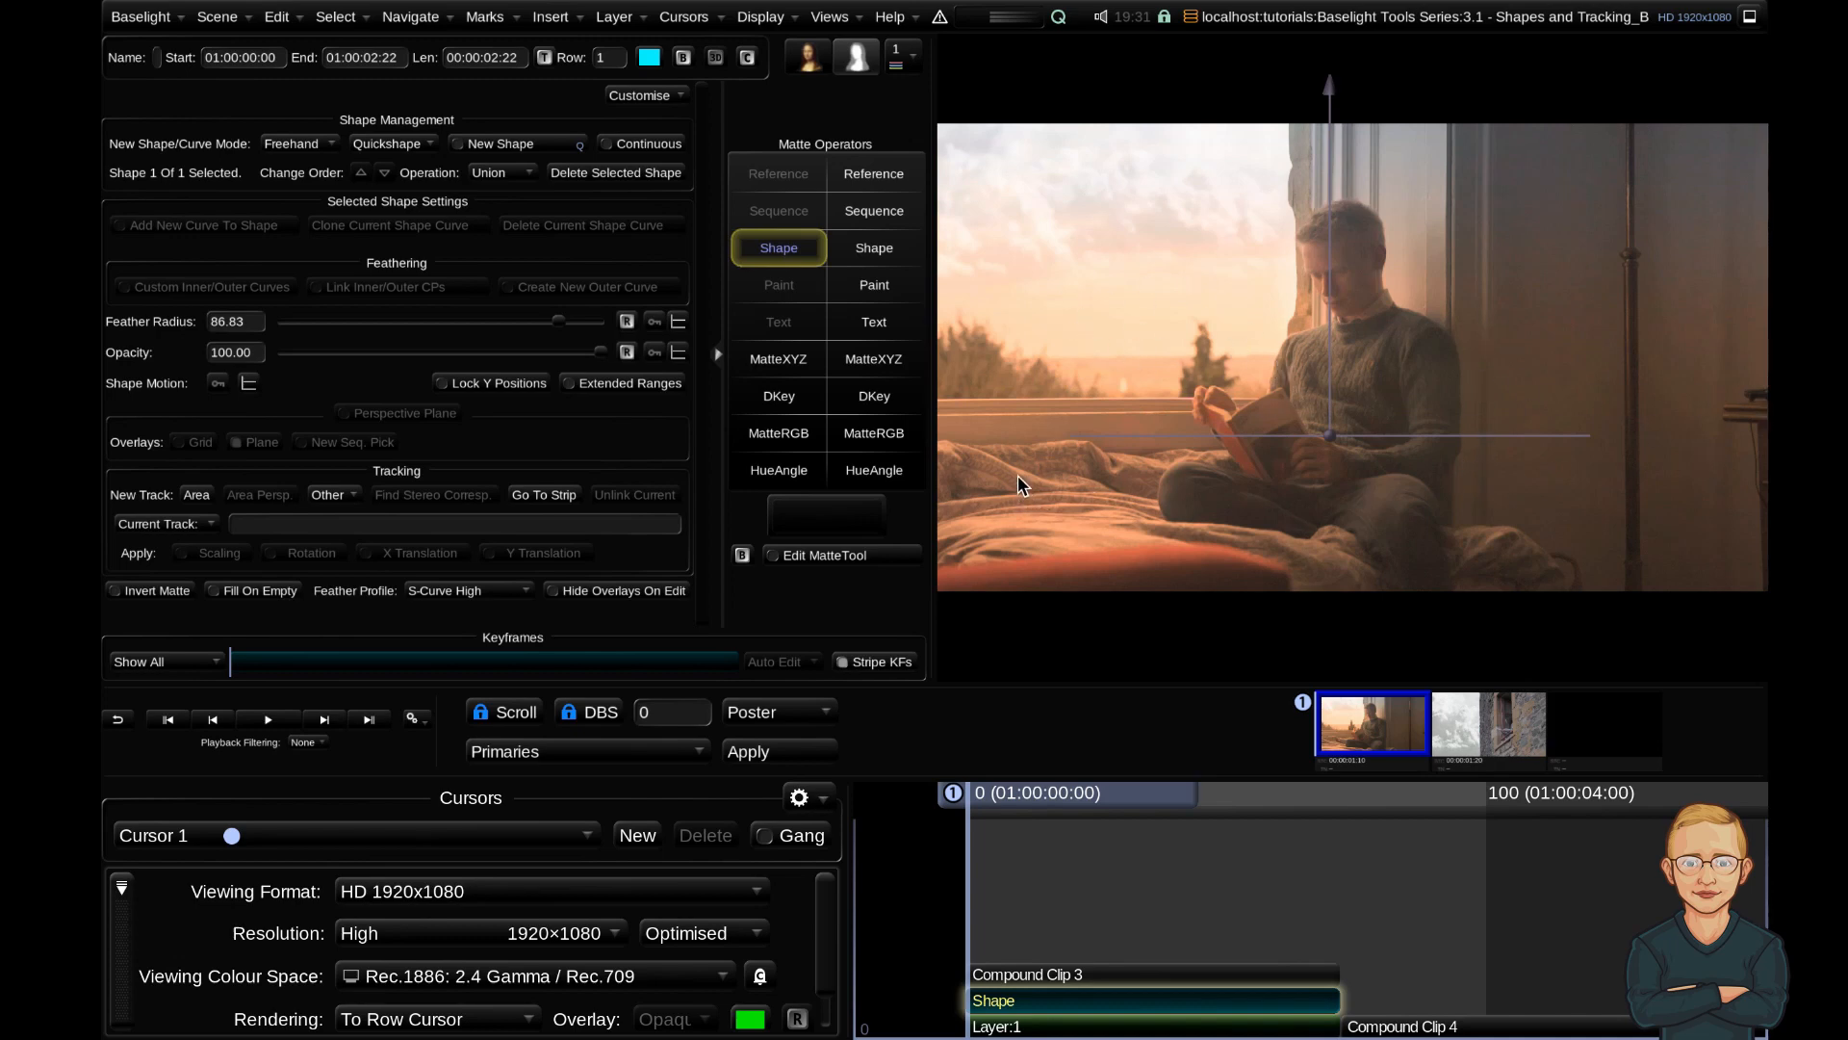
pyautogui.moveTo(987, 357)
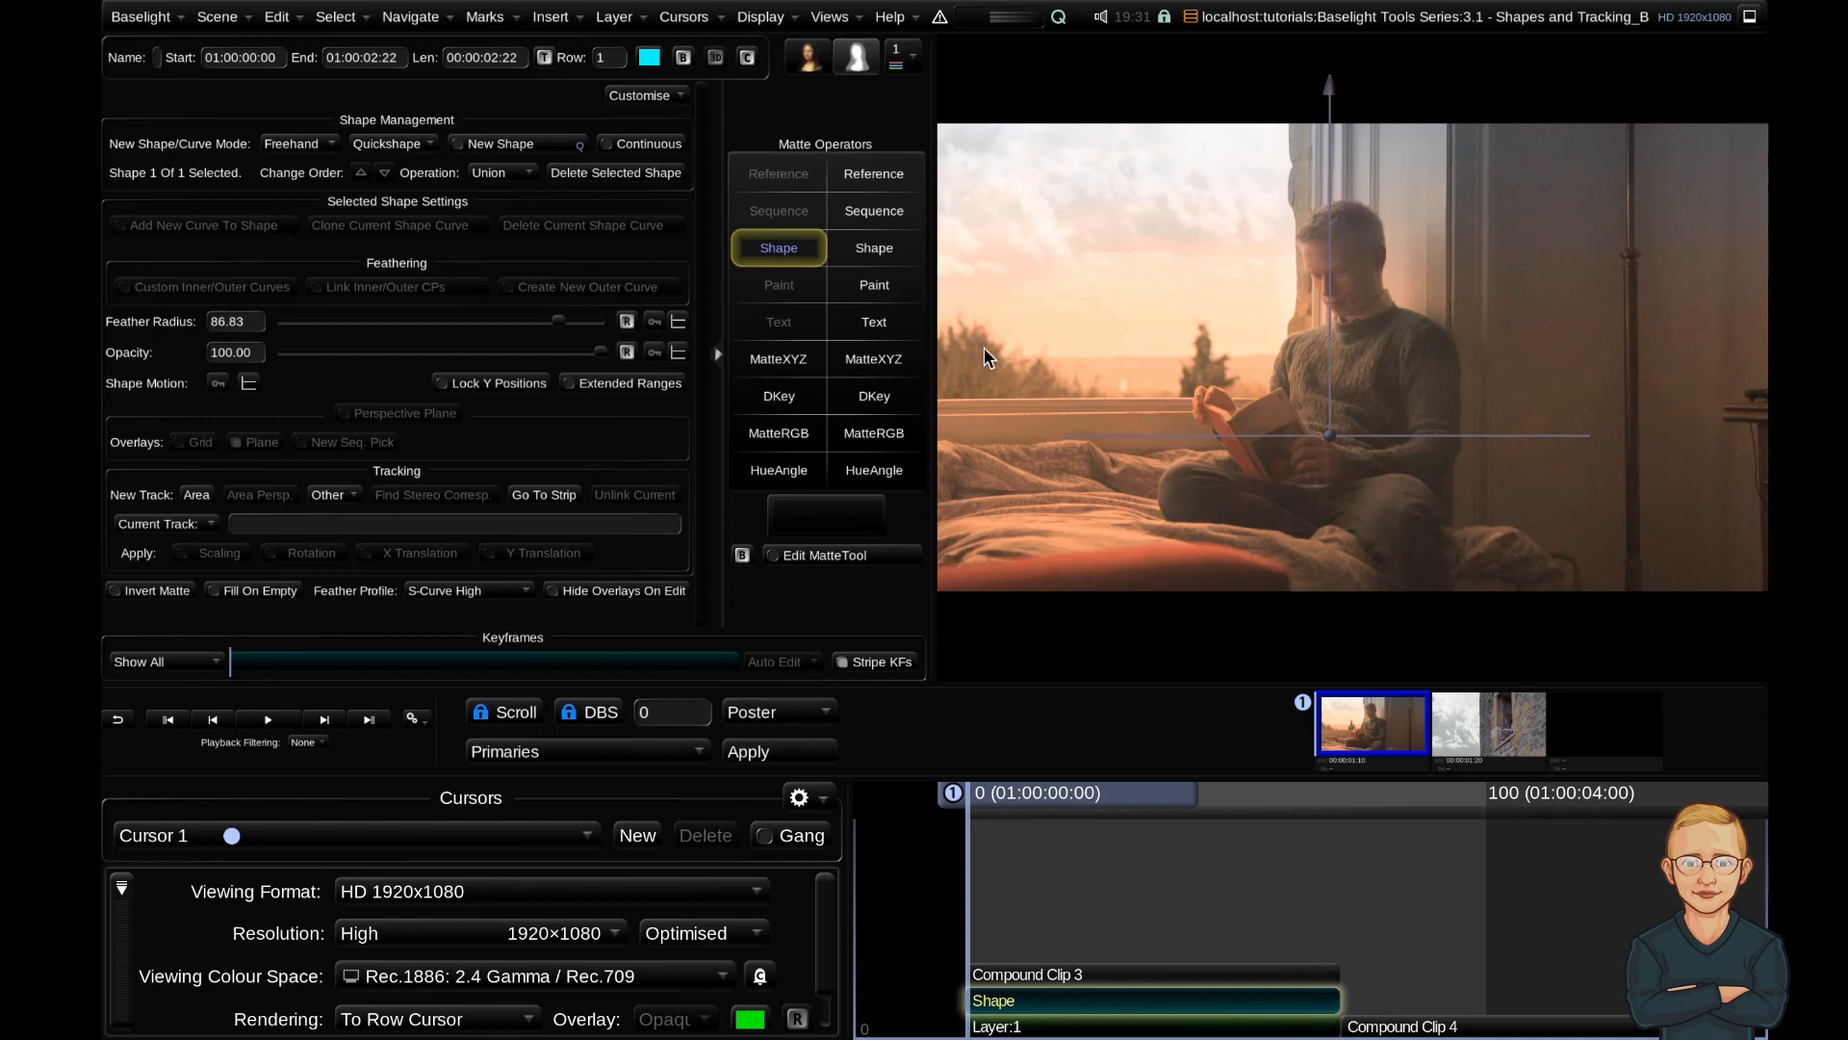
pyautogui.moveTo(940, 423)
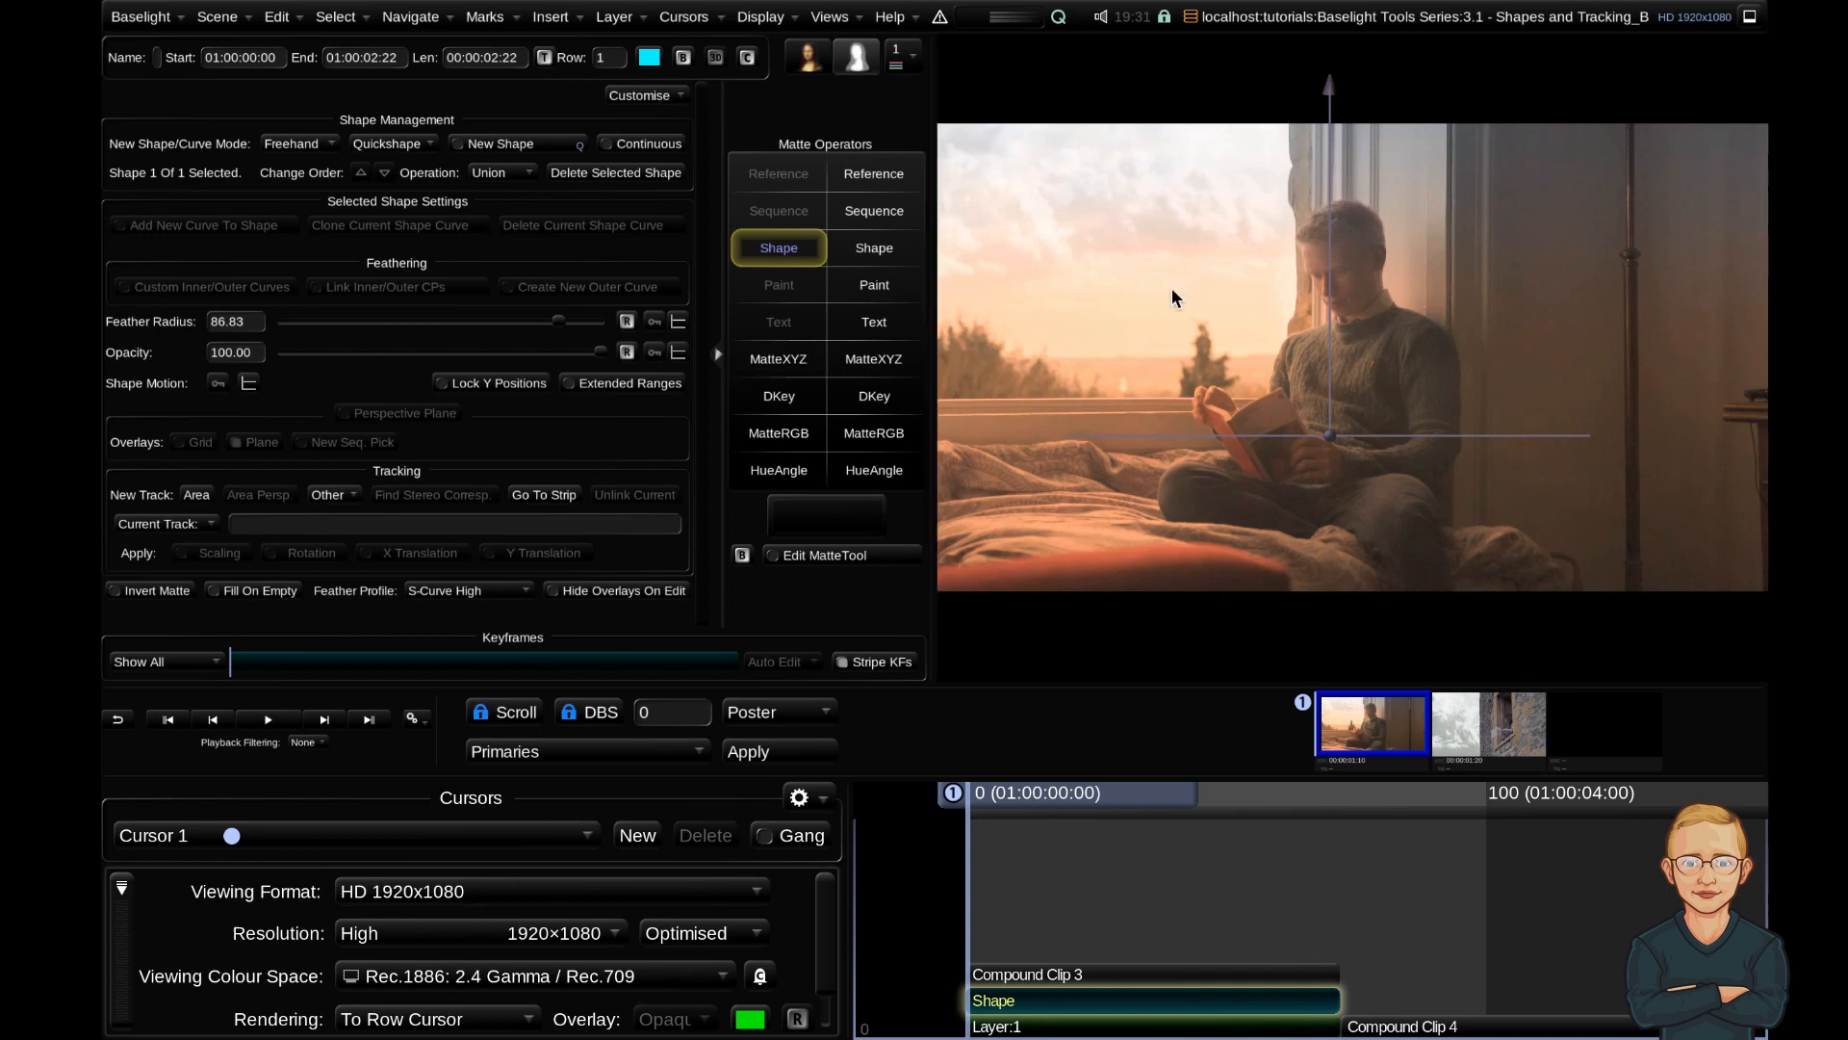
pyautogui.moveTo(1094, 319)
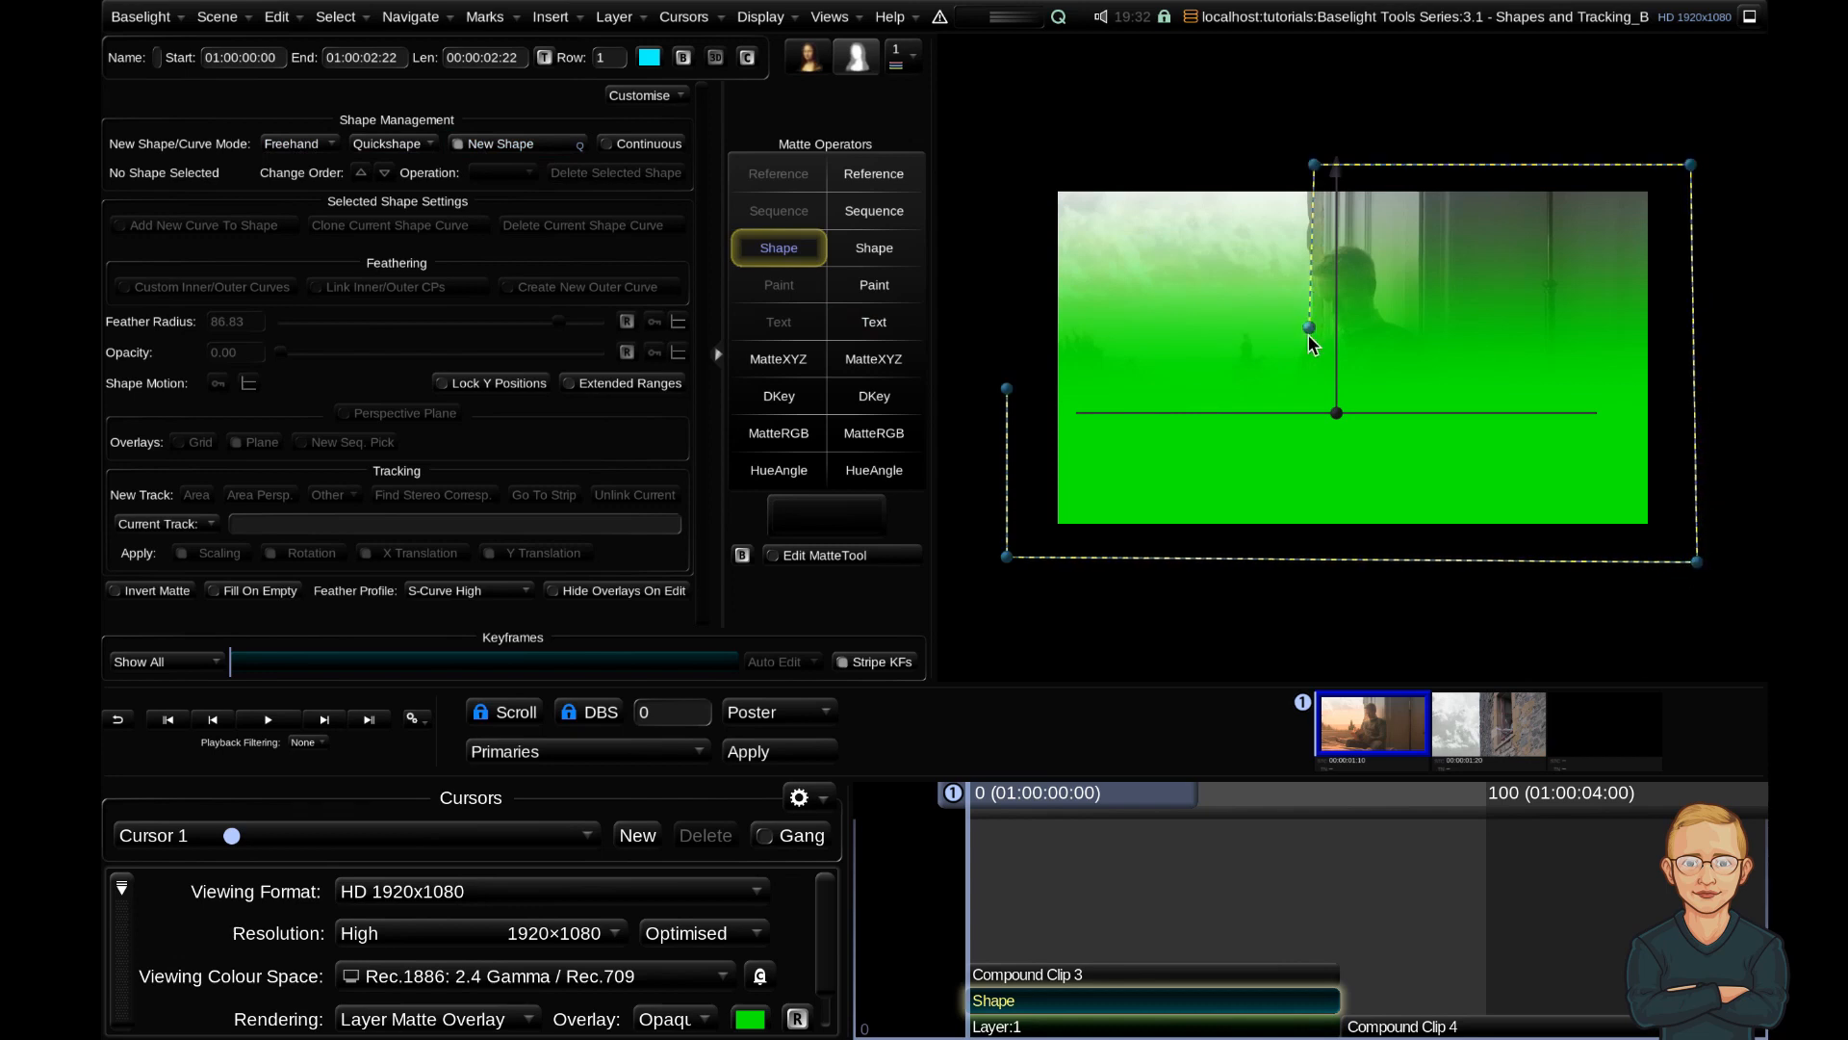
# Draw a second, nearly hard-edged rectangle over the right side of the frame
pyautogui.moveTo(1309, 326); pyautogui.dragTo(1224, 297)
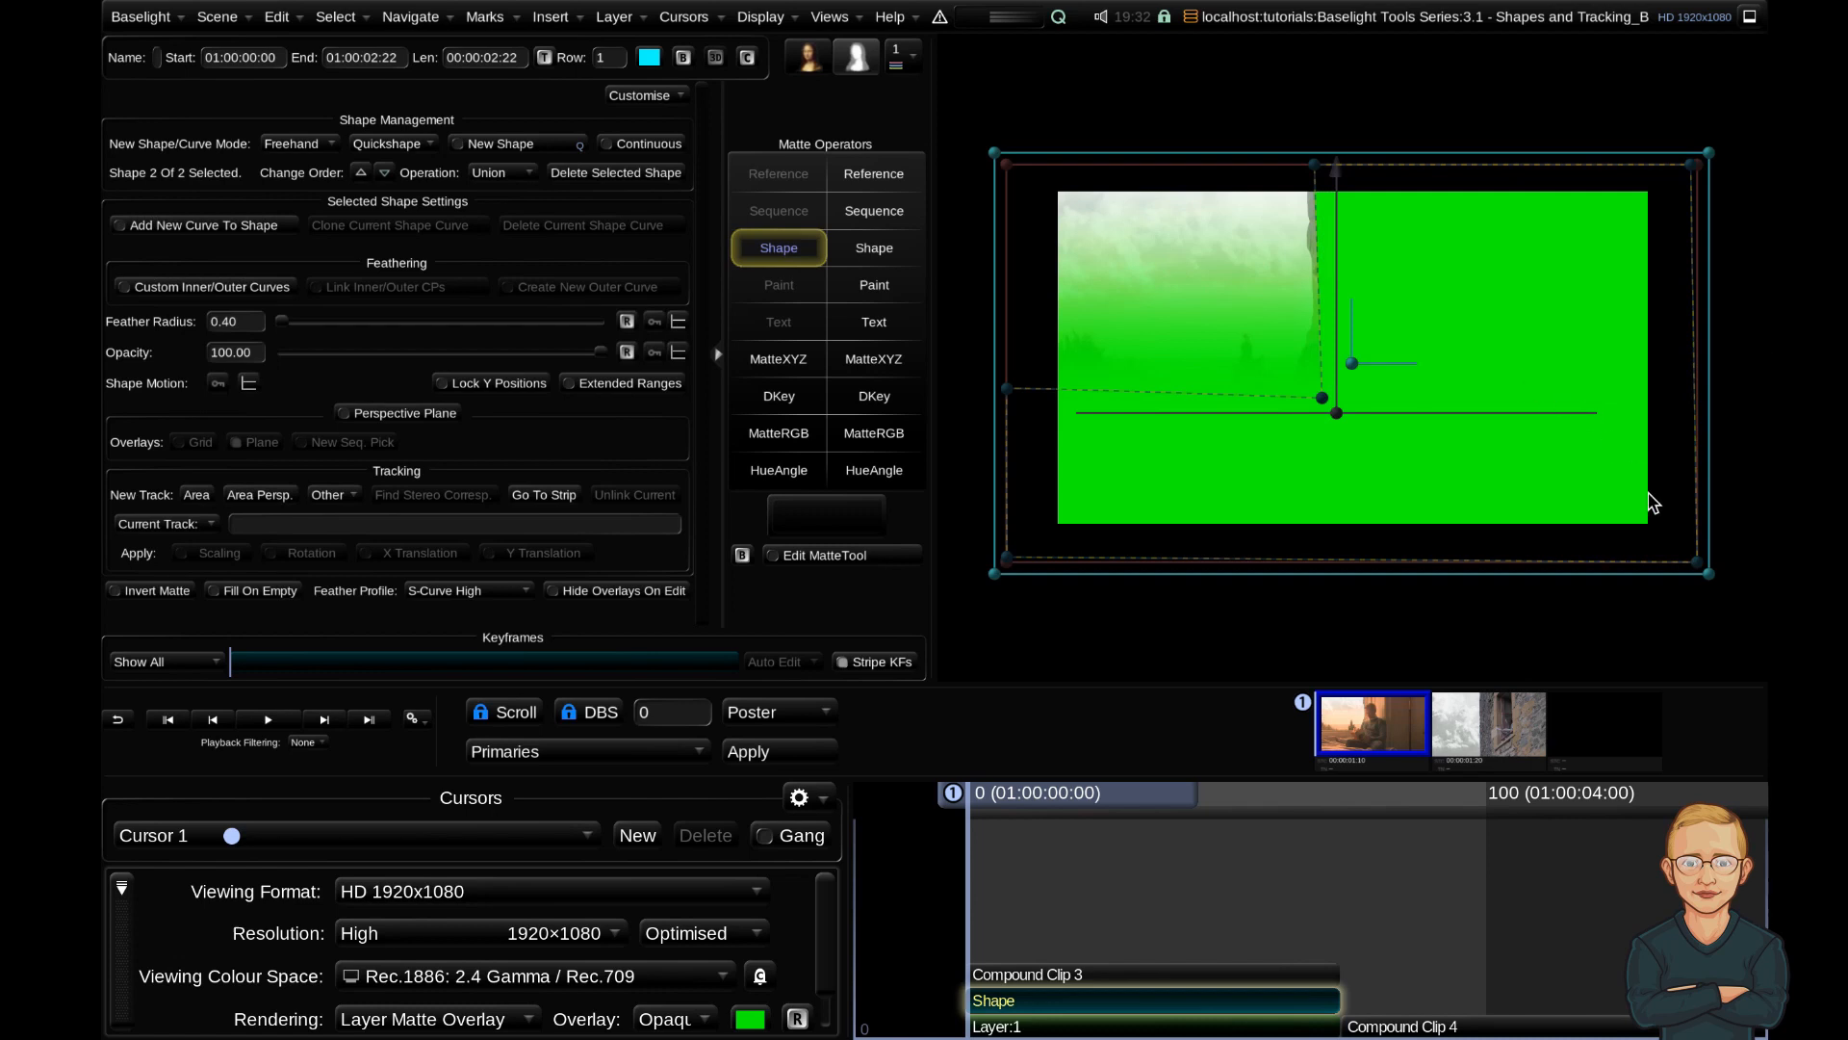
pyautogui.moveTo(448, 196)
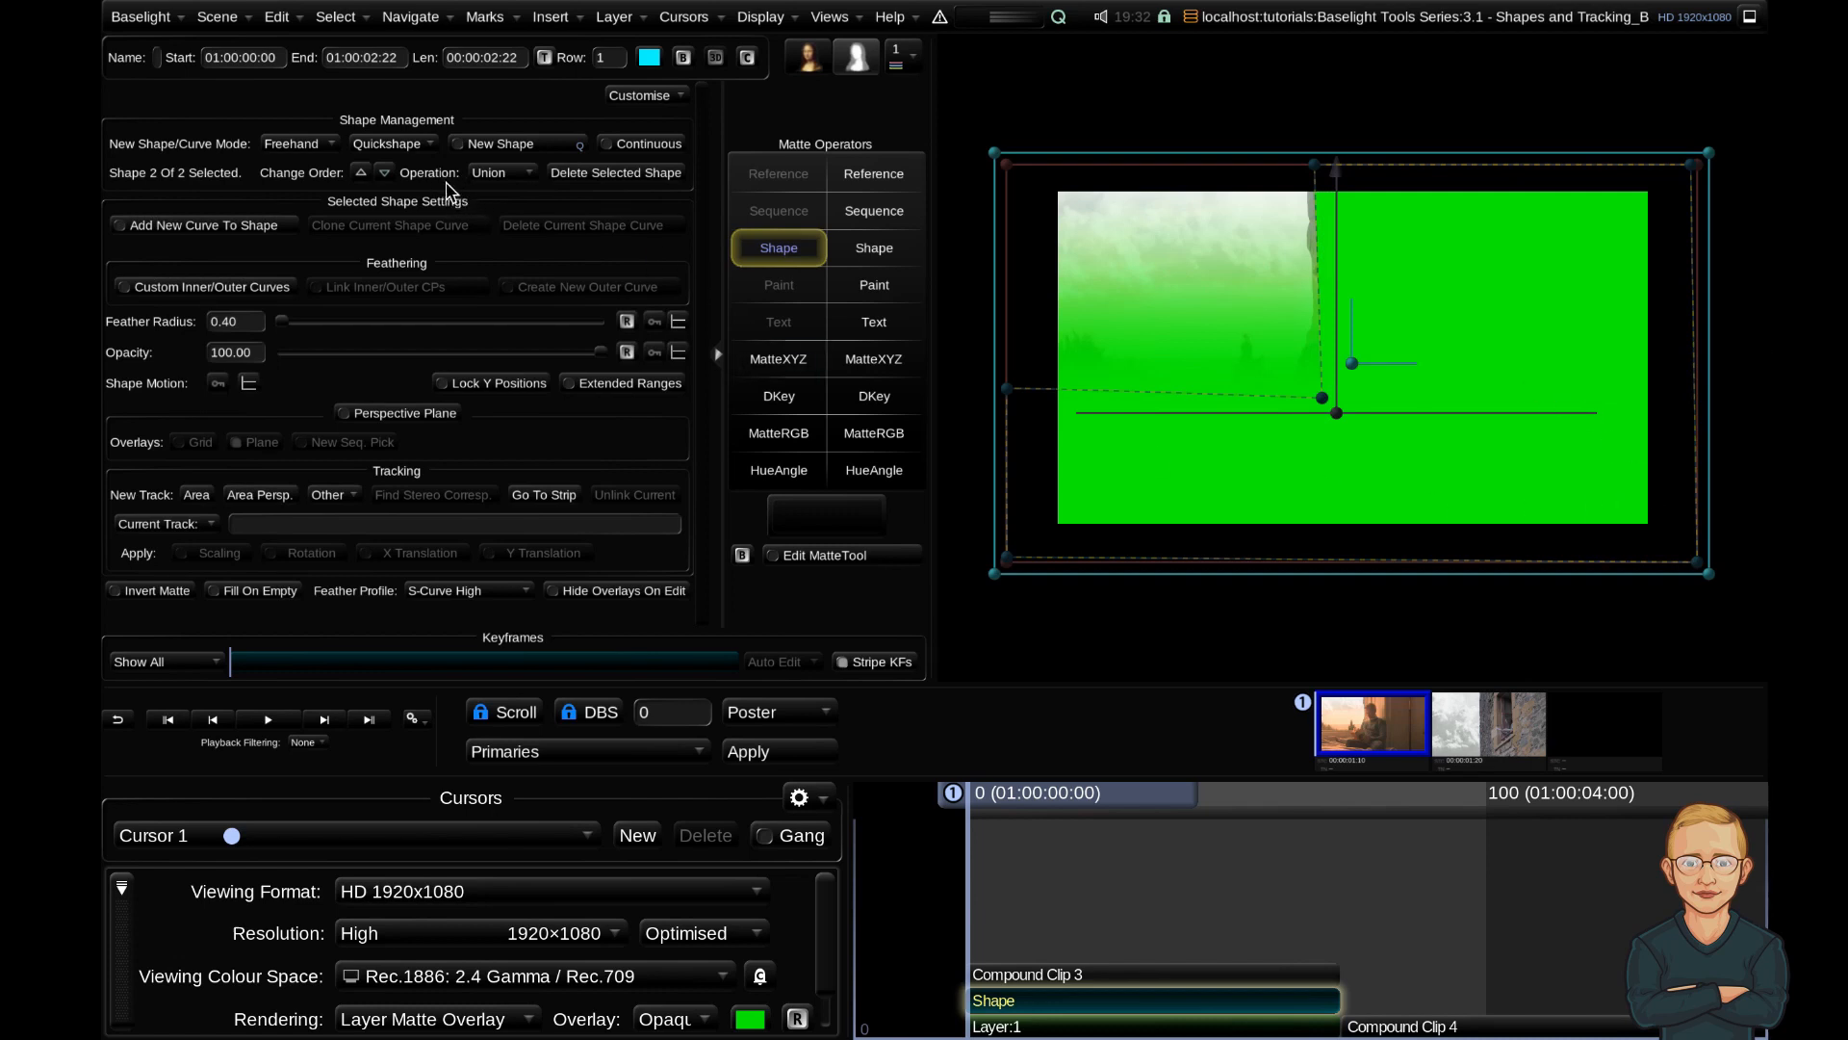
pyautogui.moveTo(171, 183)
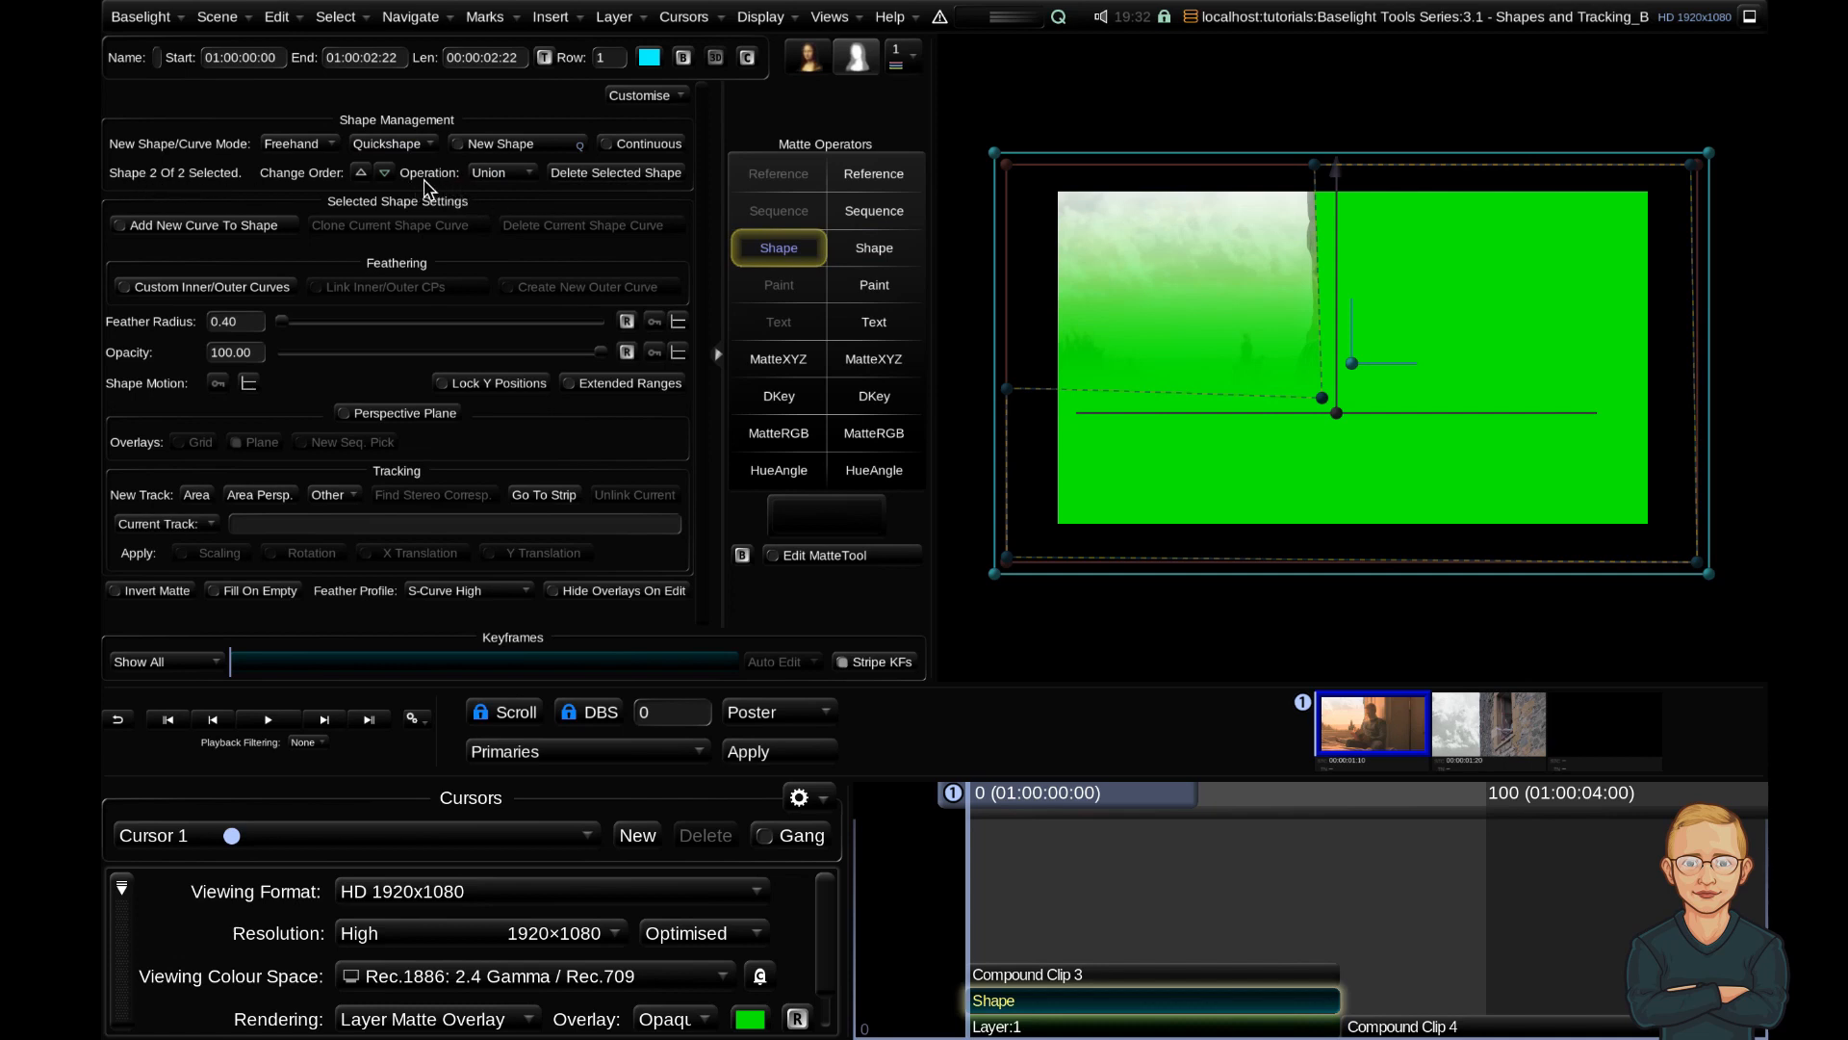
pyautogui.moveTo(510, 194)
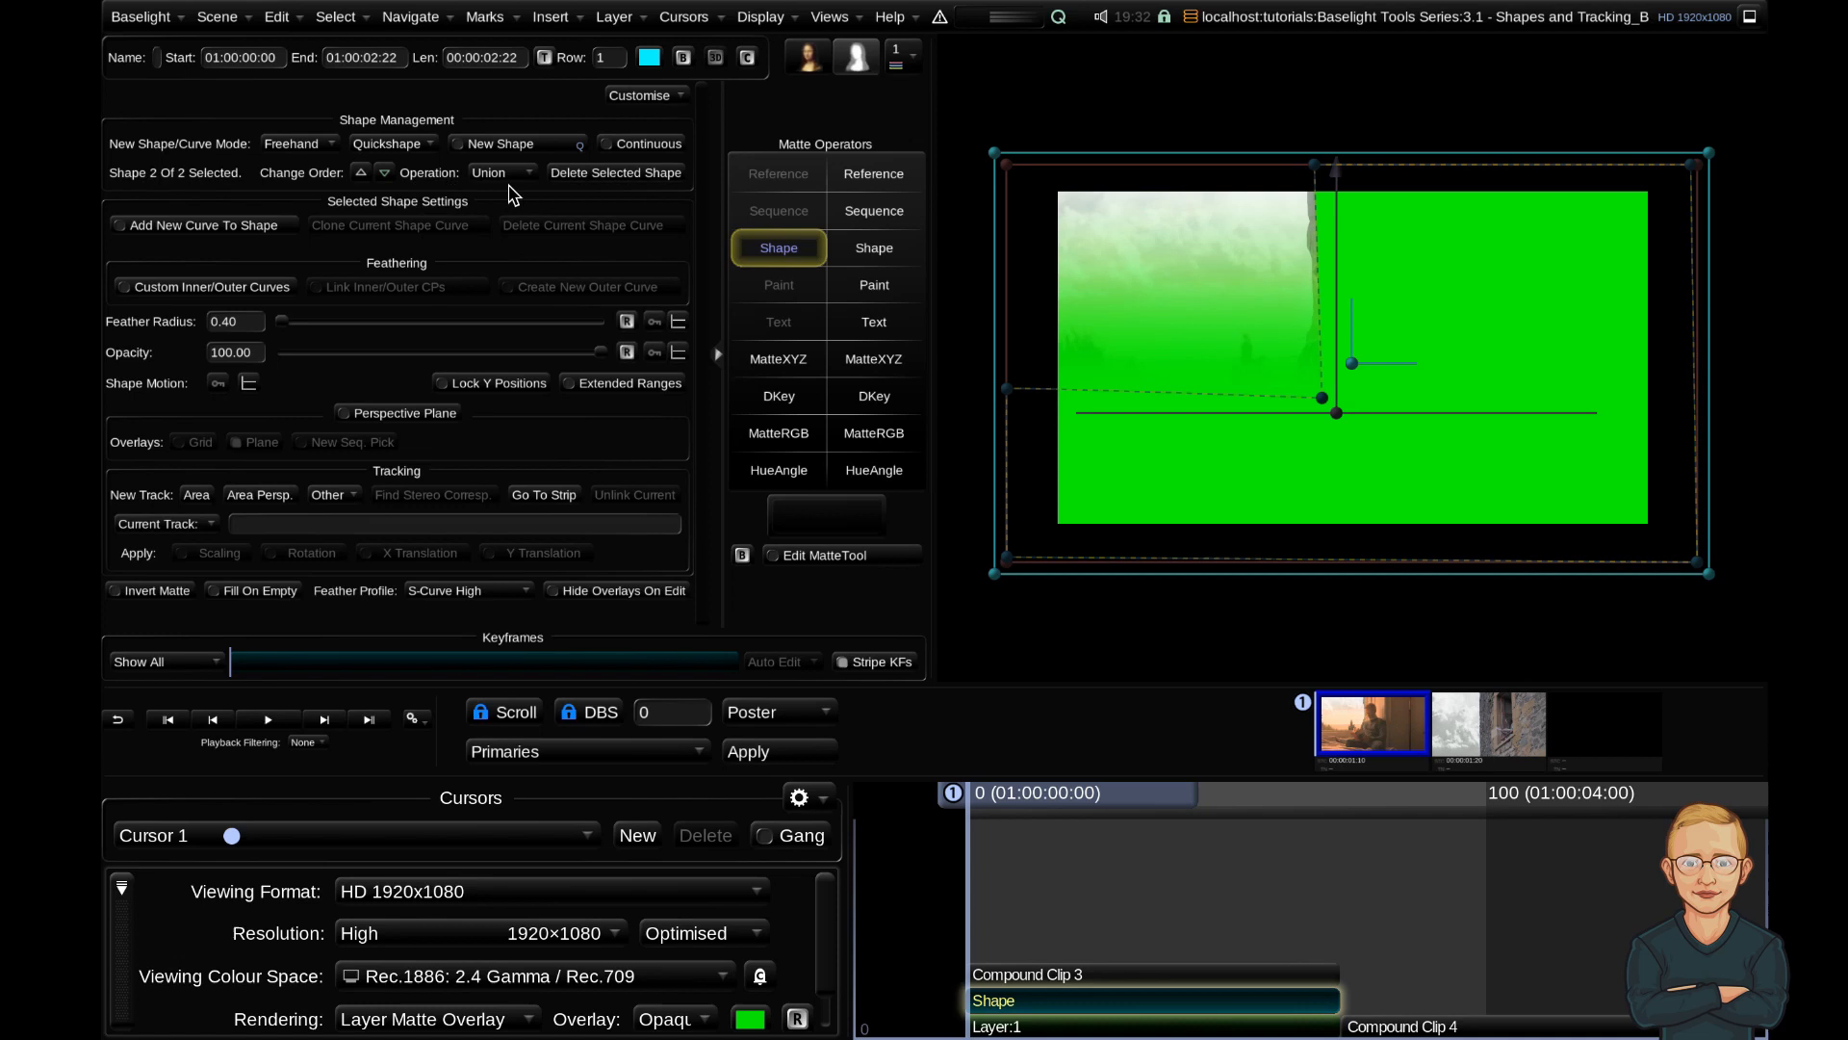
# Toggle the matte overlay, then set the second shape's Operation from Union to Subtract
pyautogui.click(430, 1019)
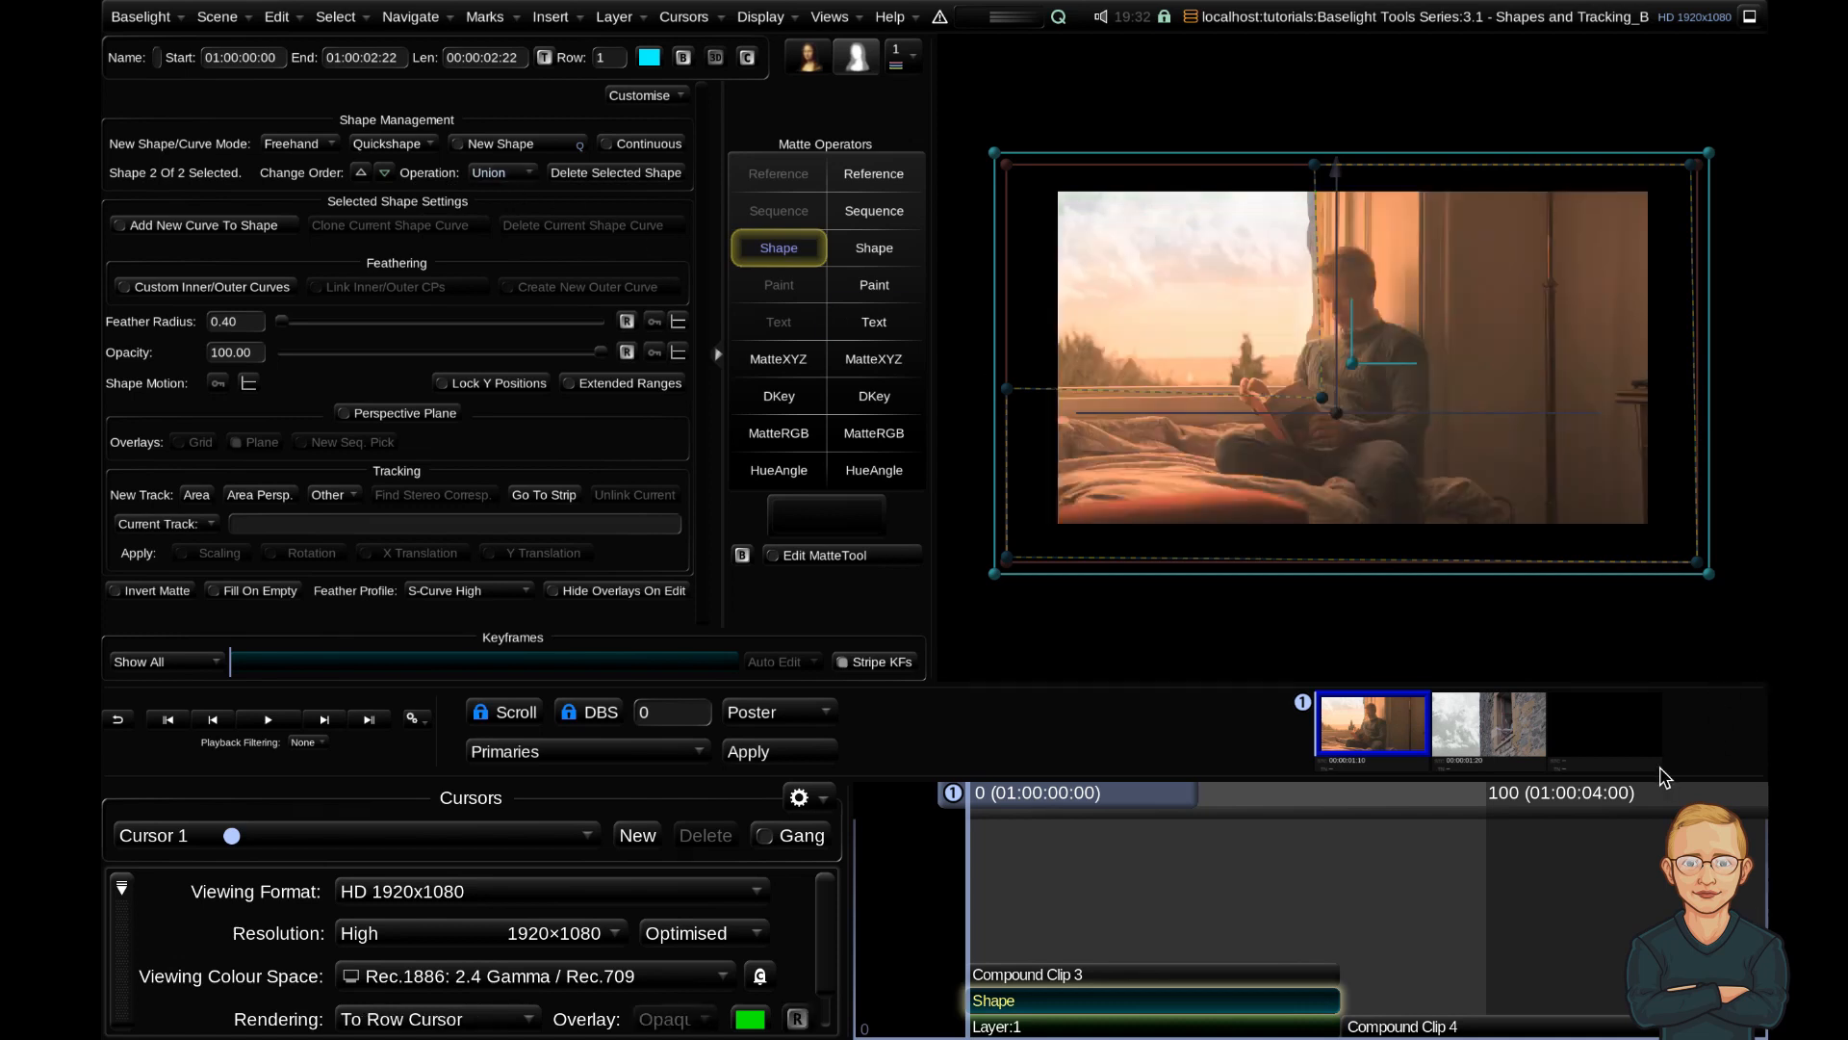
pyautogui.moveTo(1317, 375)
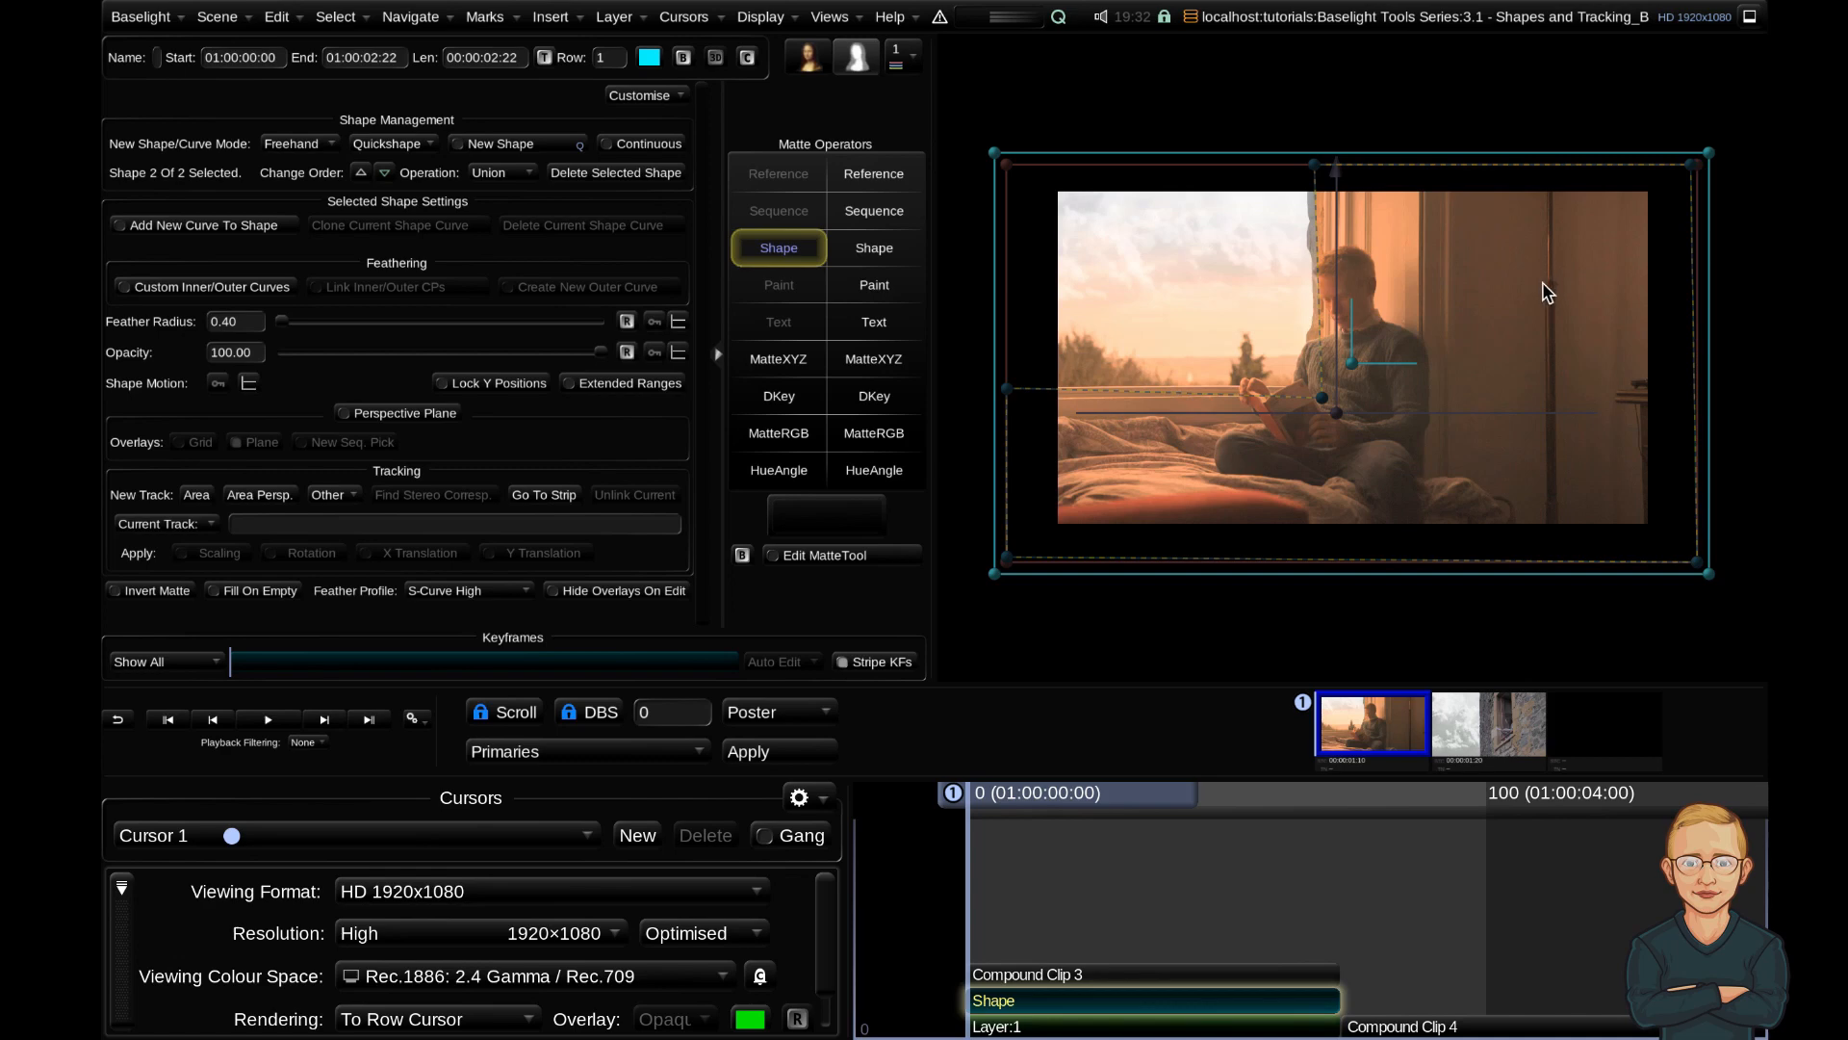
pyautogui.click(436, 1018)
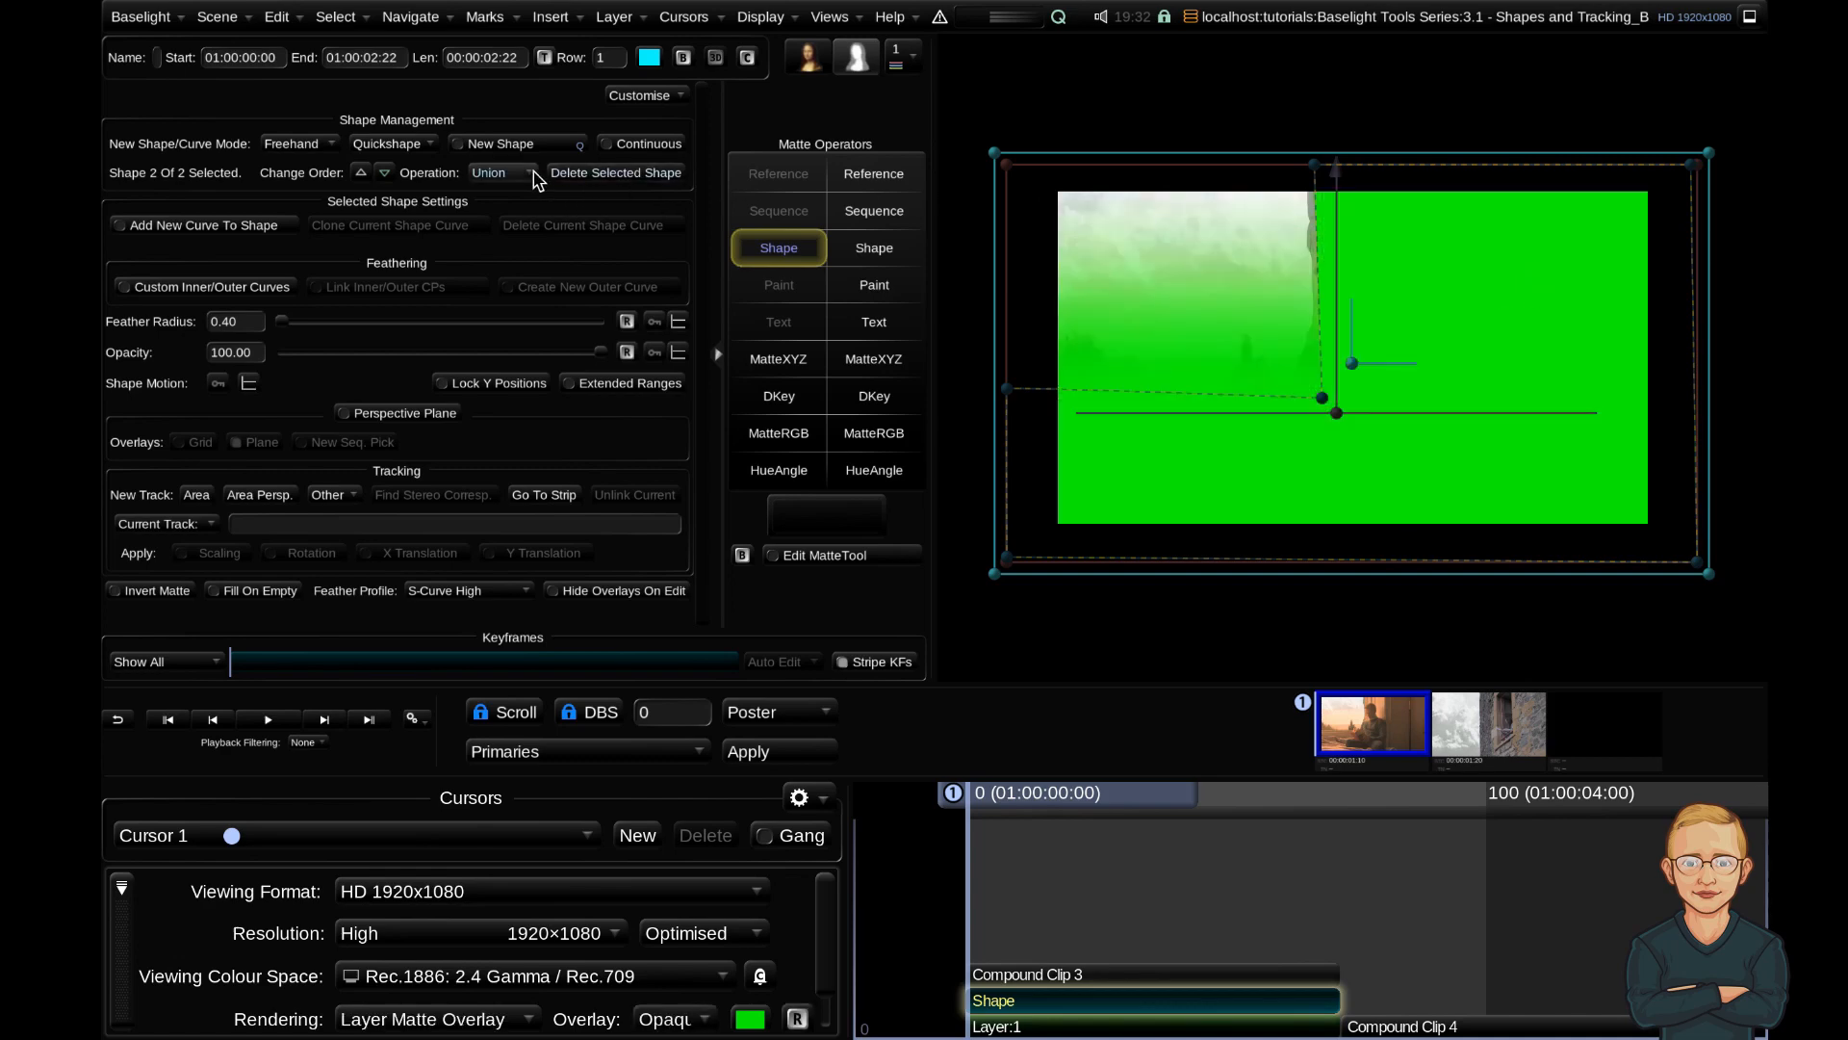
pyautogui.click(499, 172)
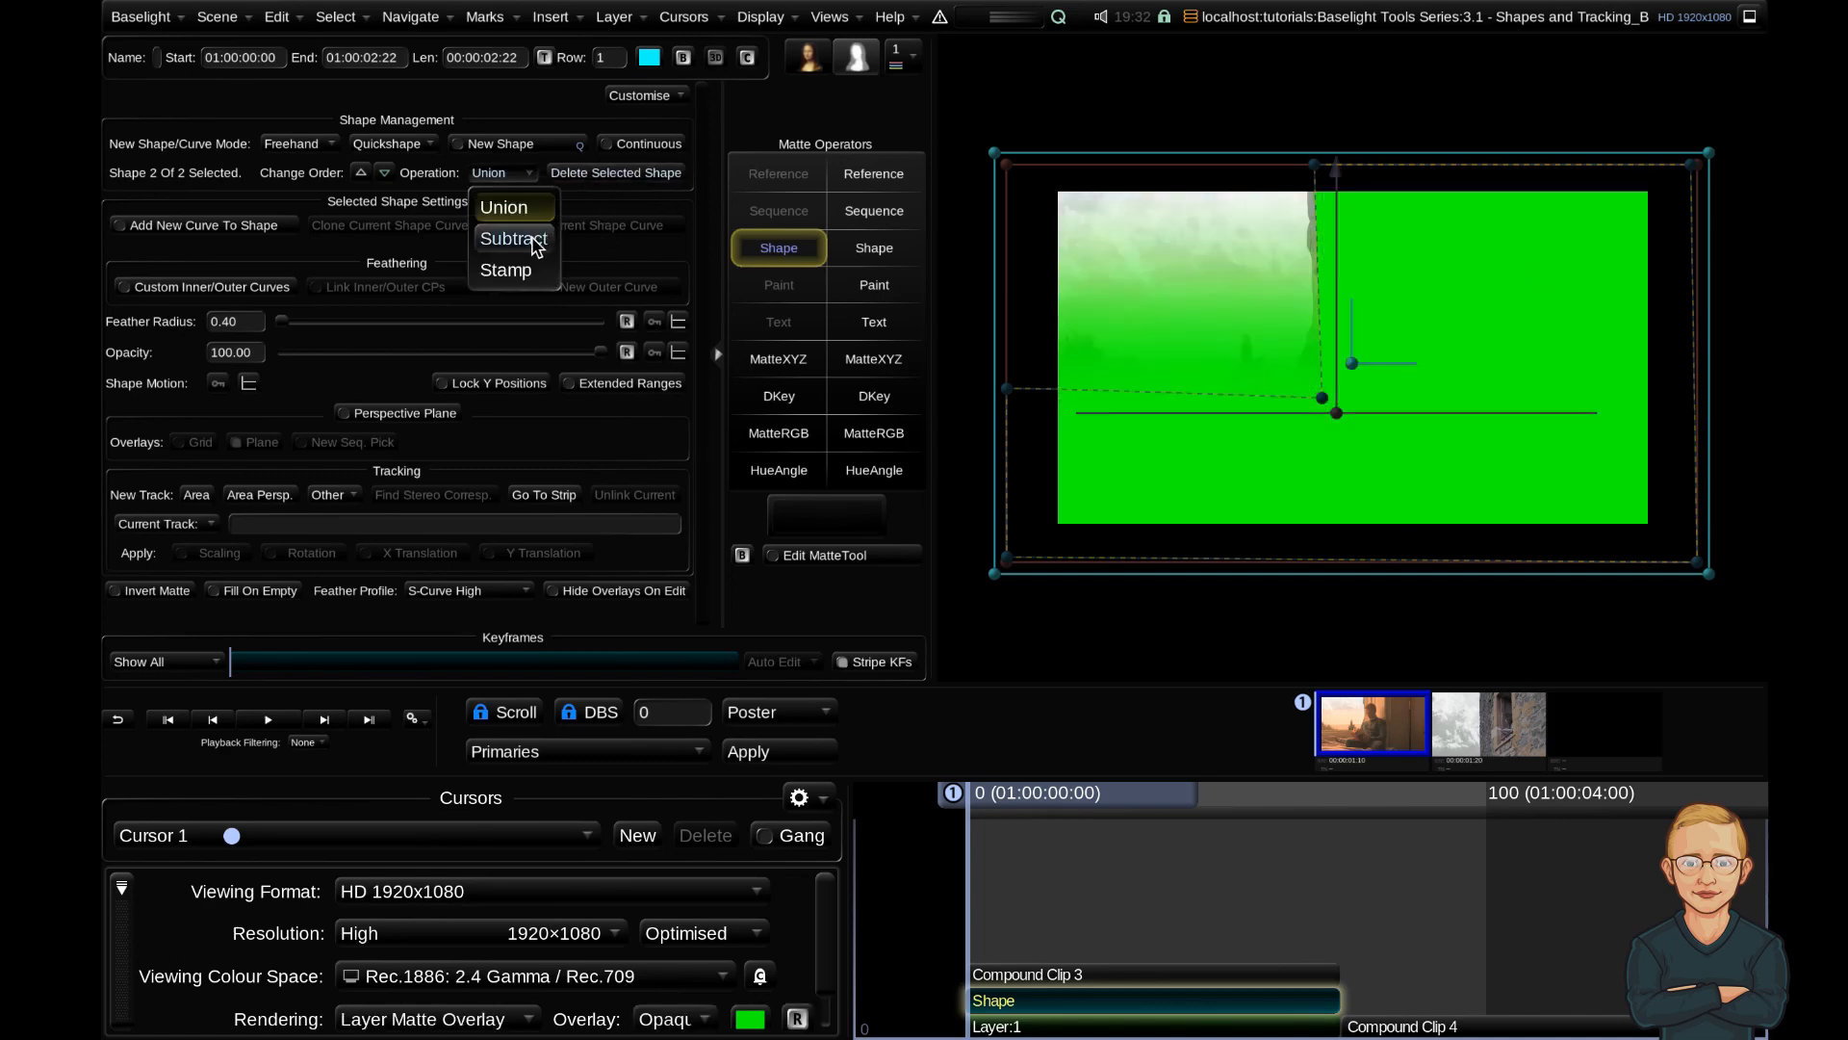
pyautogui.click(513, 238)
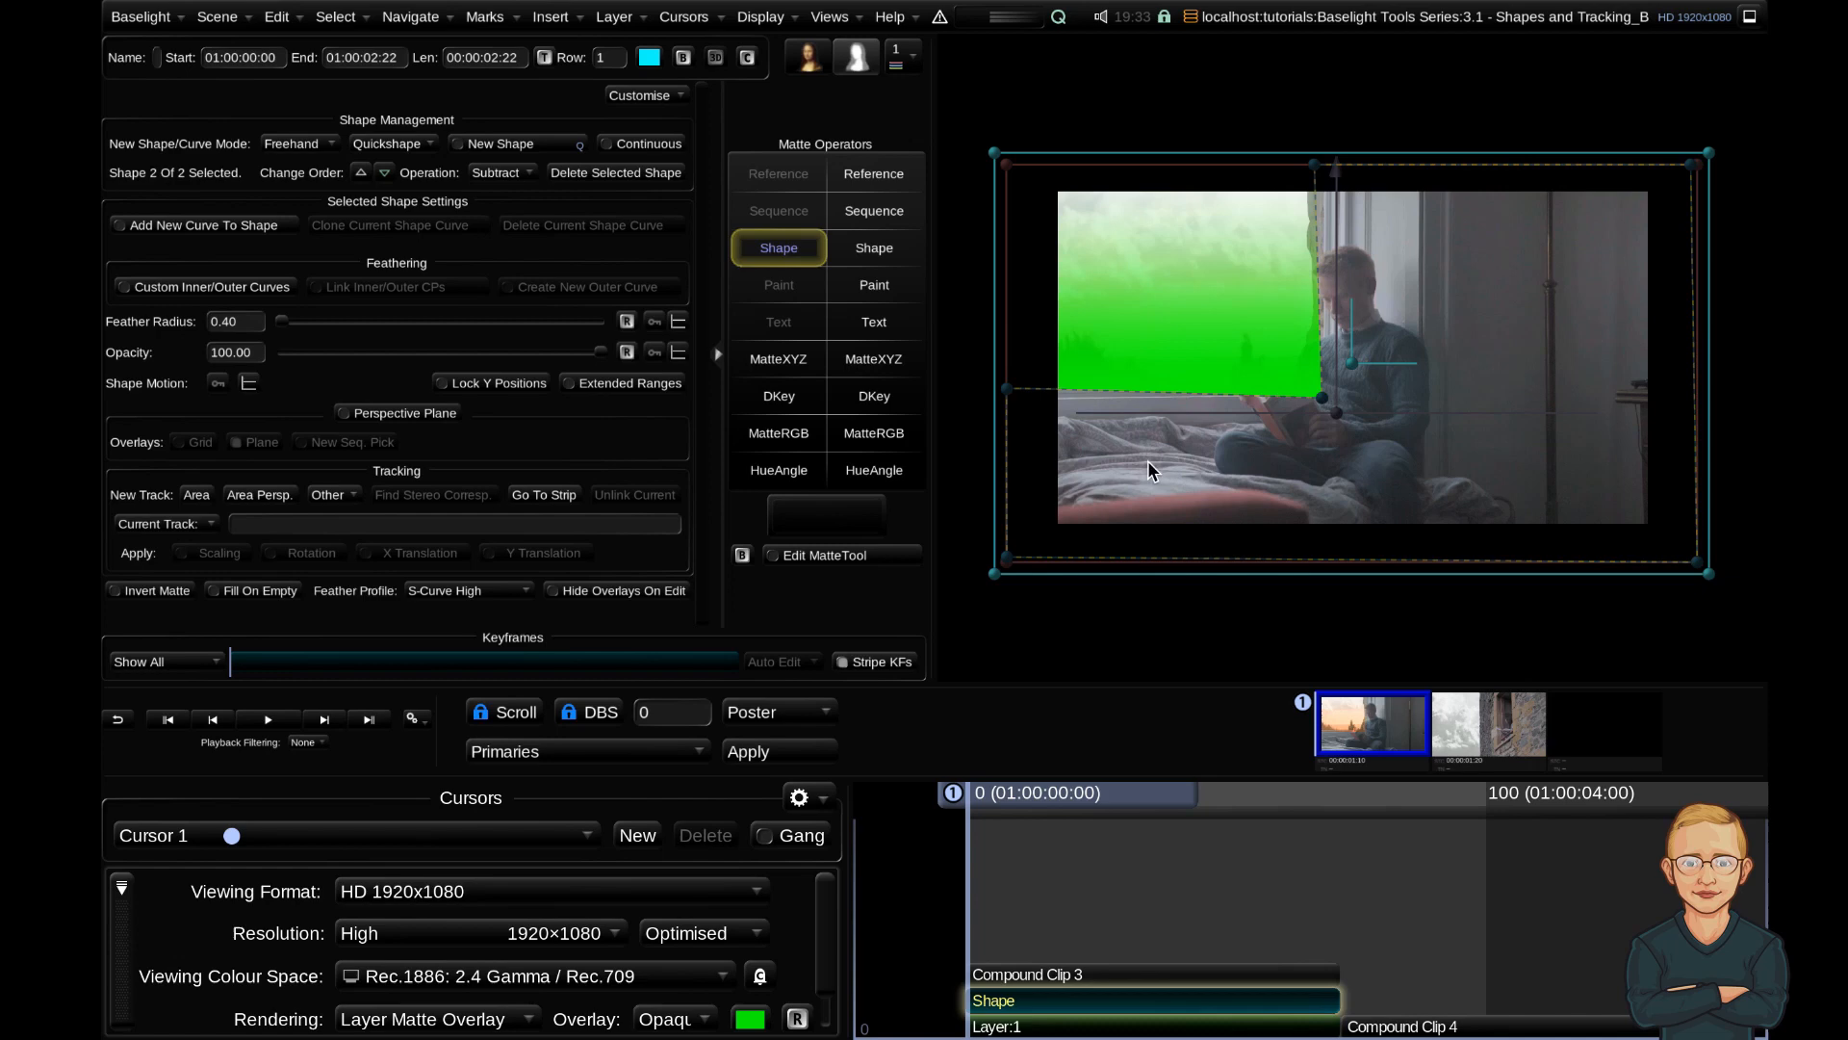
pyautogui.moveTo(1252, 400)
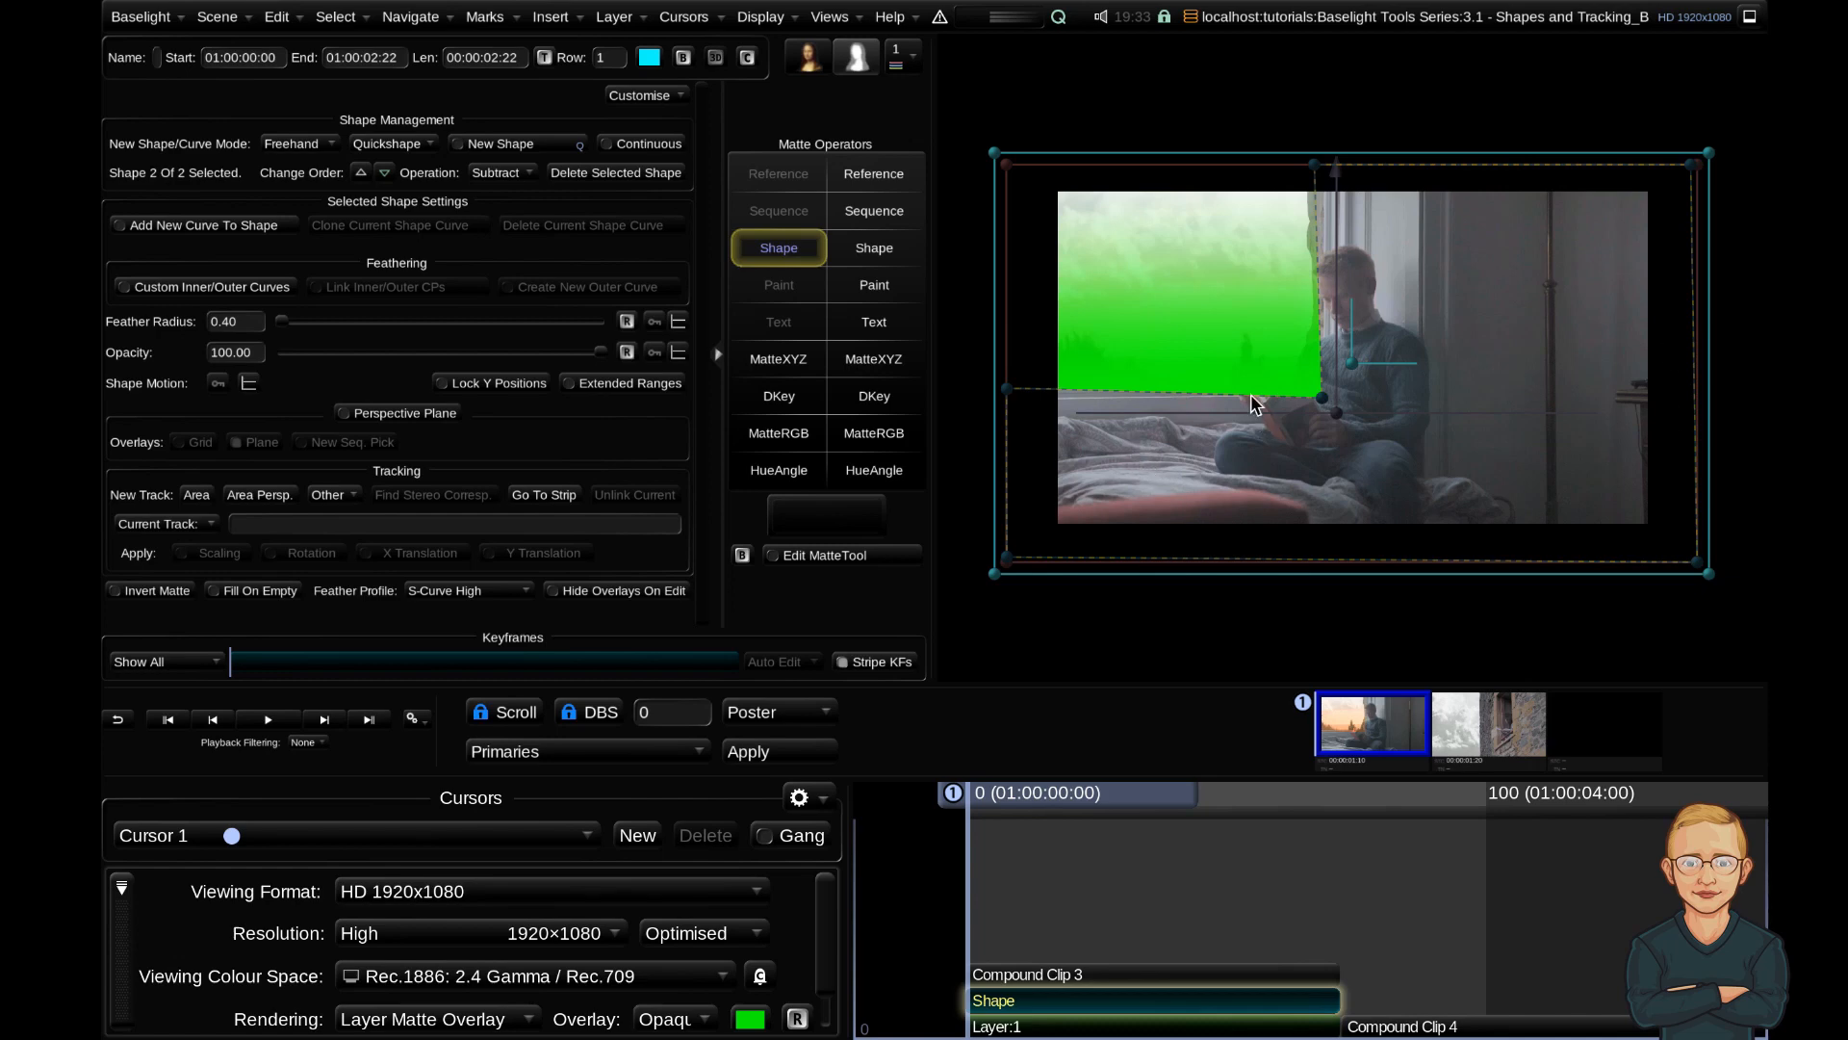
pyautogui.moveTo(1642, 531)
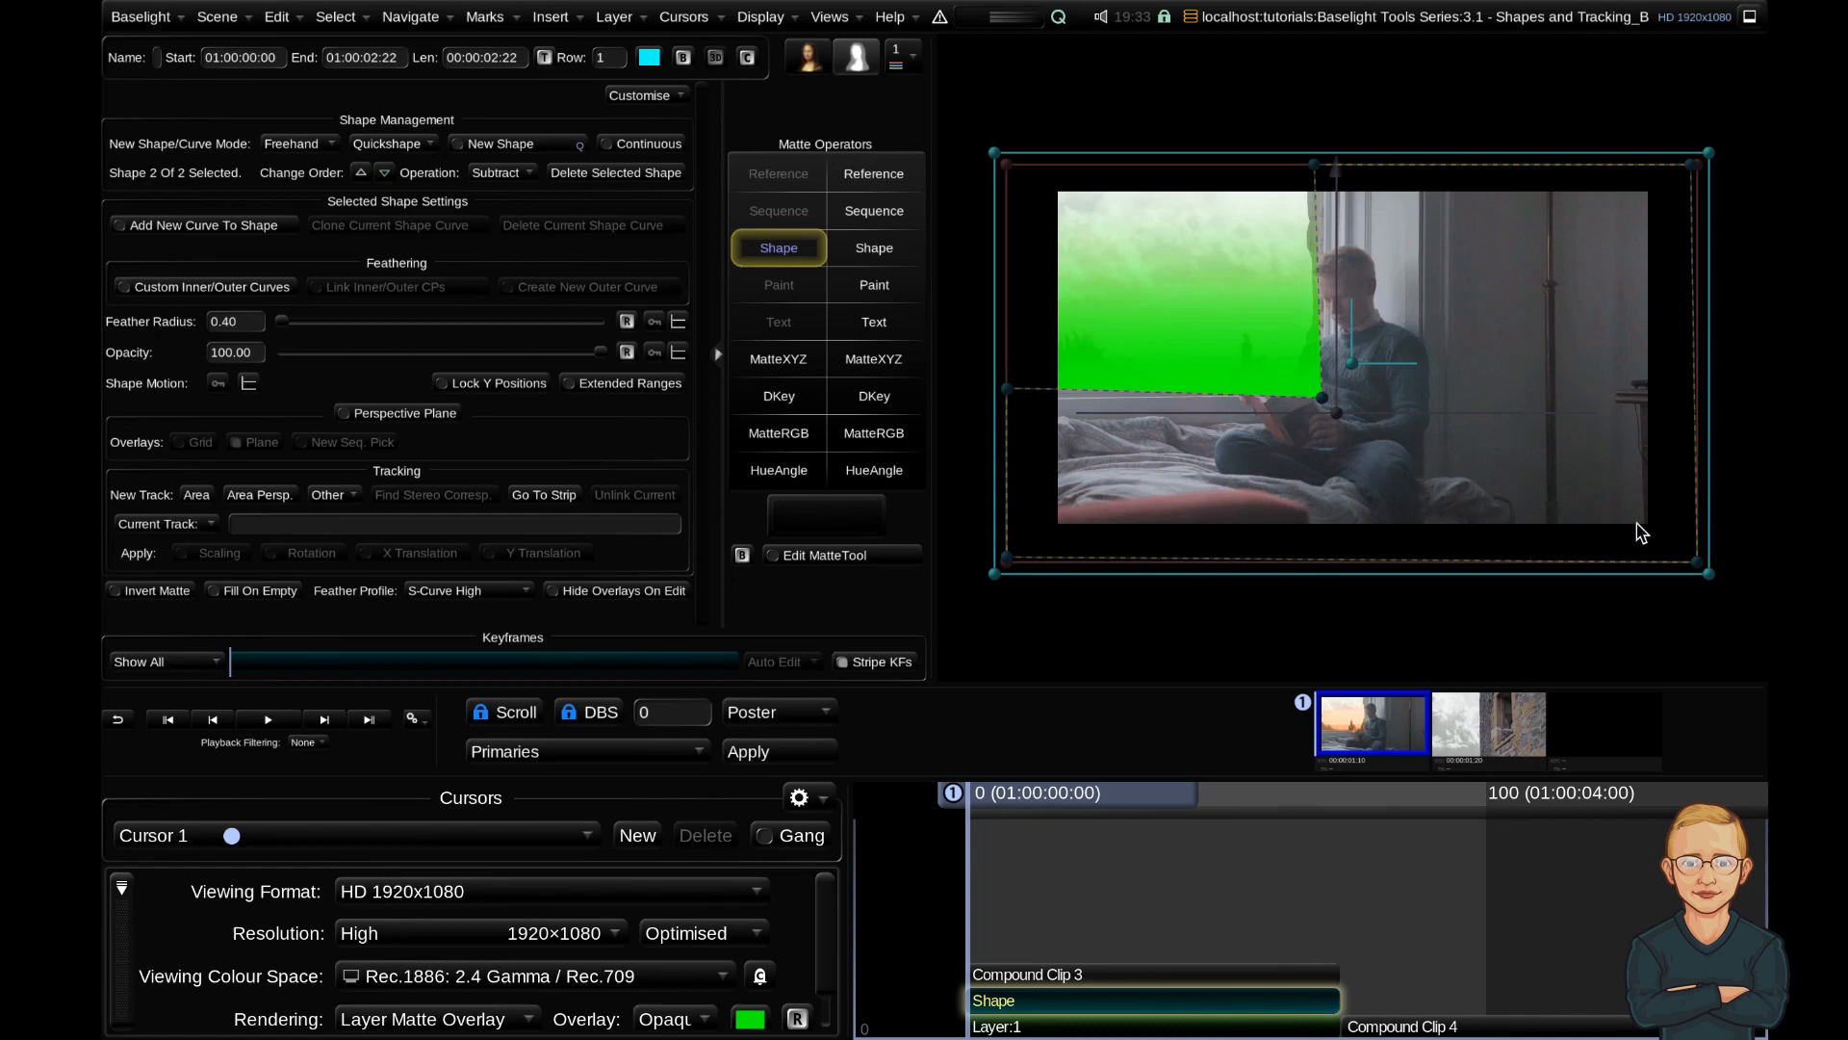
pyautogui.moveTo(1656, 477)
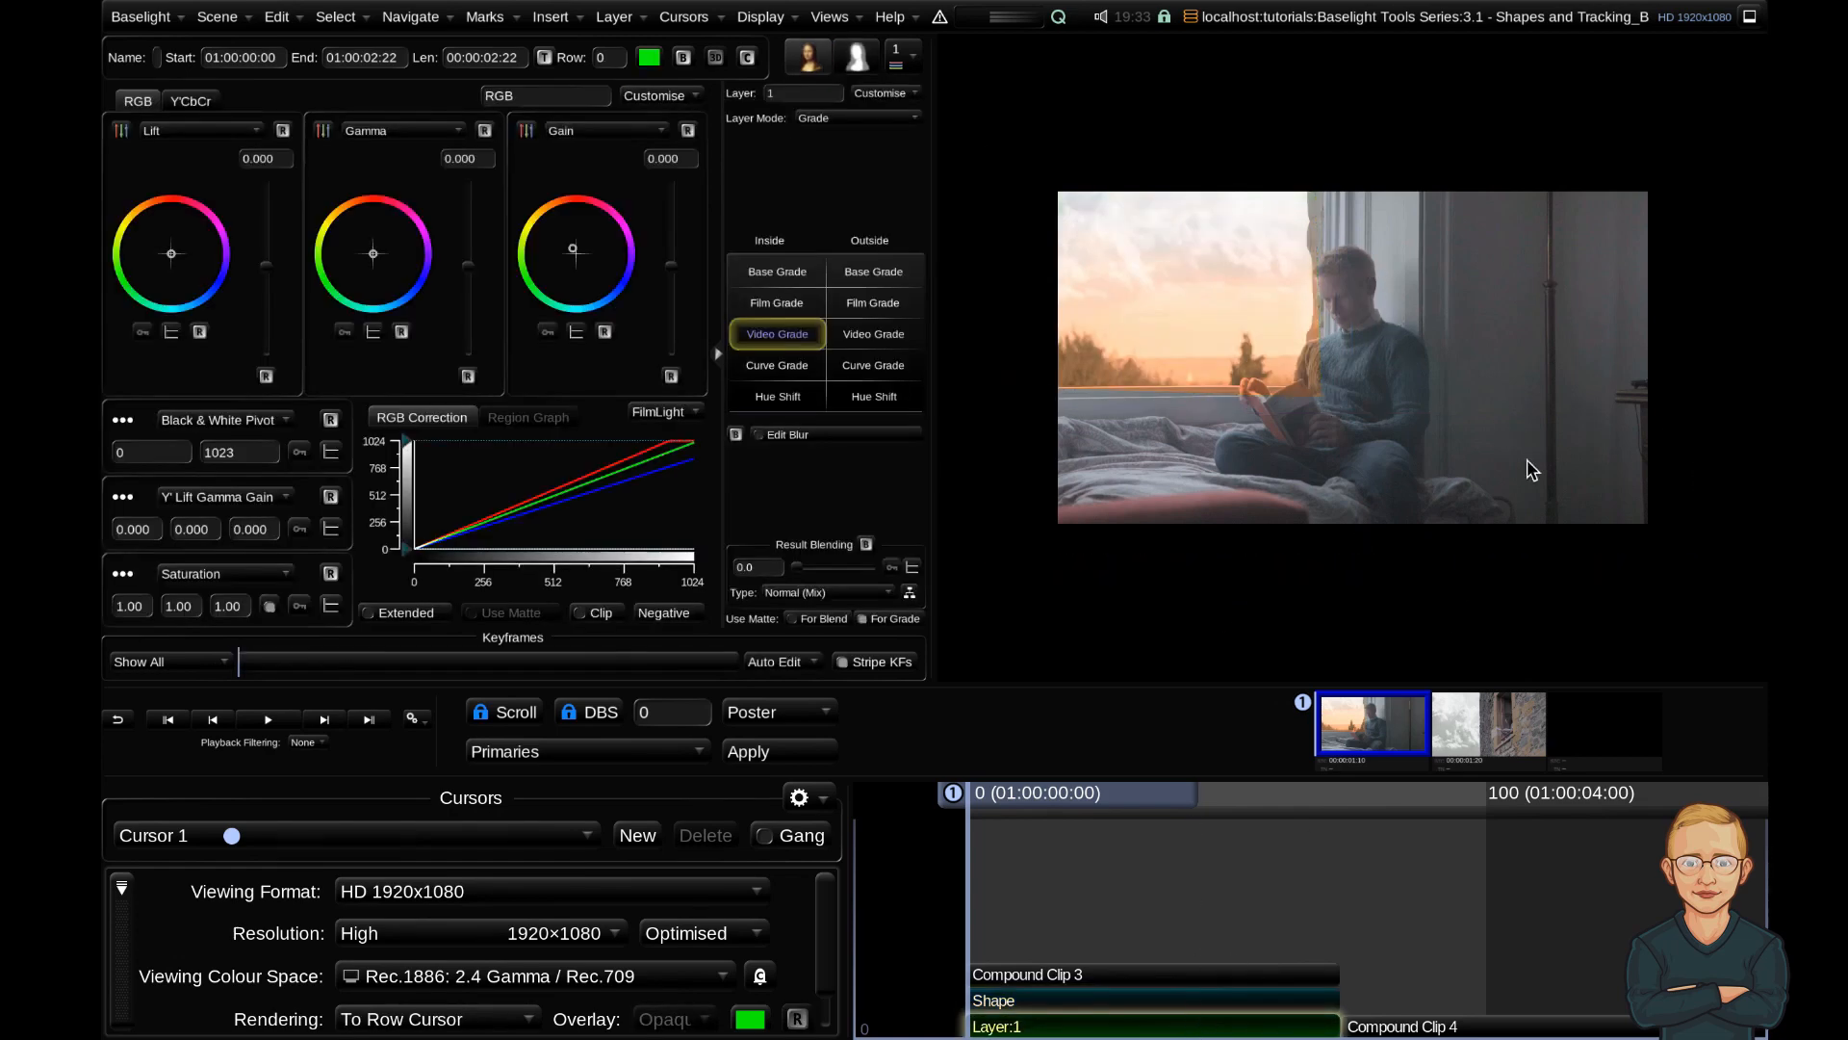
pyautogui.moveTo(1314, 392)
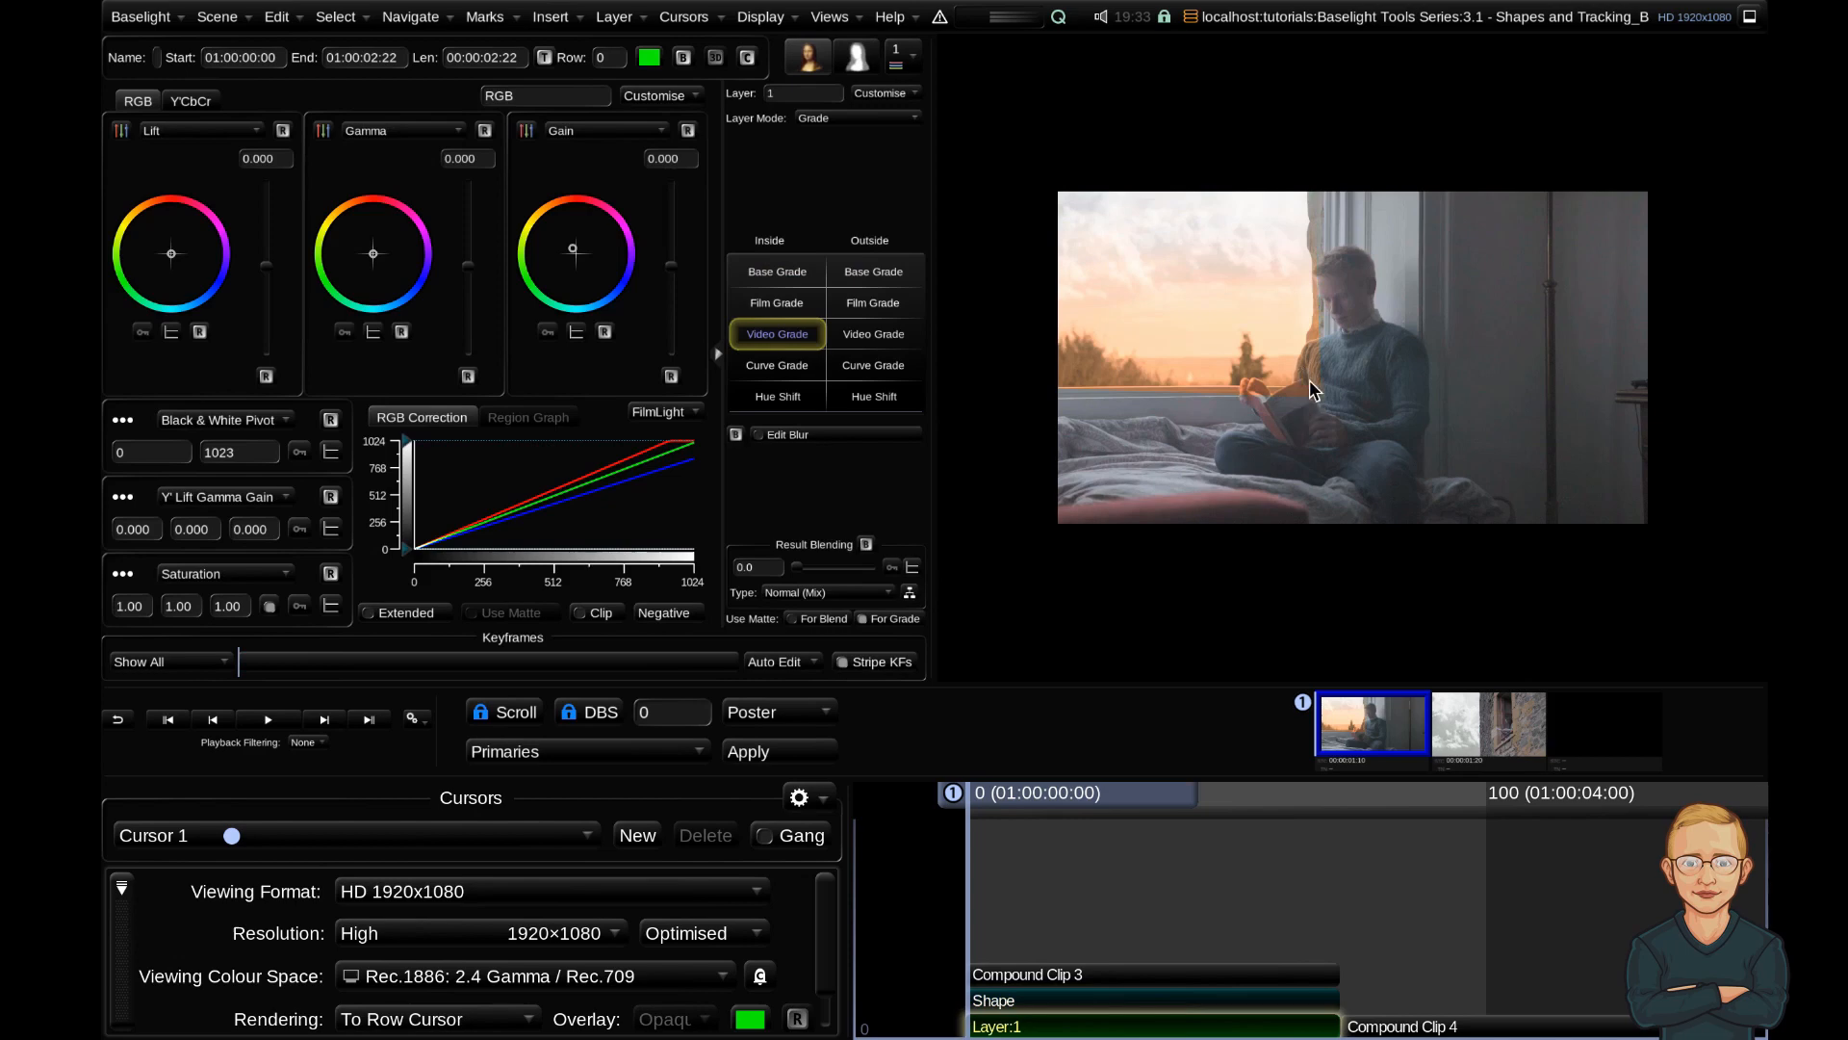
pyautogui.moveTo(1187, 1008)
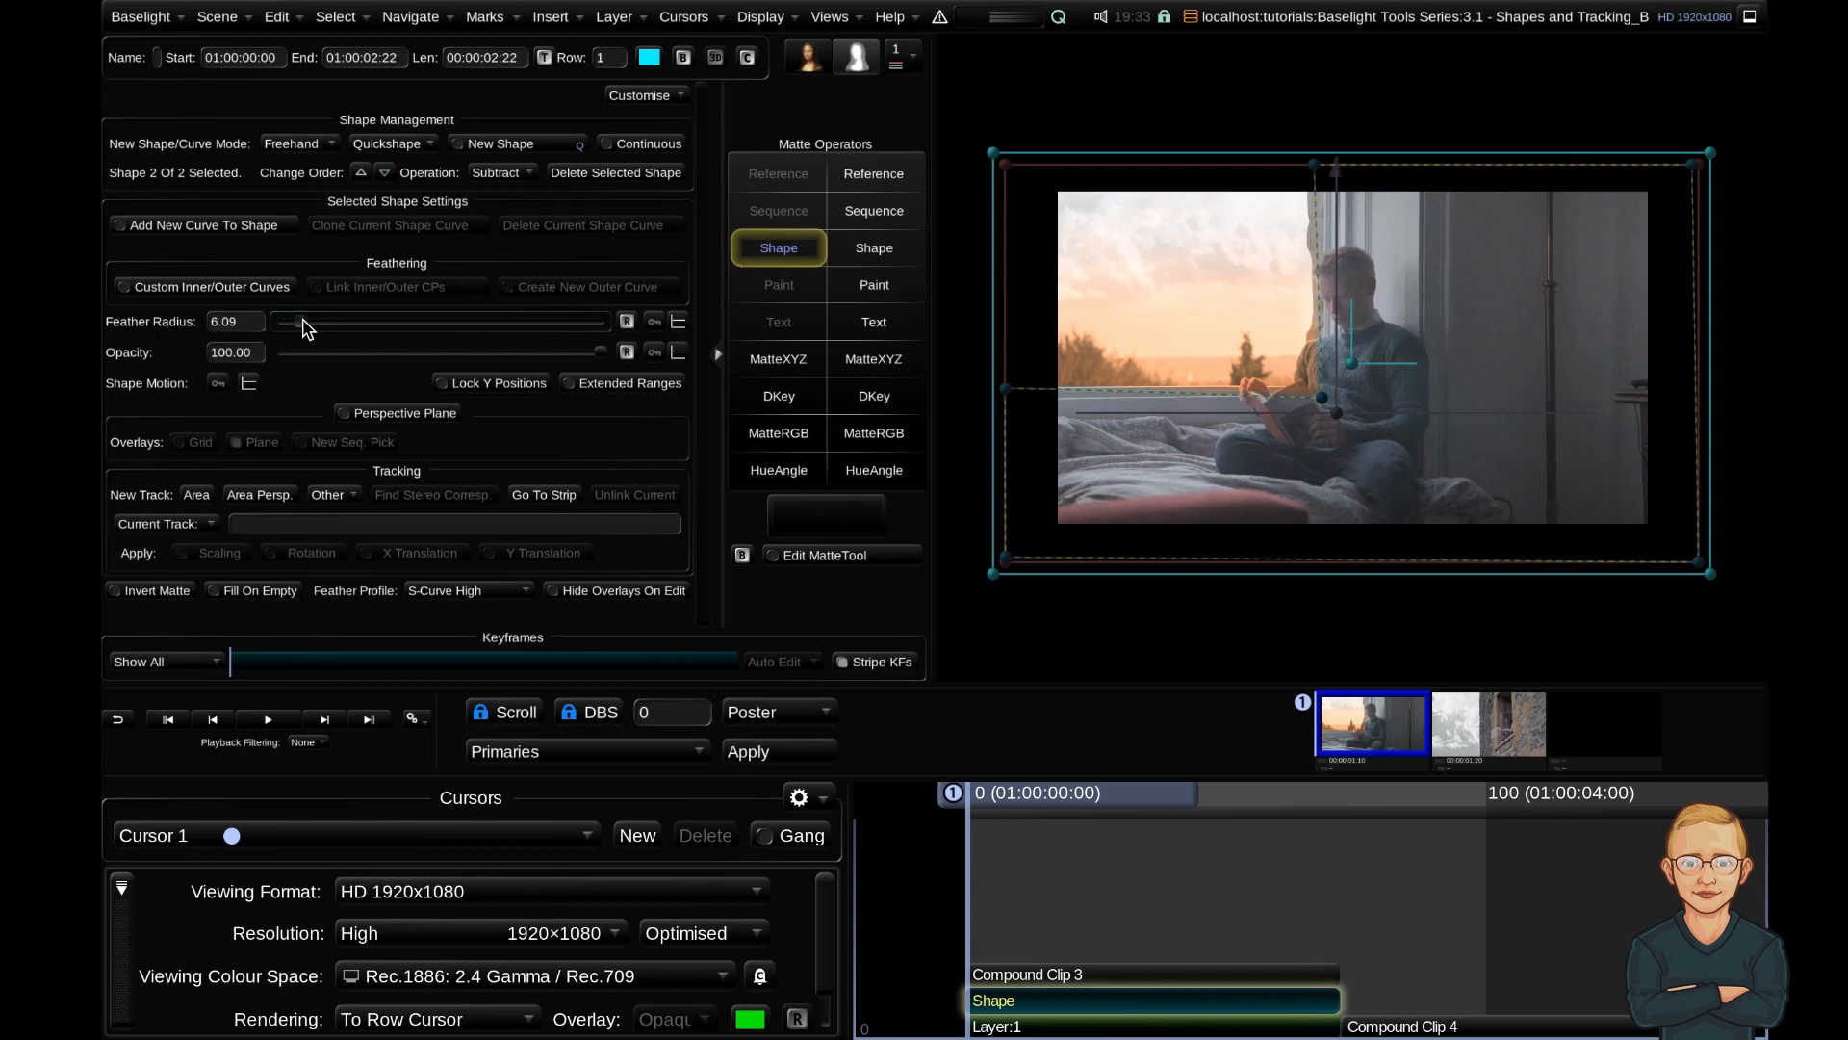
# Feather the window cutout to about 15.44 and drag the outer matte's top corner right
pyautogui.moveTo(283, 321); pyautogui.dragTo(348, 321)
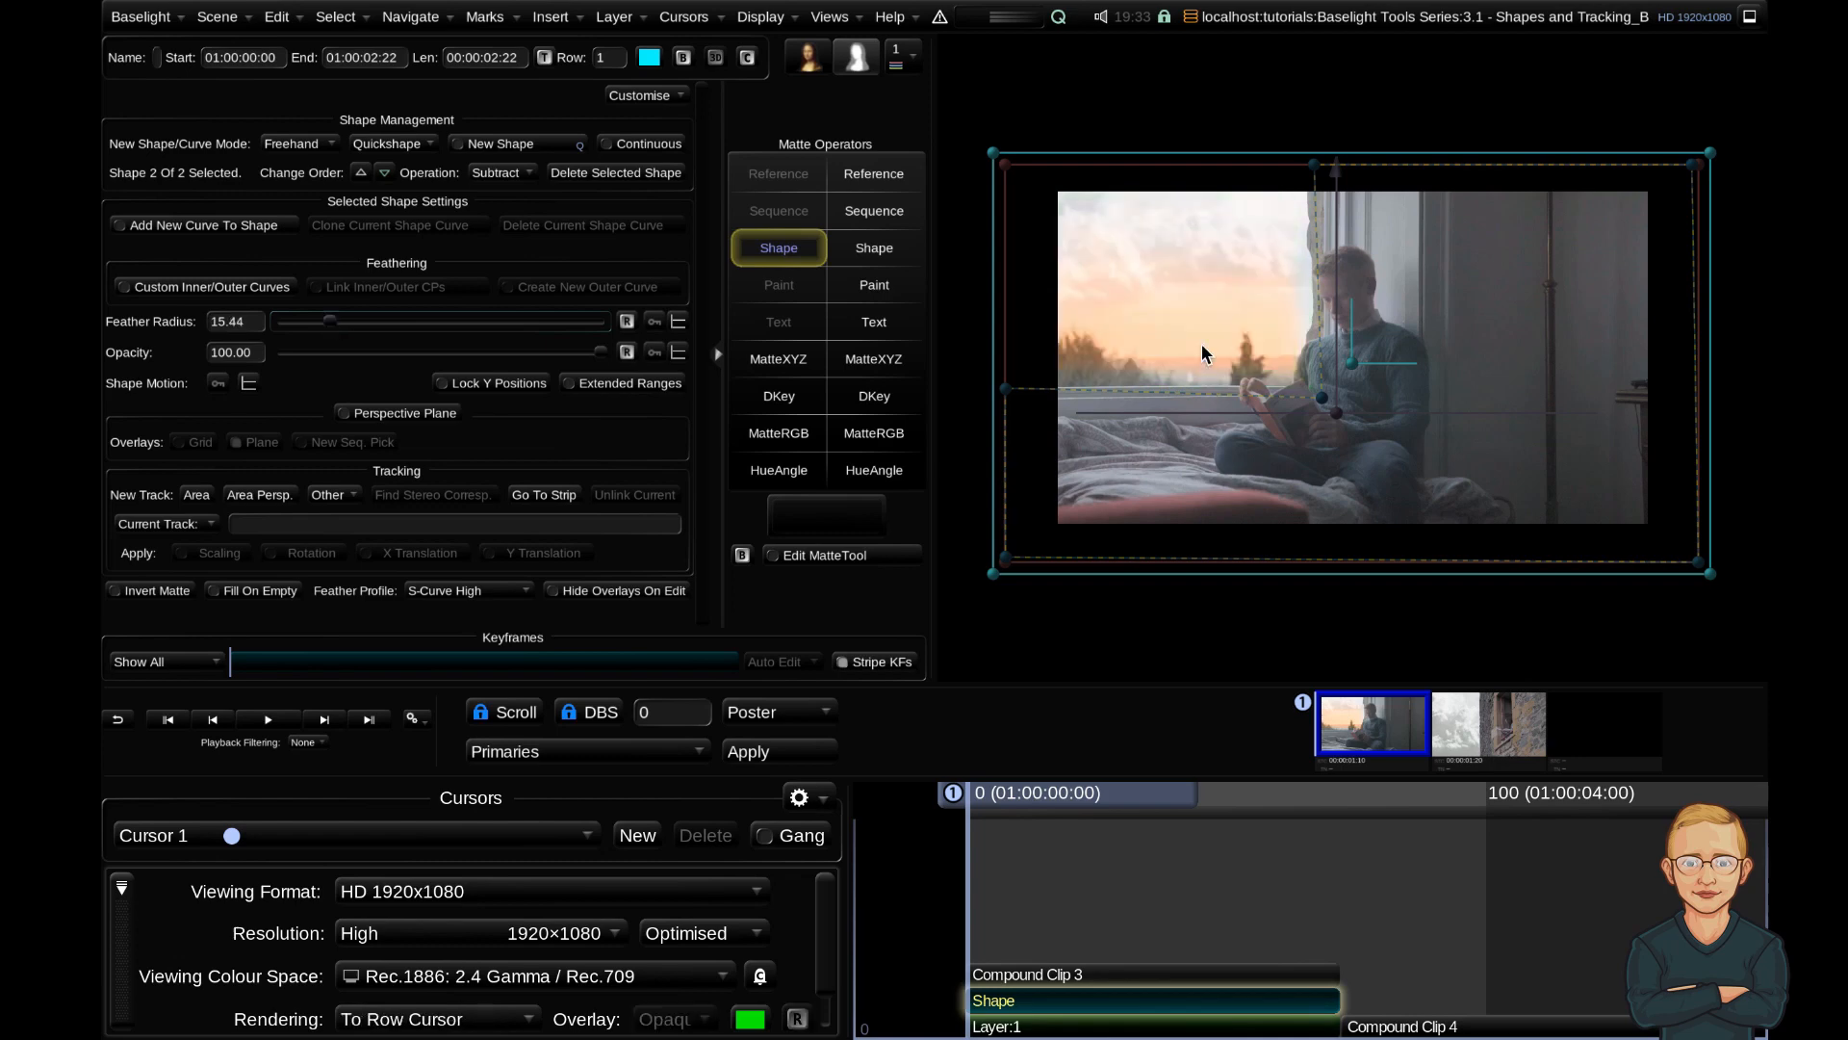
pyautogui.moveTo(1470, 385)
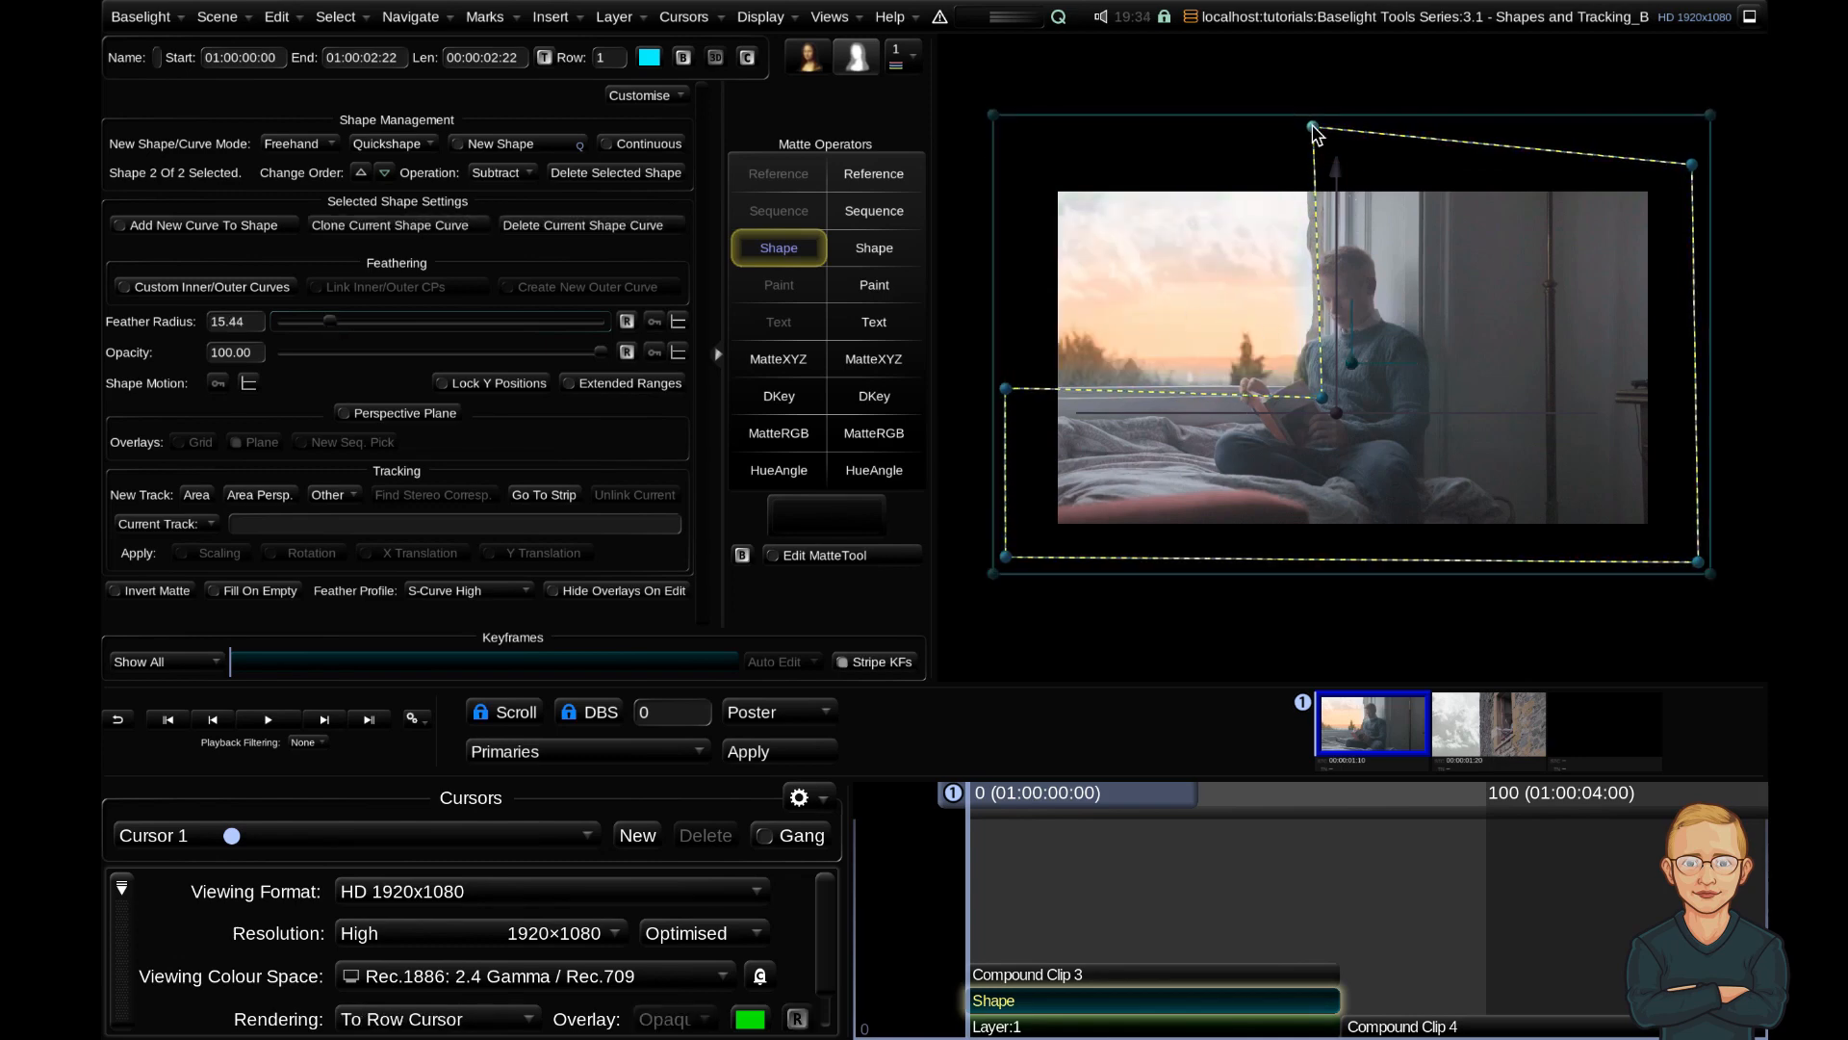
pyautogui.moveTo(1312, 127); pyautogui.dragTo(1365, 127)
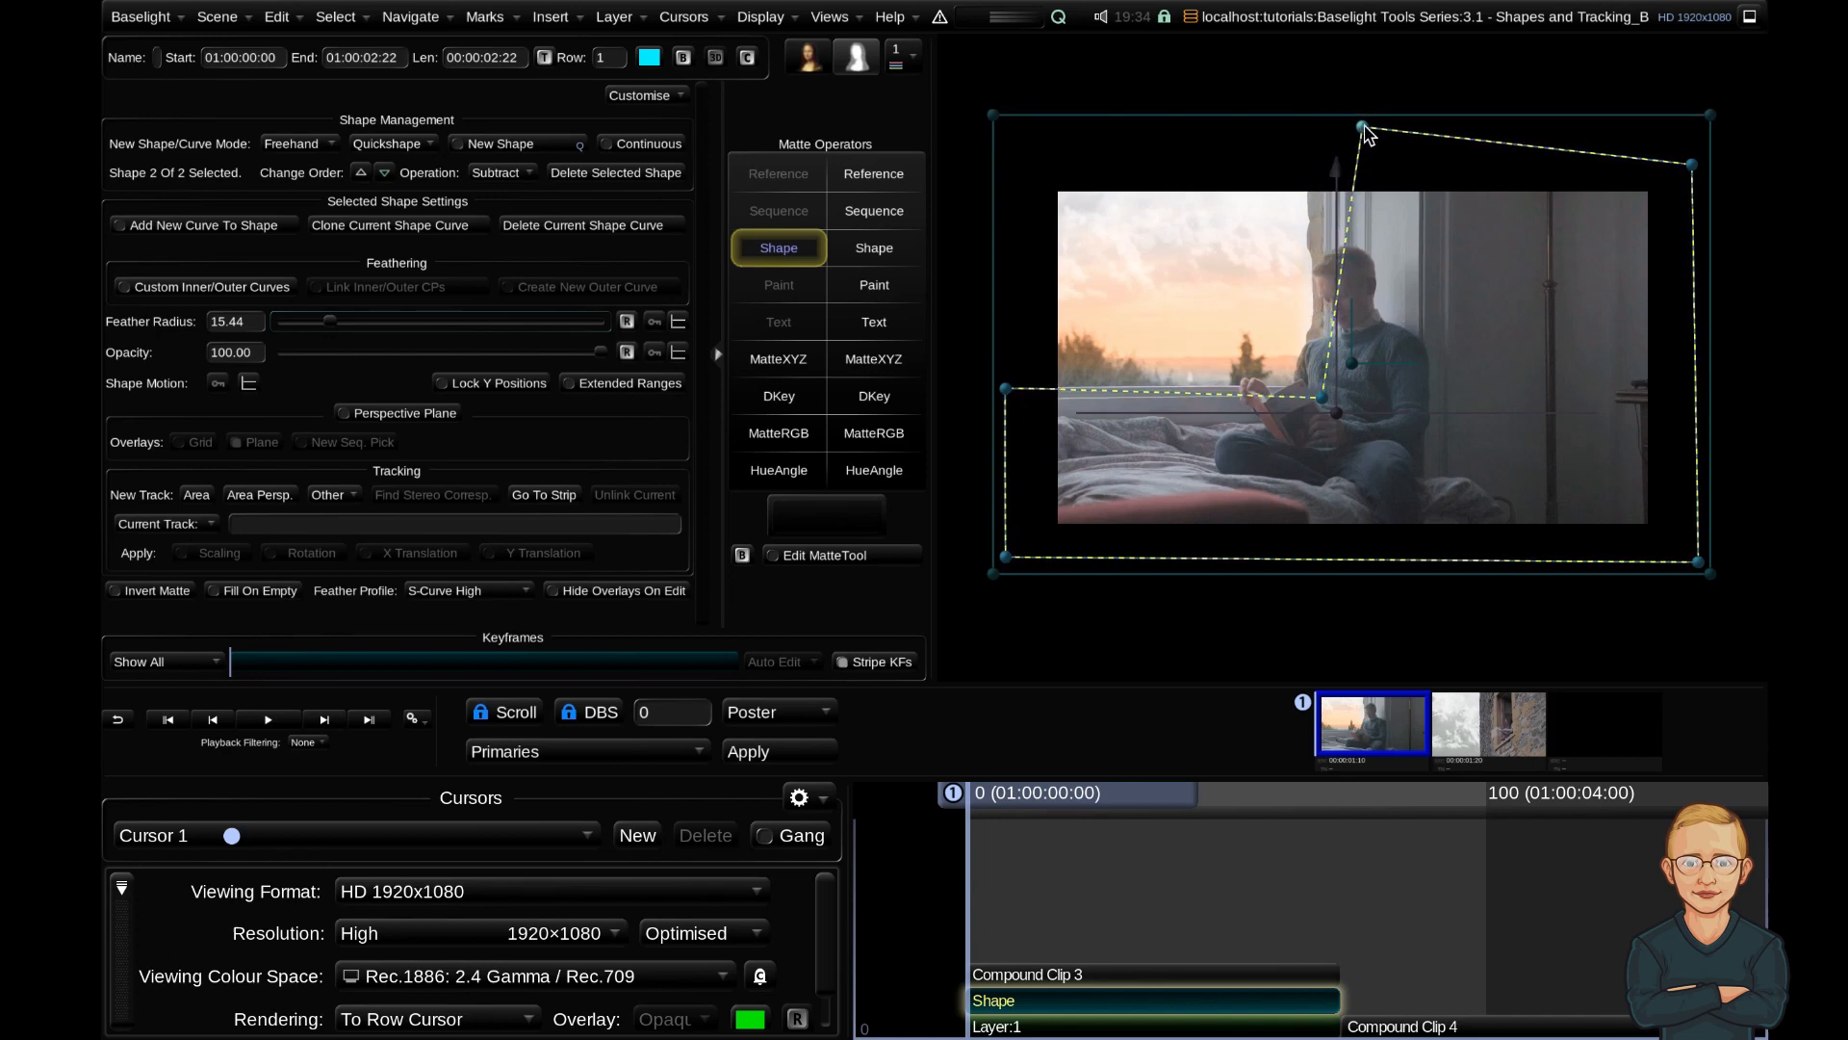
pyautogui.moveTo(1365, 133); pyautogui.dragTo(1008, 406)
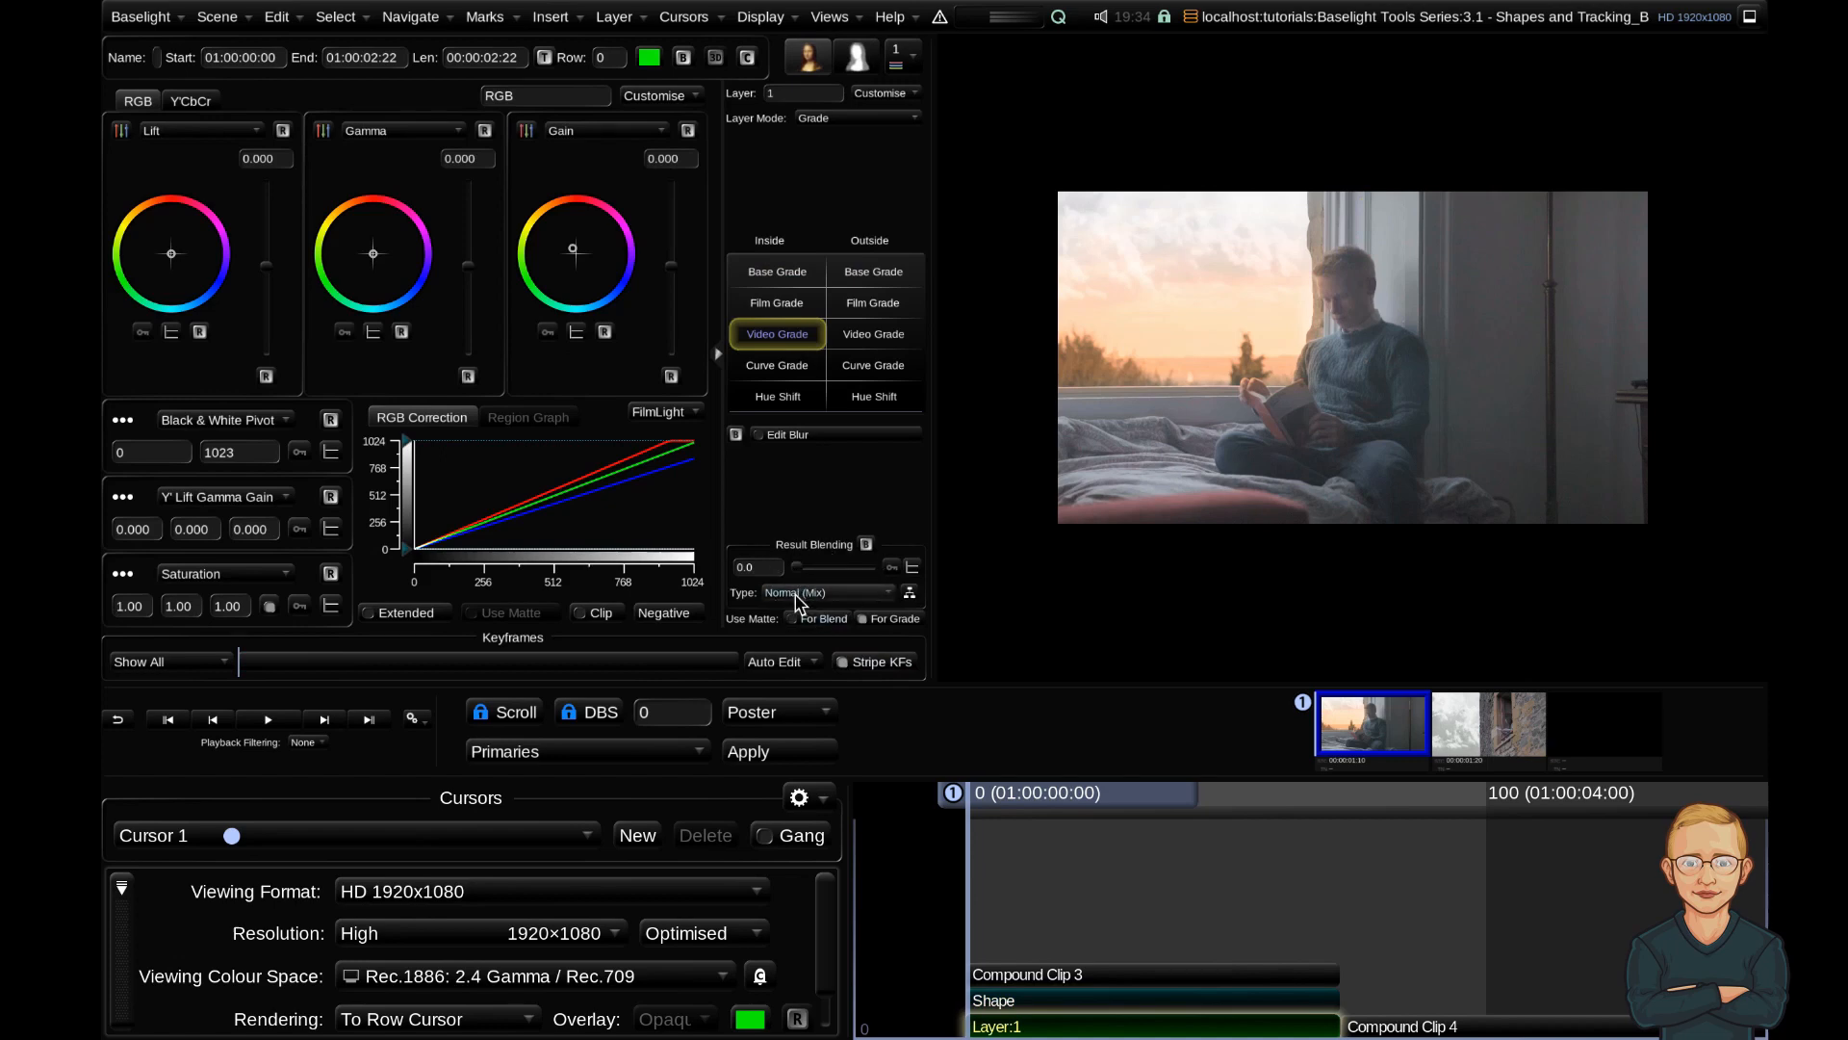
# Raise Result Blending from 0.0 to about 41.3
pyautogui.moveTo(778, 567); pyautogui.dragTo(825, 567)
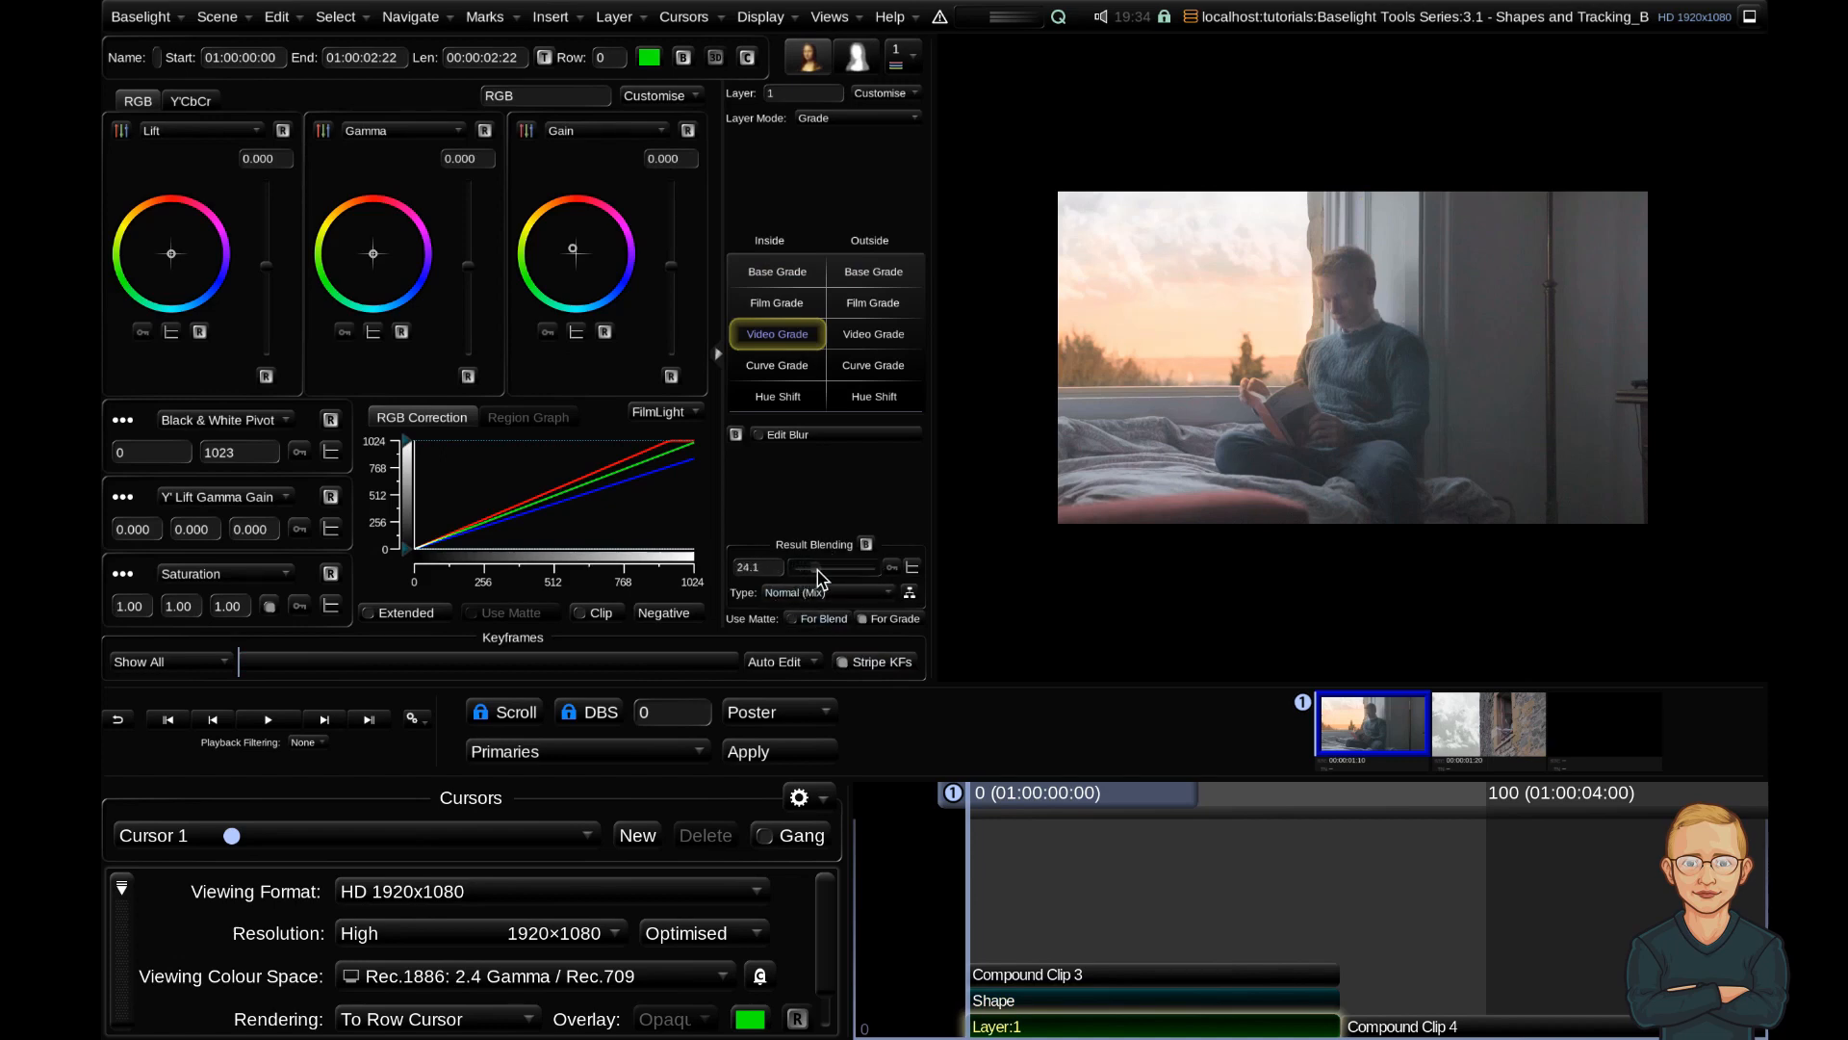
pyautogui.moveTo(819, 567); pyautogui.dragTo(836, 567)
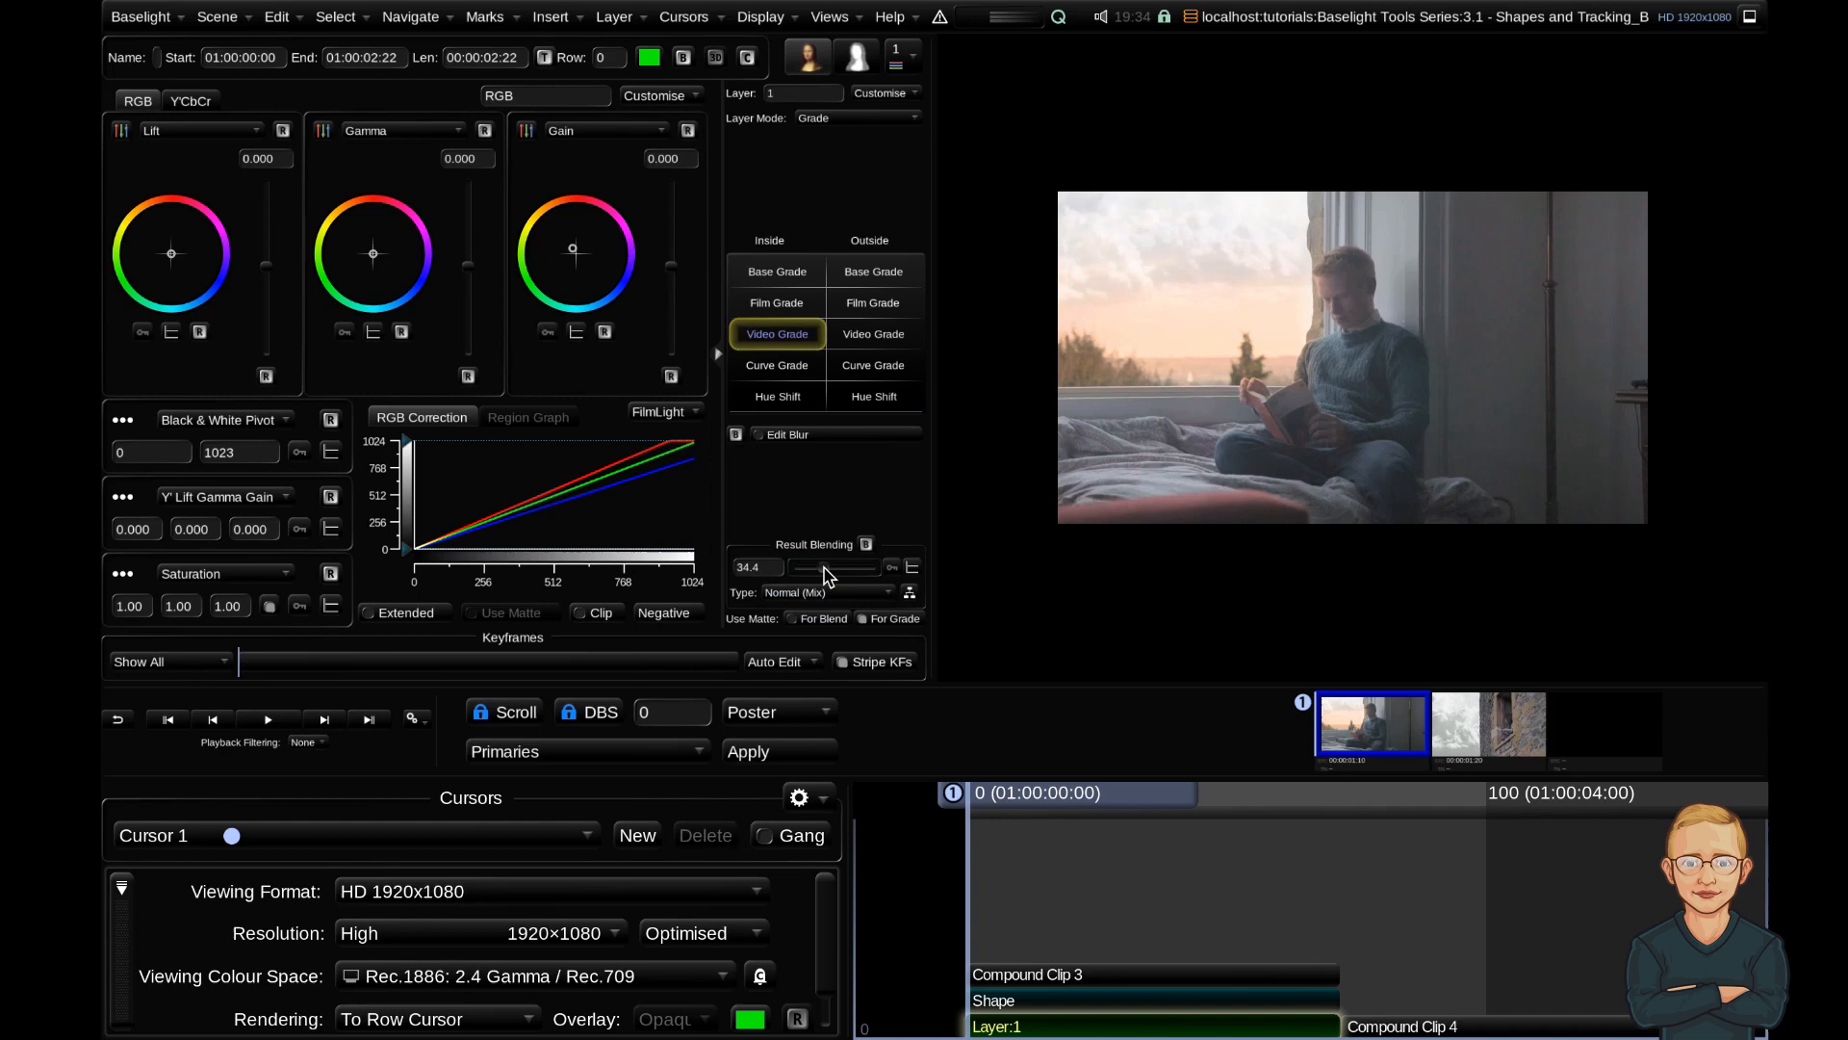
pyautogui.moveTo(825, 567); pyautogui.dragTo(837, 567)
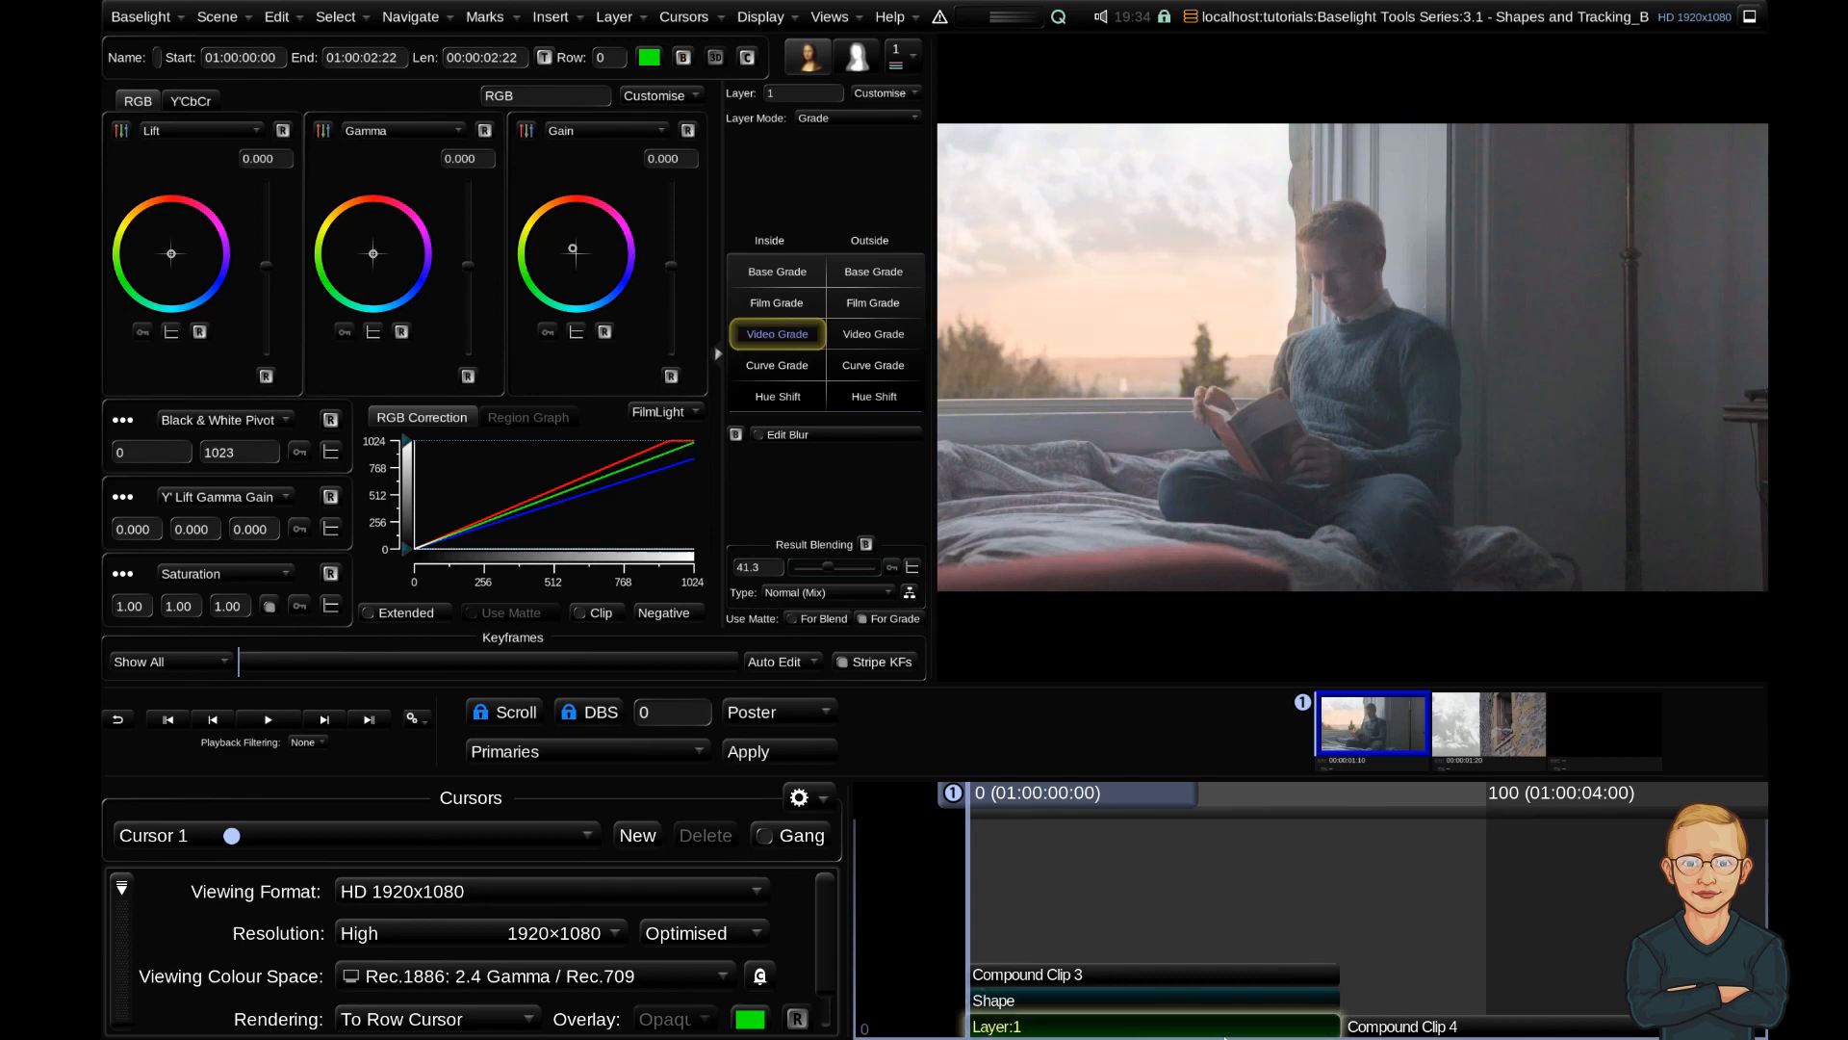
# Set Rendering to Layer Matte Overlay to tint the window matte green
pyautogui.click(436, 1018)
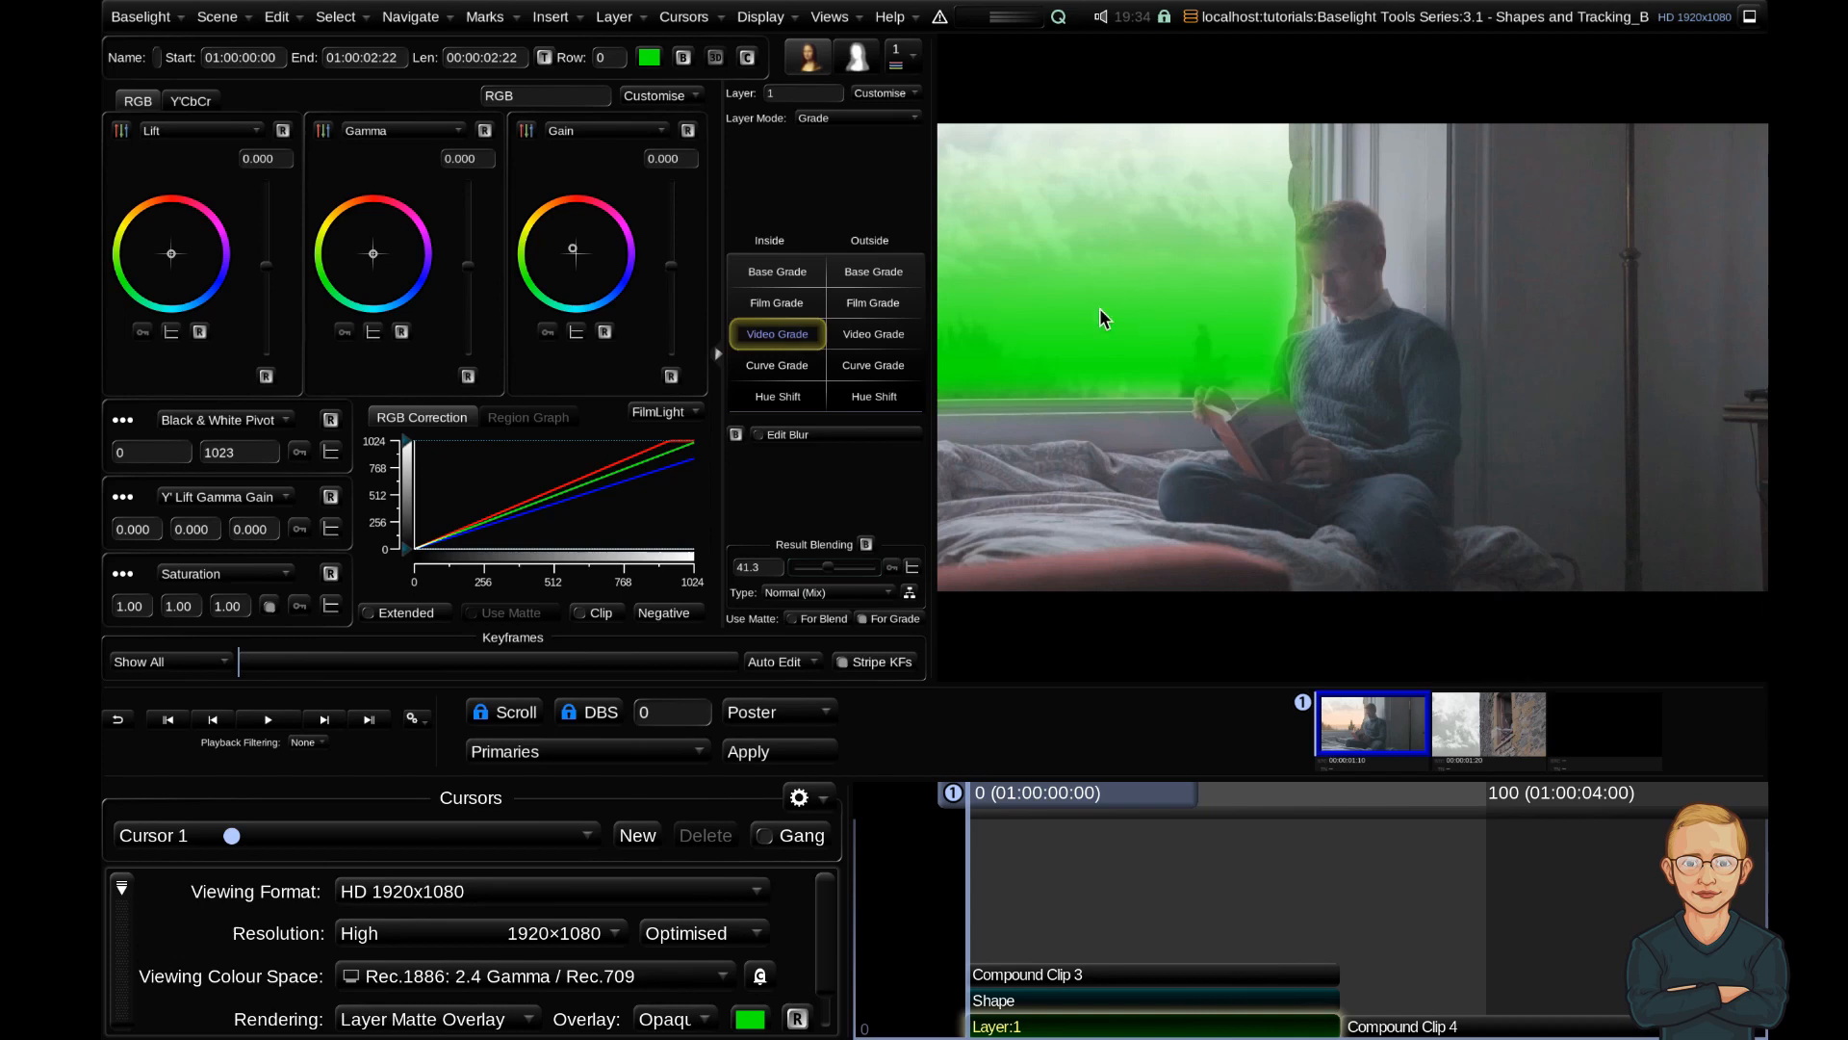
pyautogui.moveTo(1132, 1005)
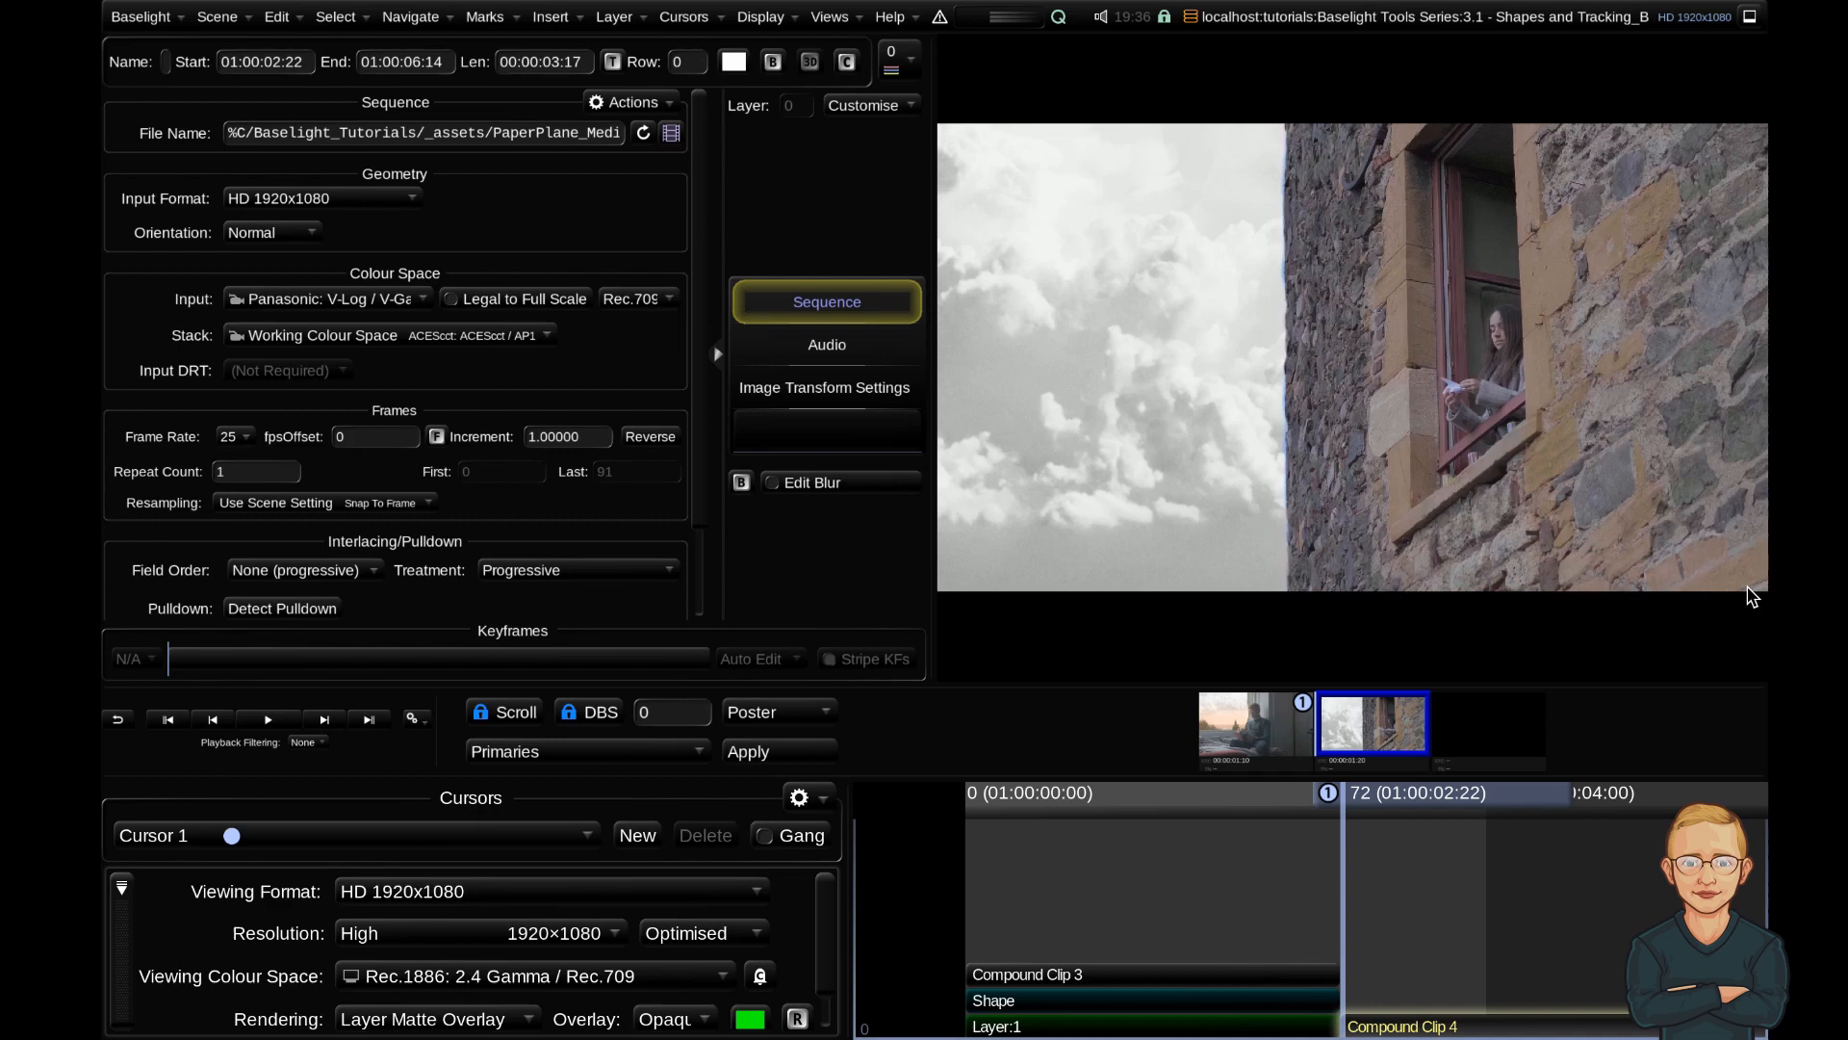
pyautogui.moveTo(1764, 390)
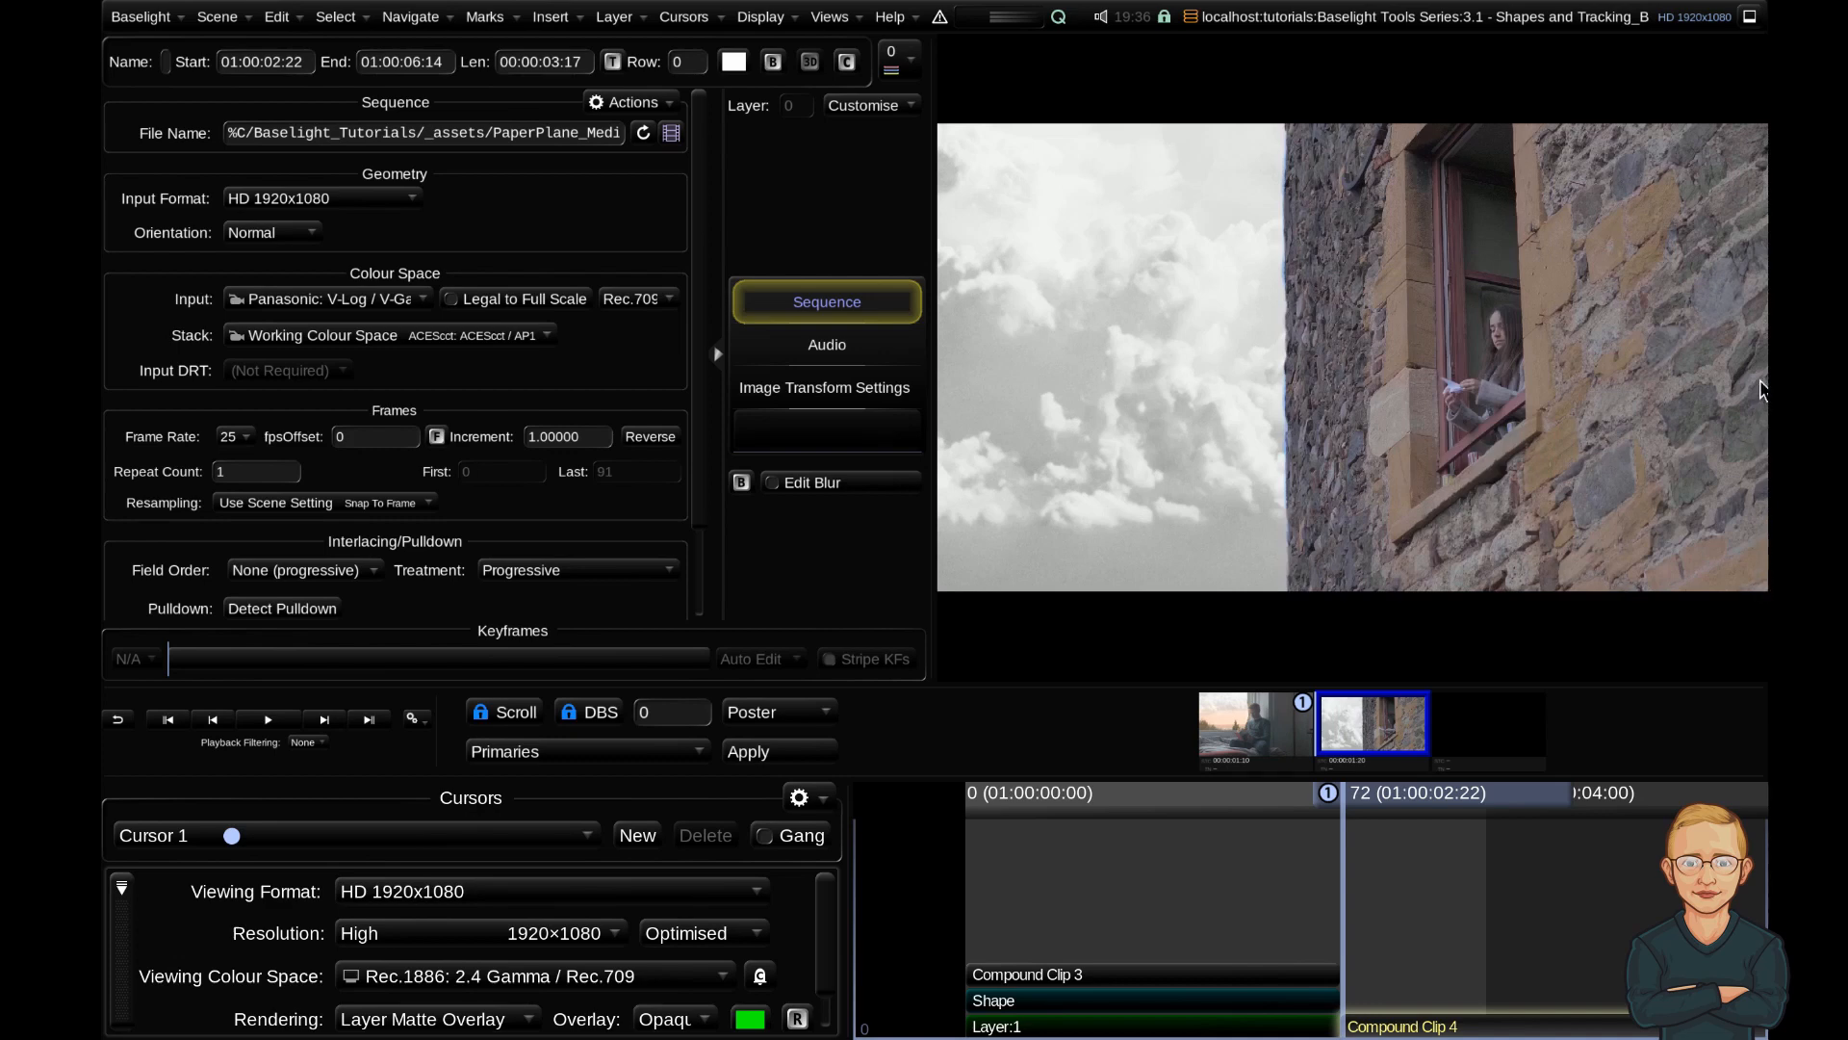
pyautogui.moveTo(1001, 372)
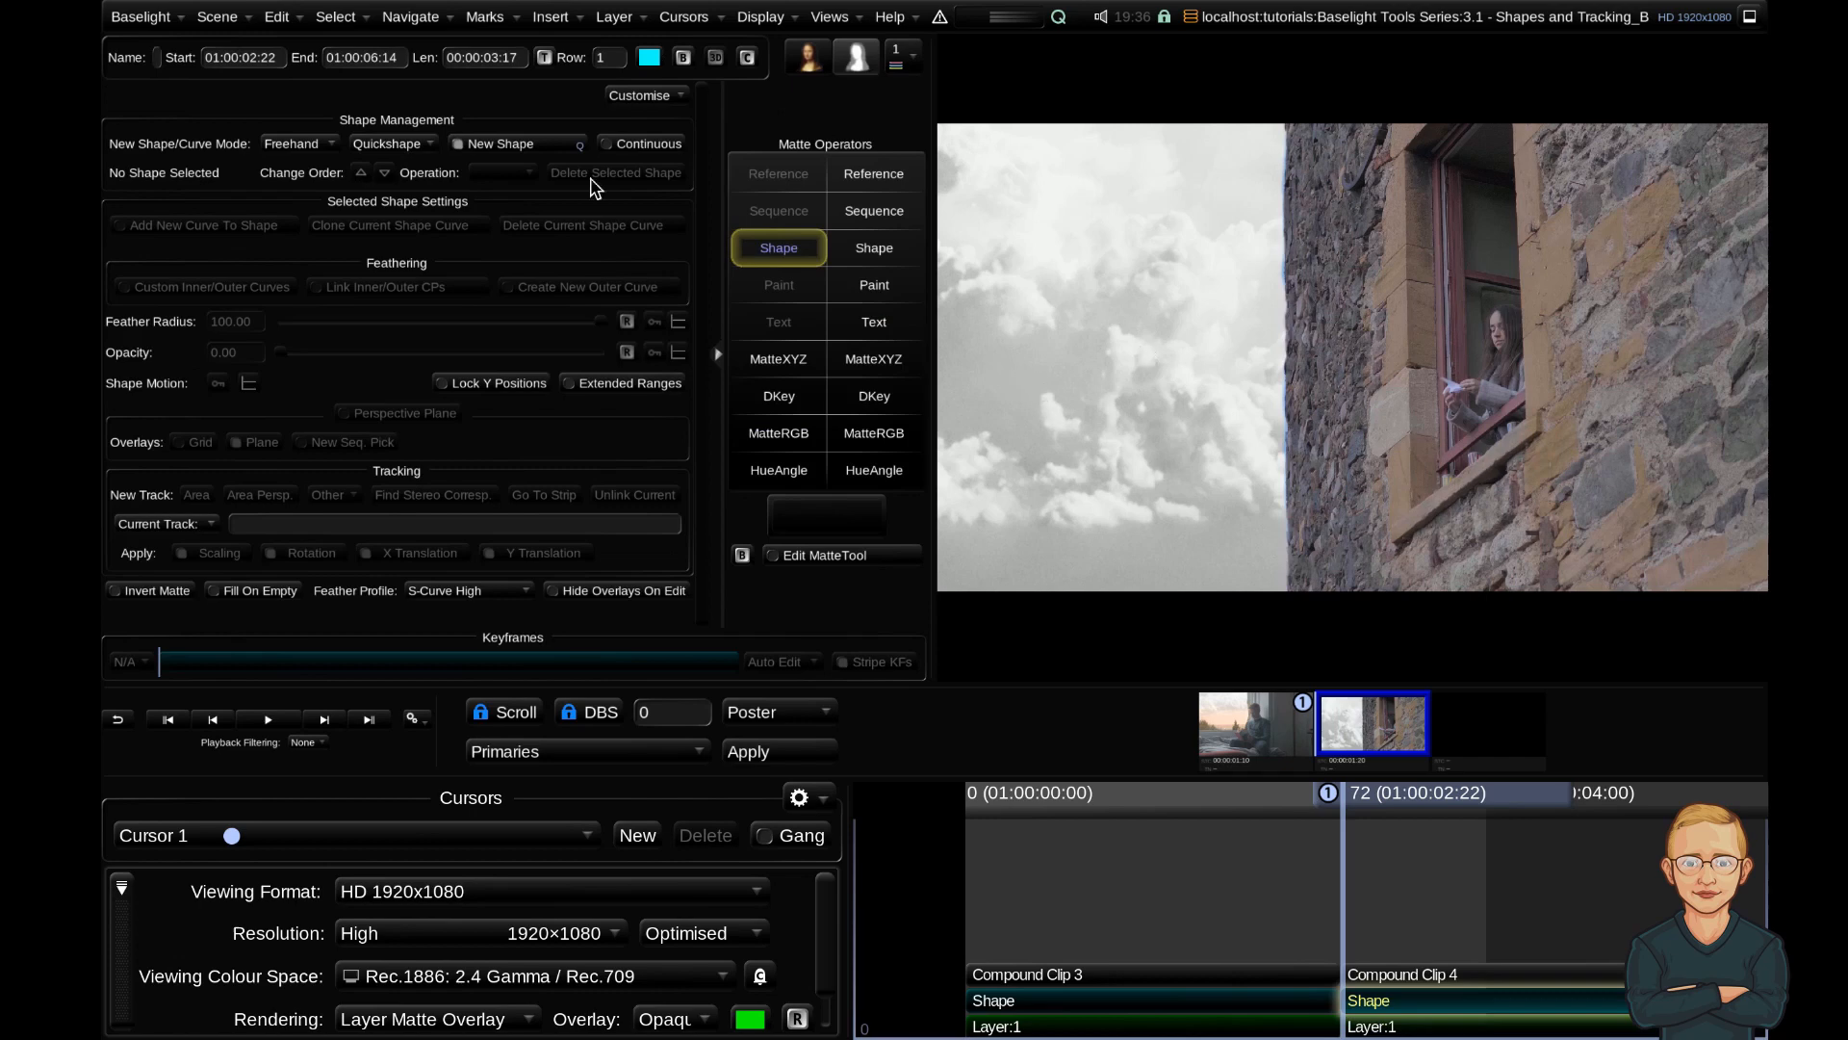
# Add an Edge Right Quickshape matte to the new layer on Compound Clip 4
pyautogui.click(392, 143)
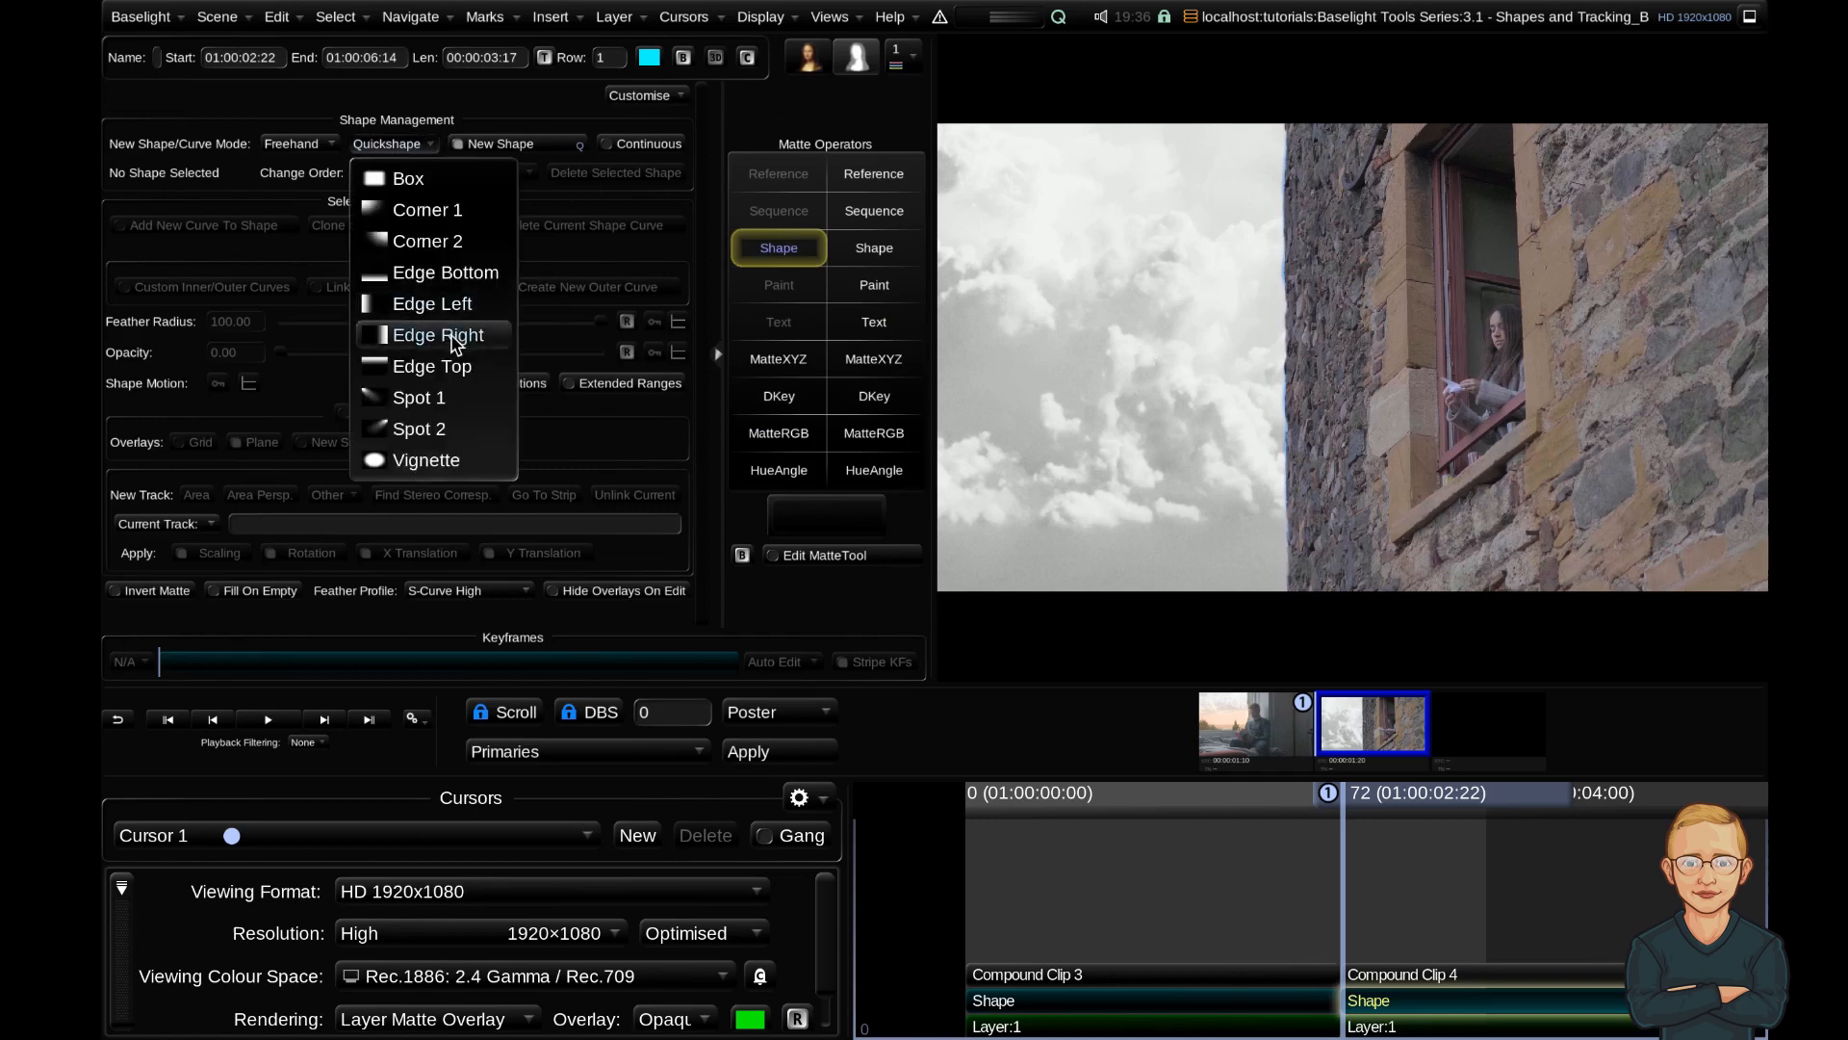
pyautogui.click(437, 334)
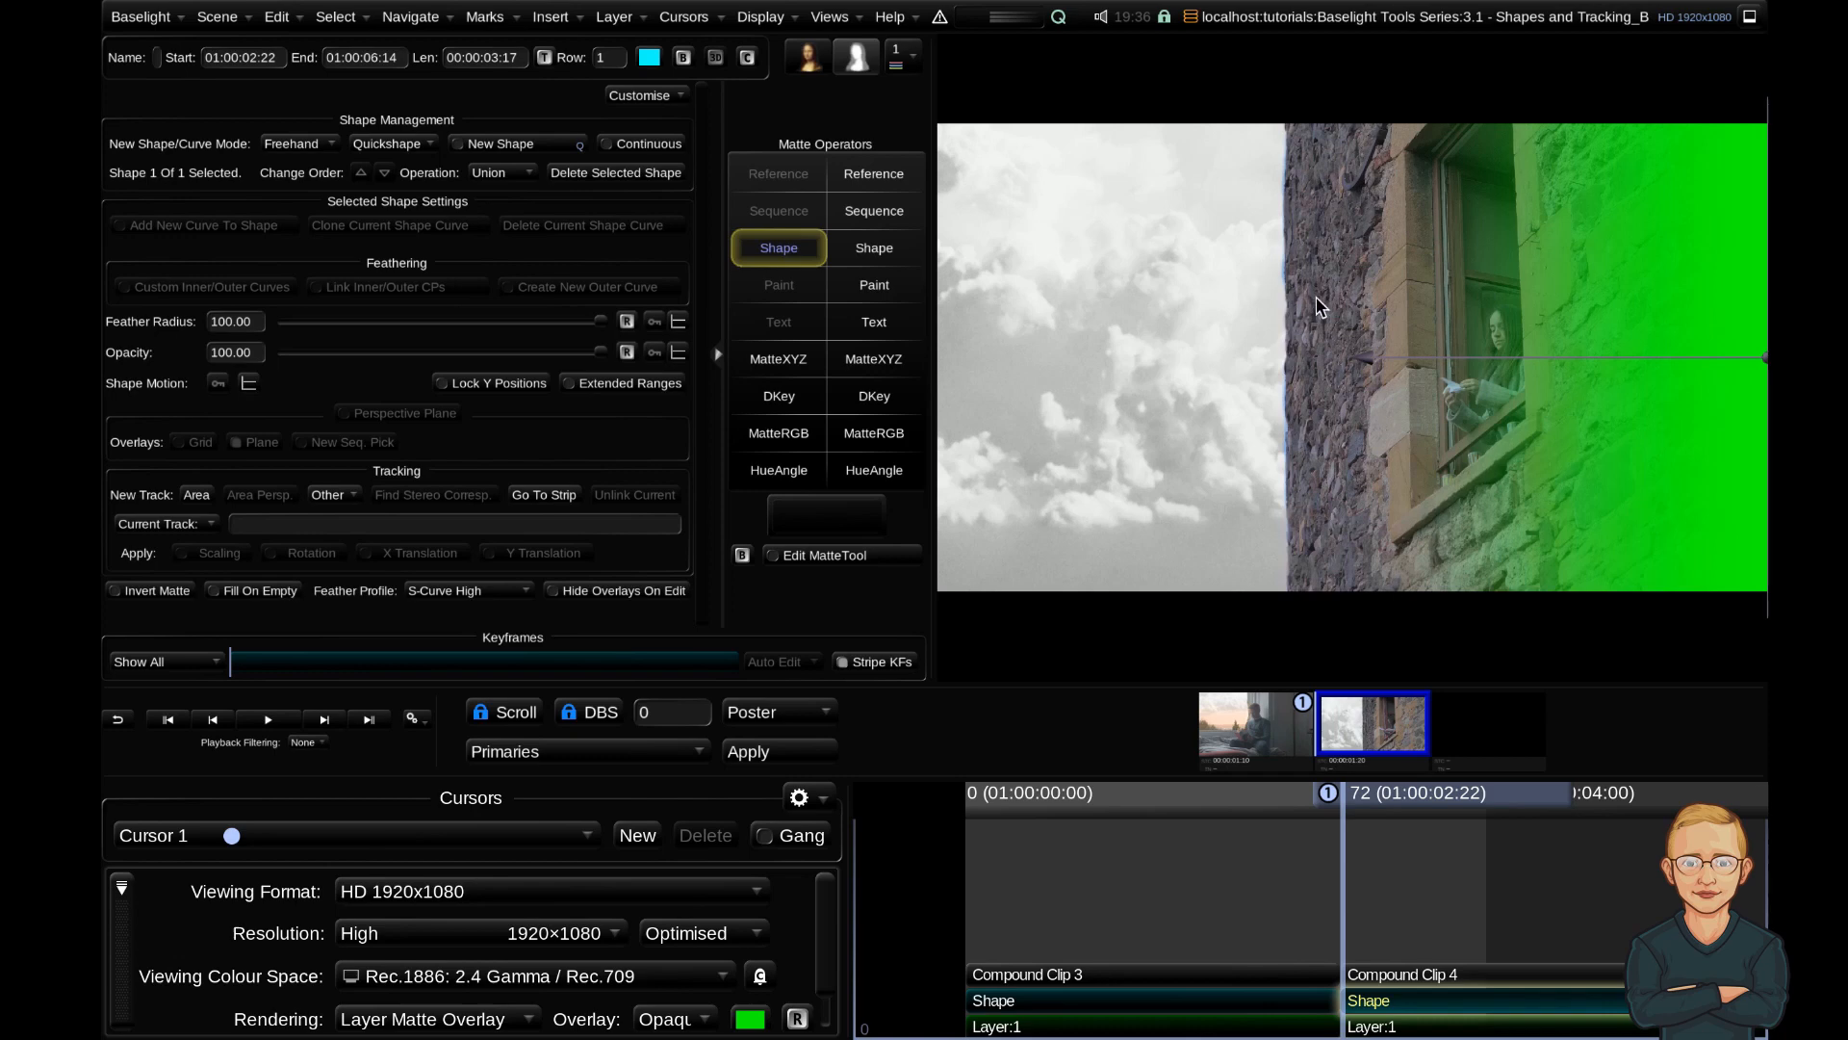
pyautogui.moveTo(1358, 368)
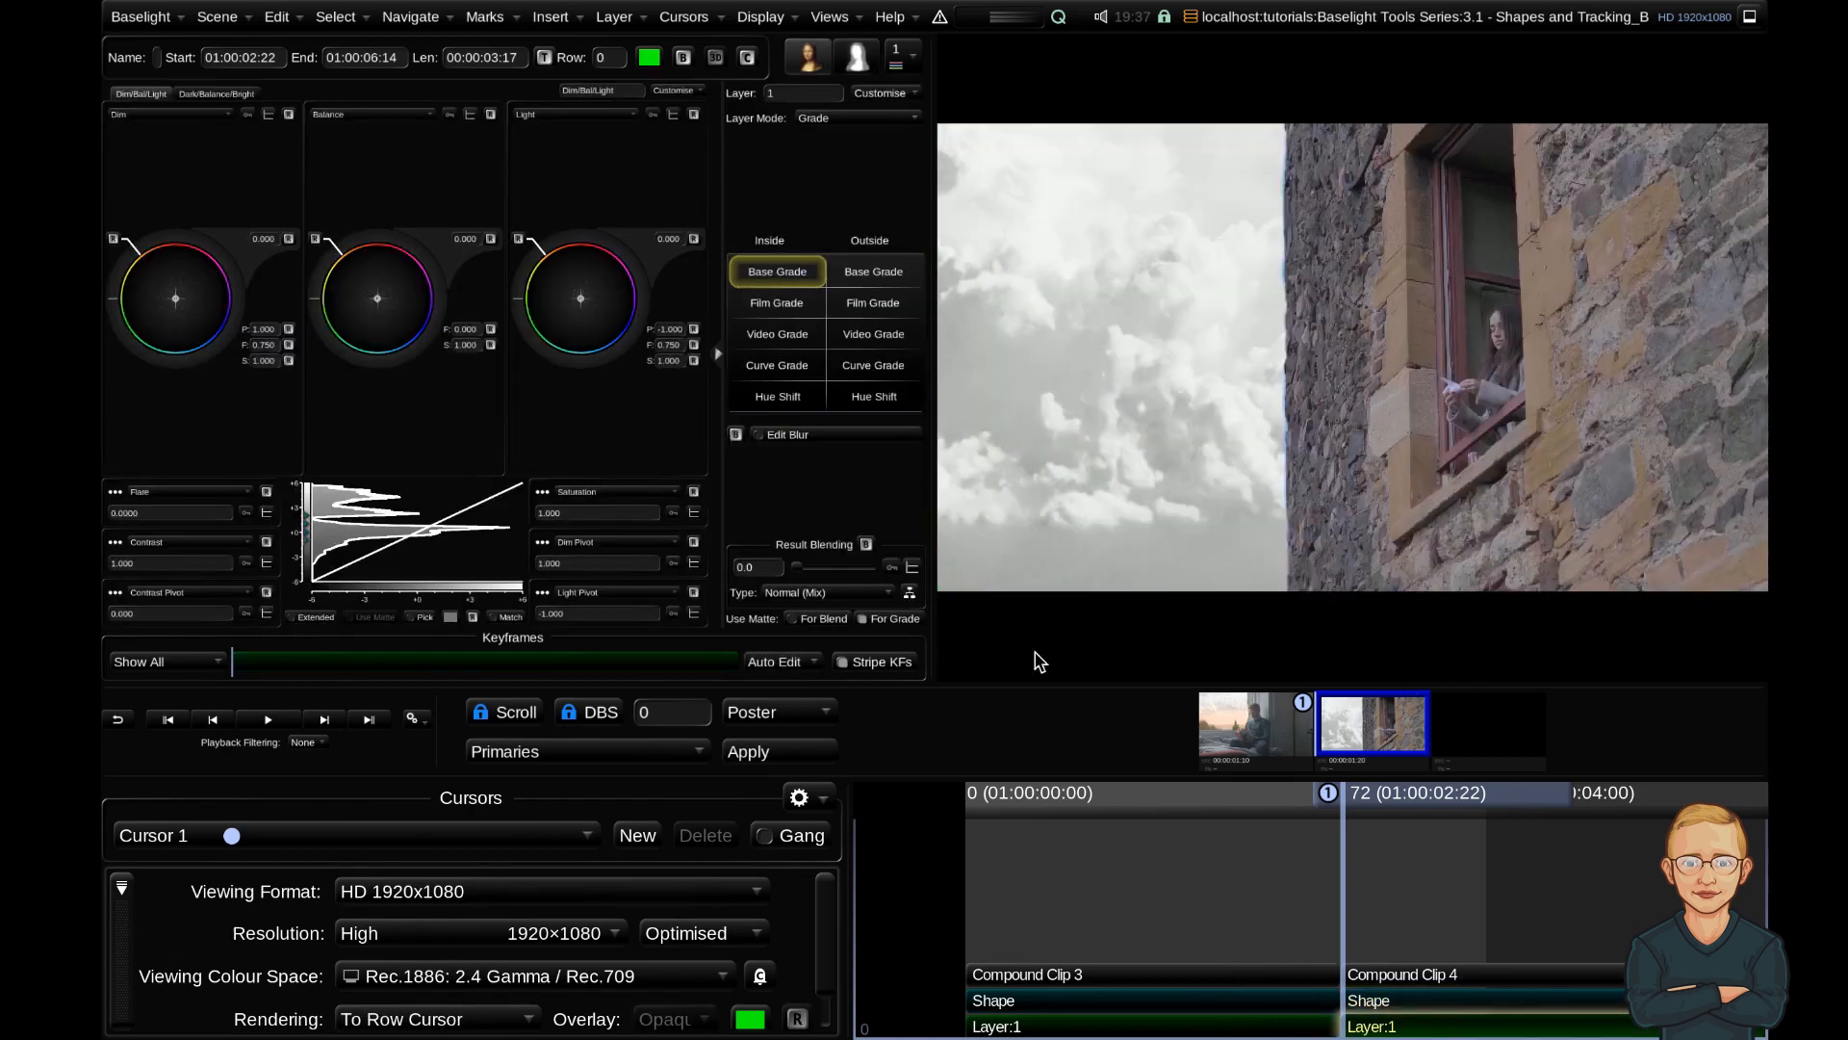
# In Video Grade, lower Lift to about -0.123 to darken the right-edge area
pyautogui.click(776, 334)
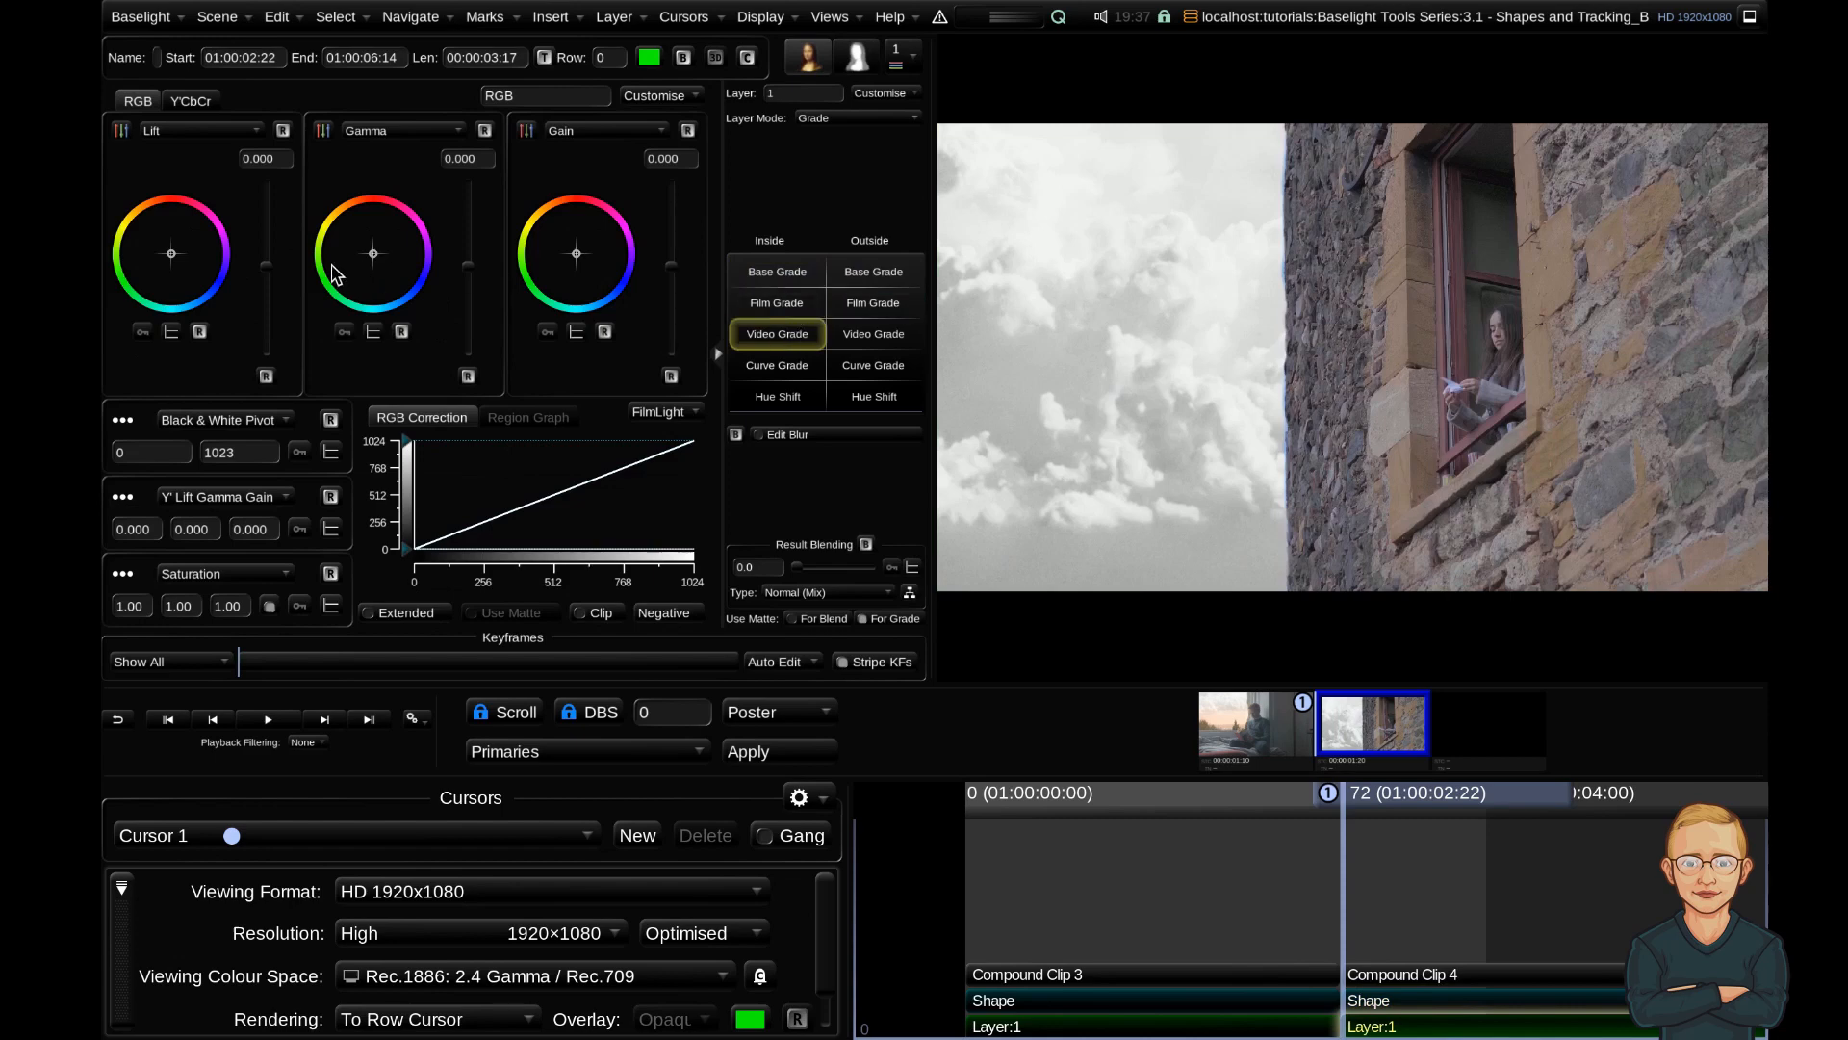
pyautogui.moveTo(266, 253); pyautogui.dragTo(266, 289)
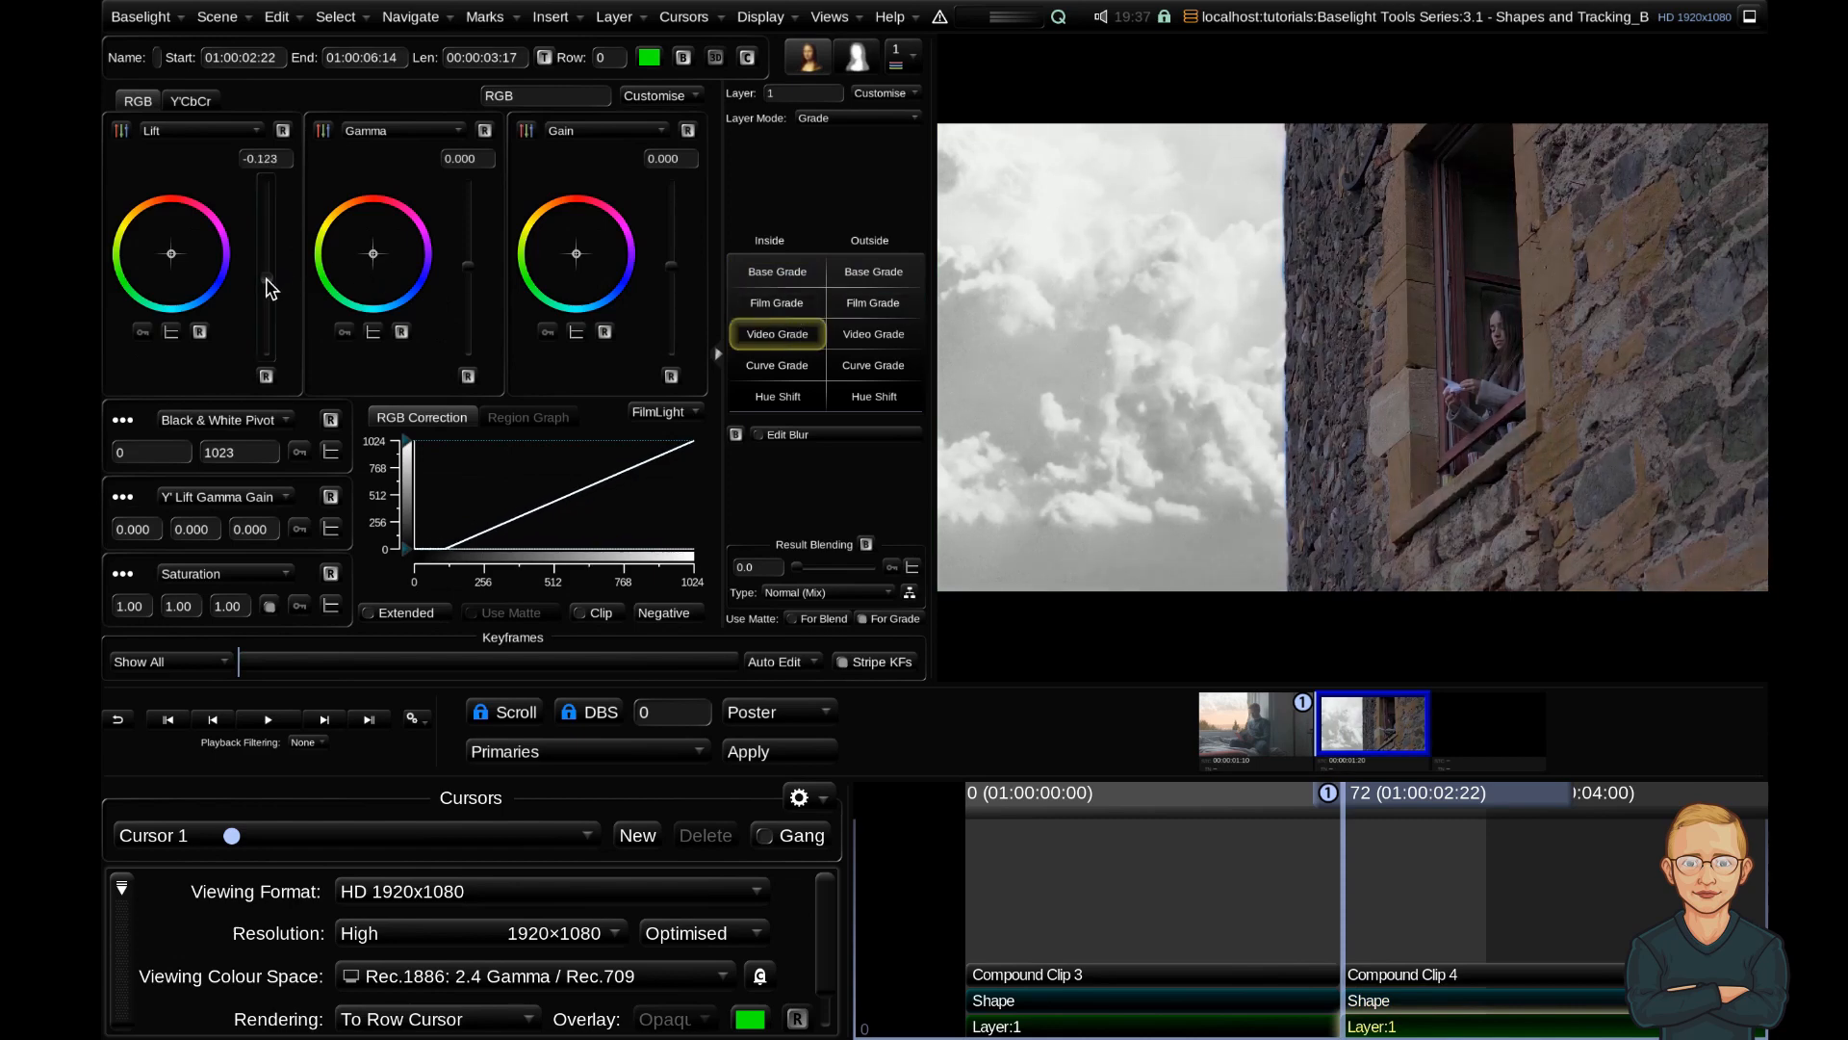
pyautogui.moveTo(266, 283); pyautogui.dragTo(272, 297)
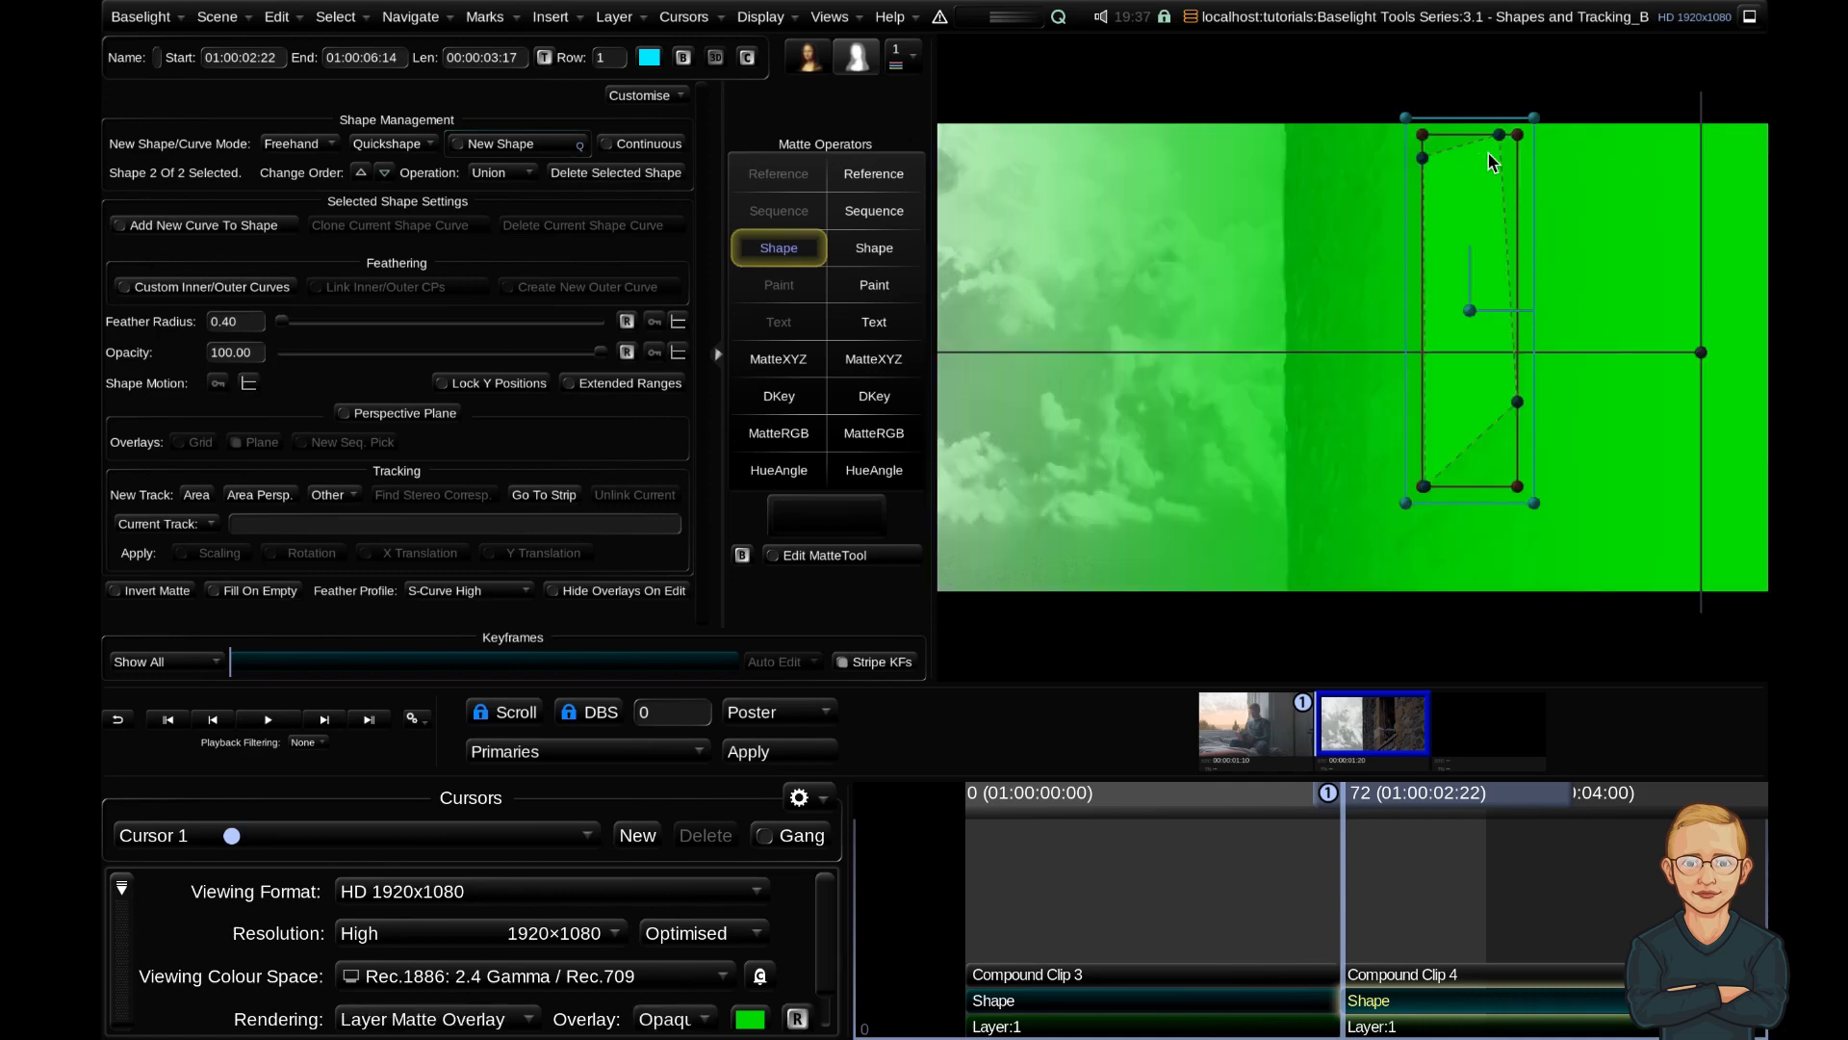
pyautogui.moveTo(1683, 440)
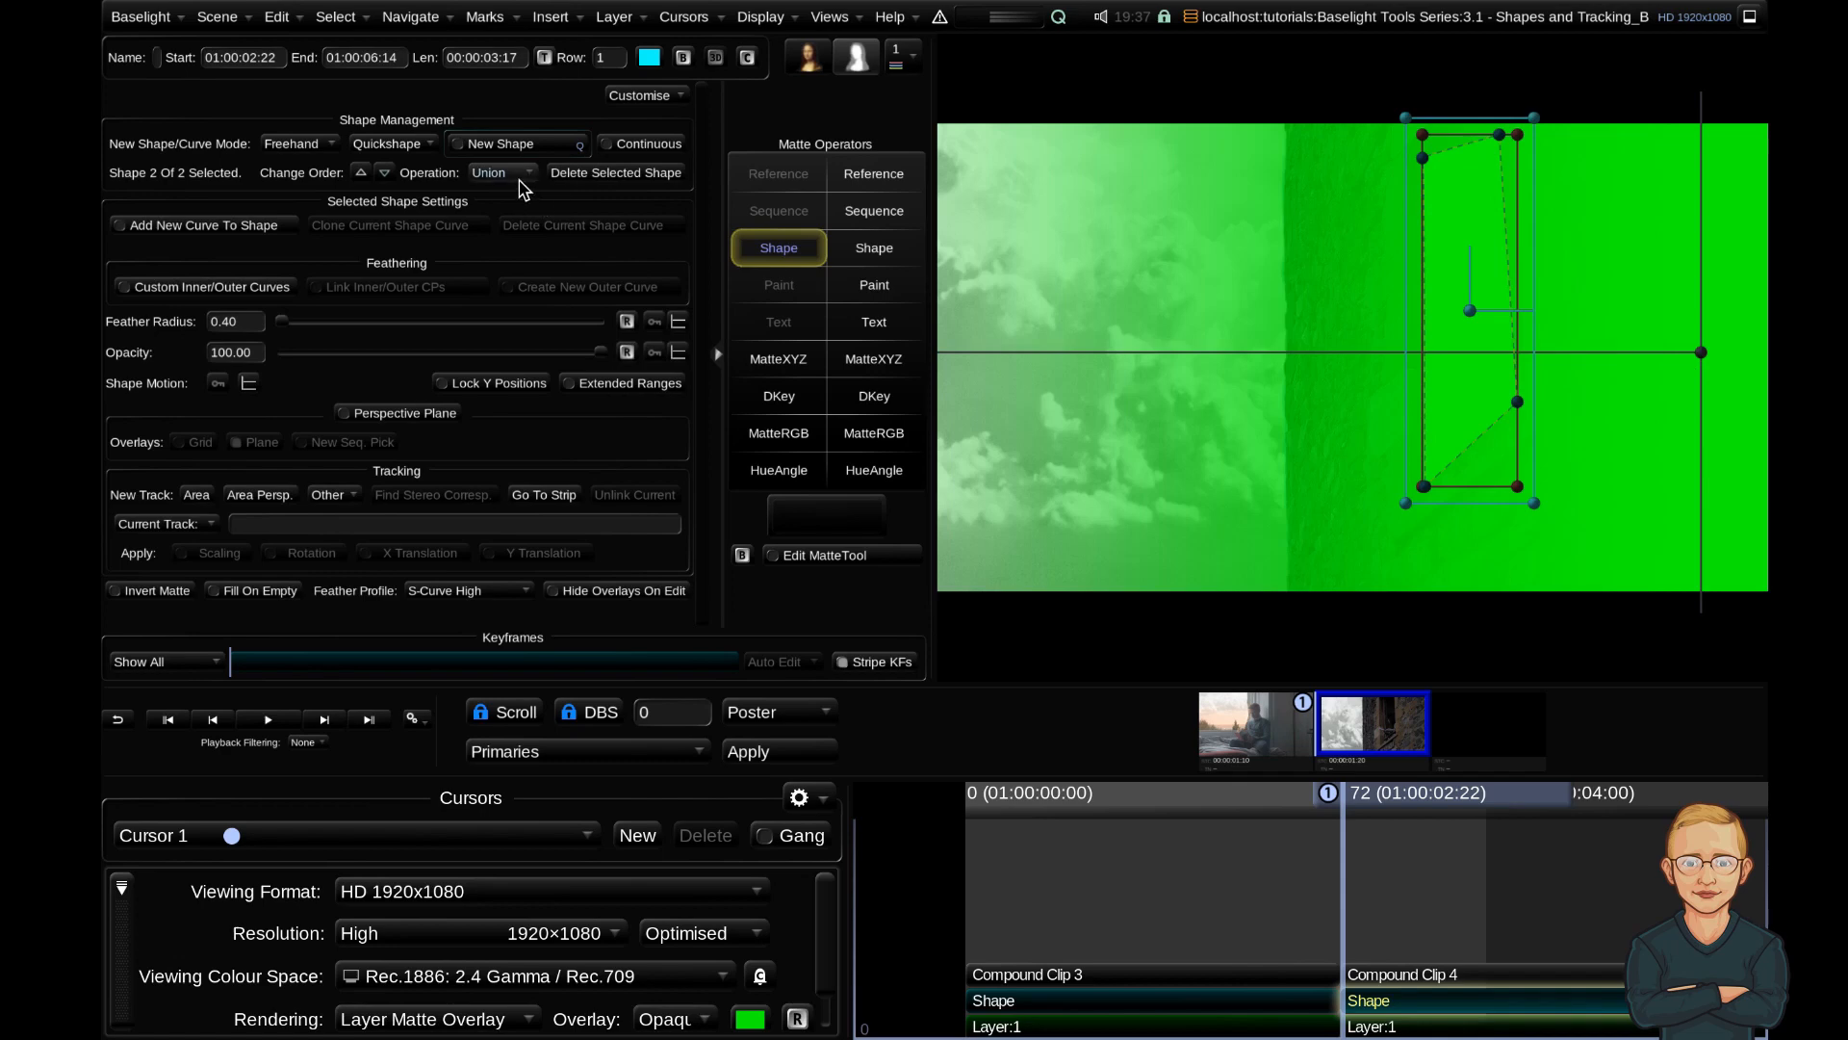
# Set the window shape to Subtract and feather its edge to about 21.5
pyautogui.click(495, 172)
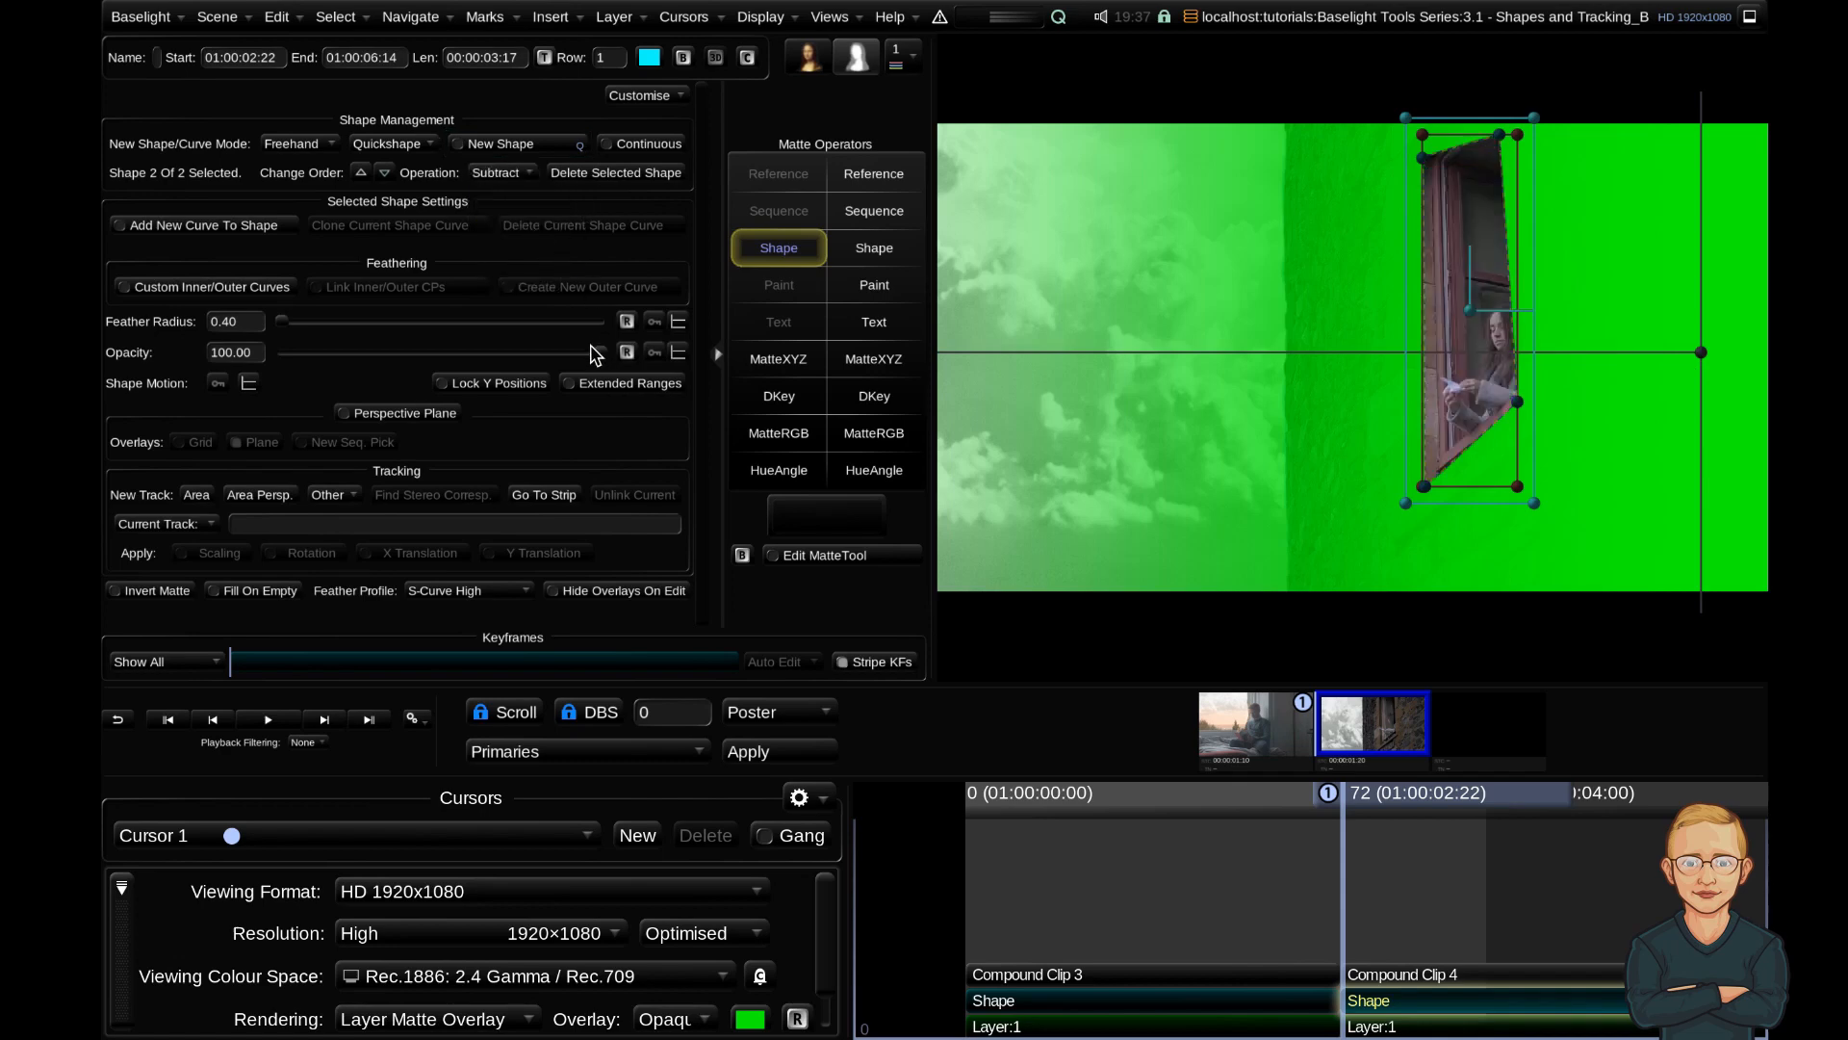
pyautogui.moveTo(278, 321); pyautogui.dragTo(295, 320)
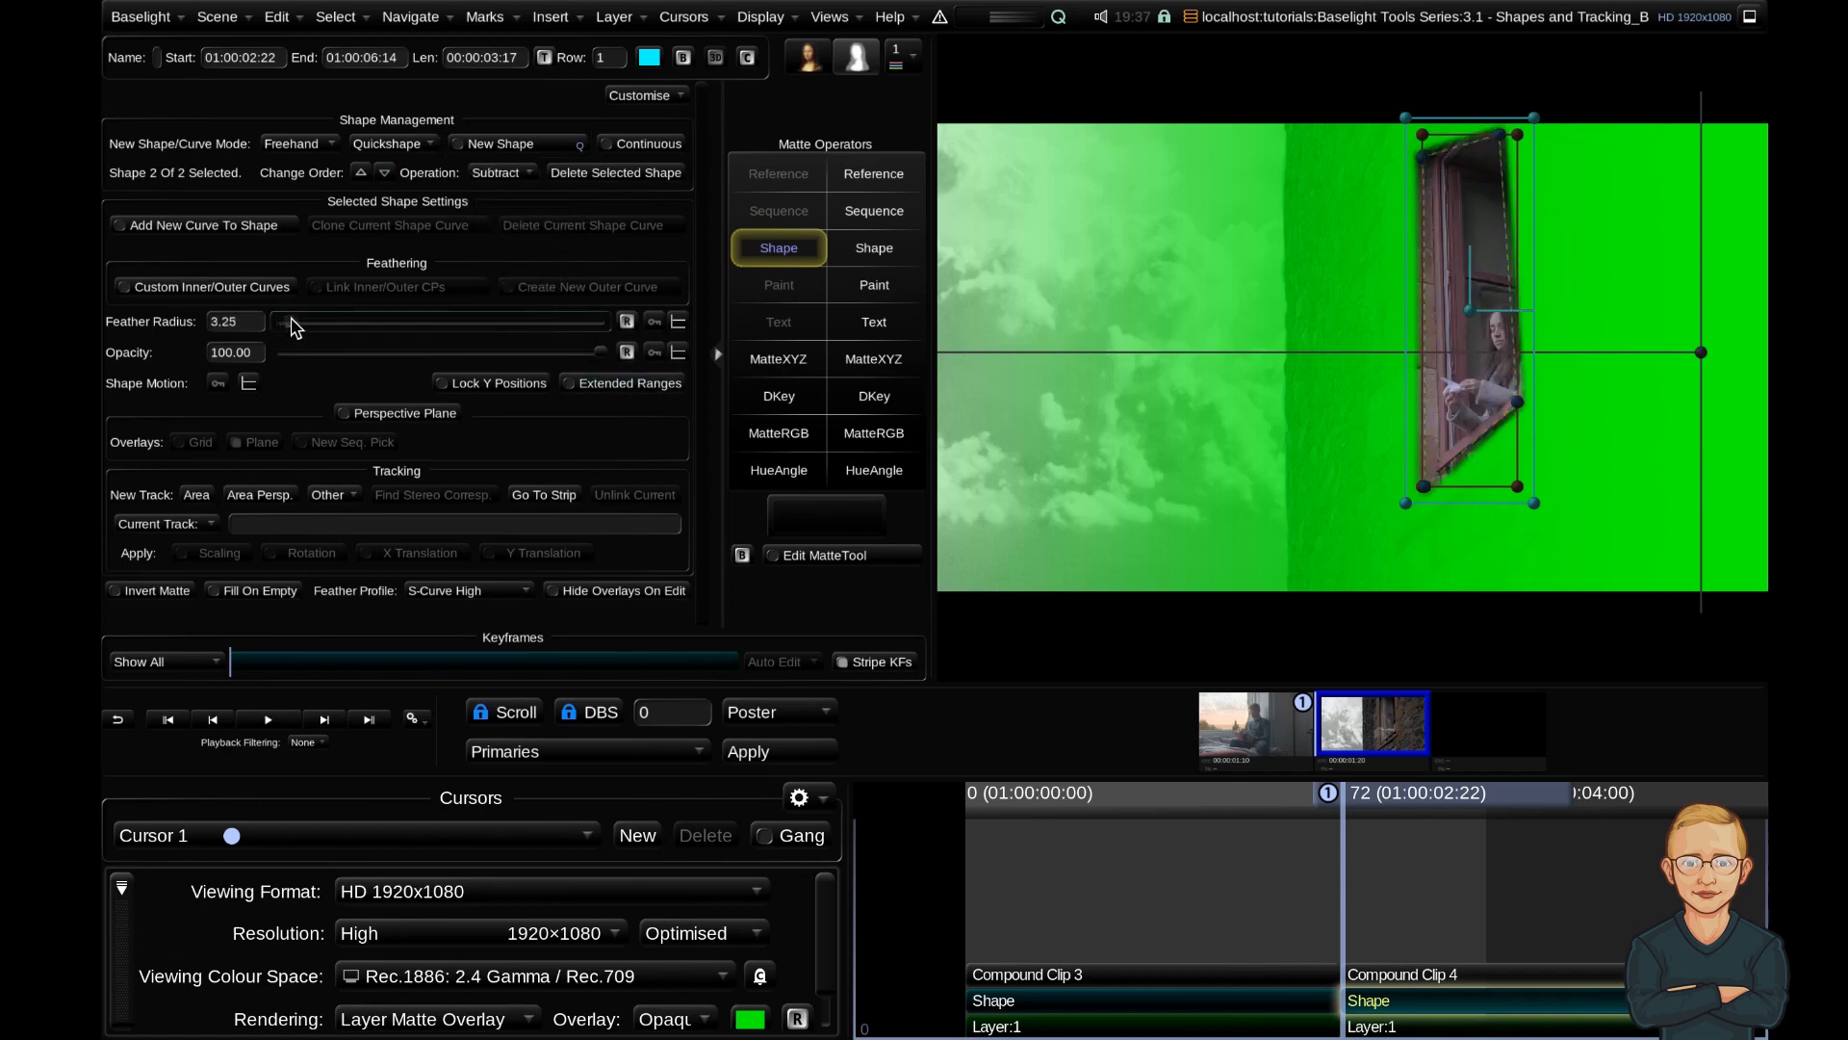
pyautogui.moveTo(293, 320); pyautogui.dragTo(347, 320)
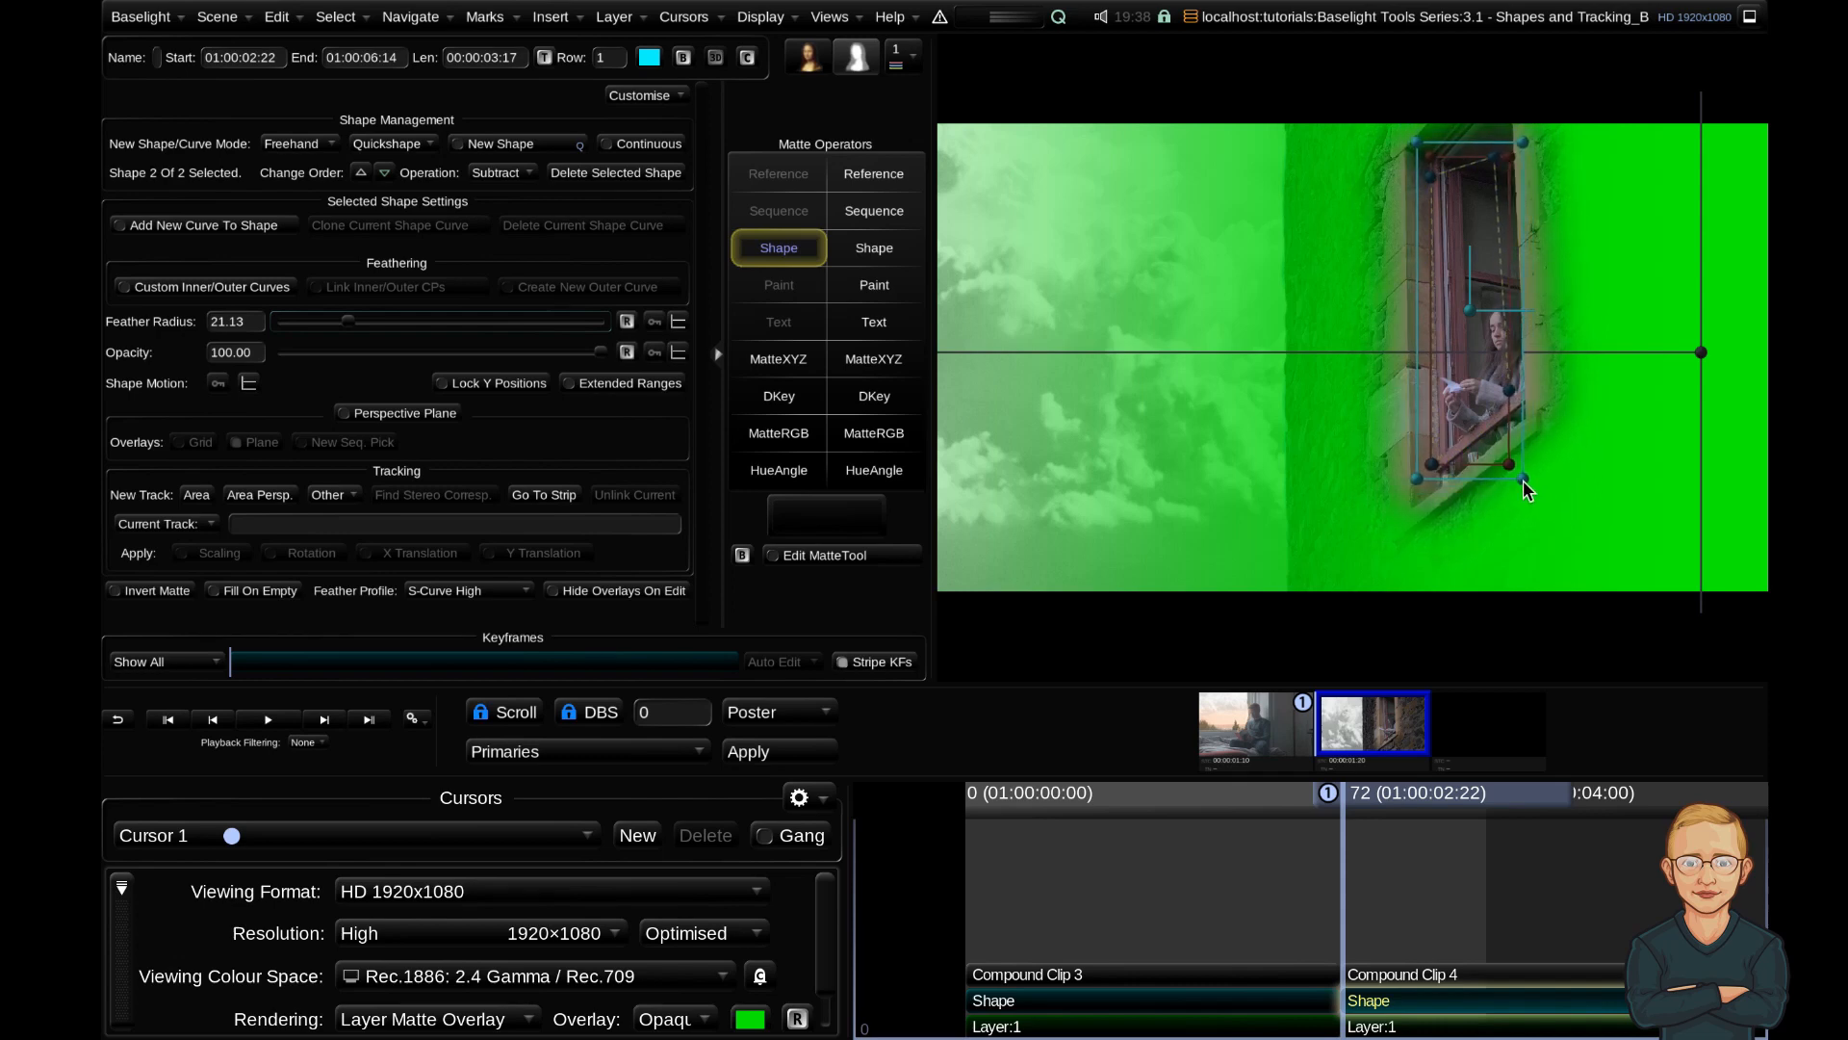
pyautogui.moveTo(346, 320); pyautogui.dragTo(359, 320)
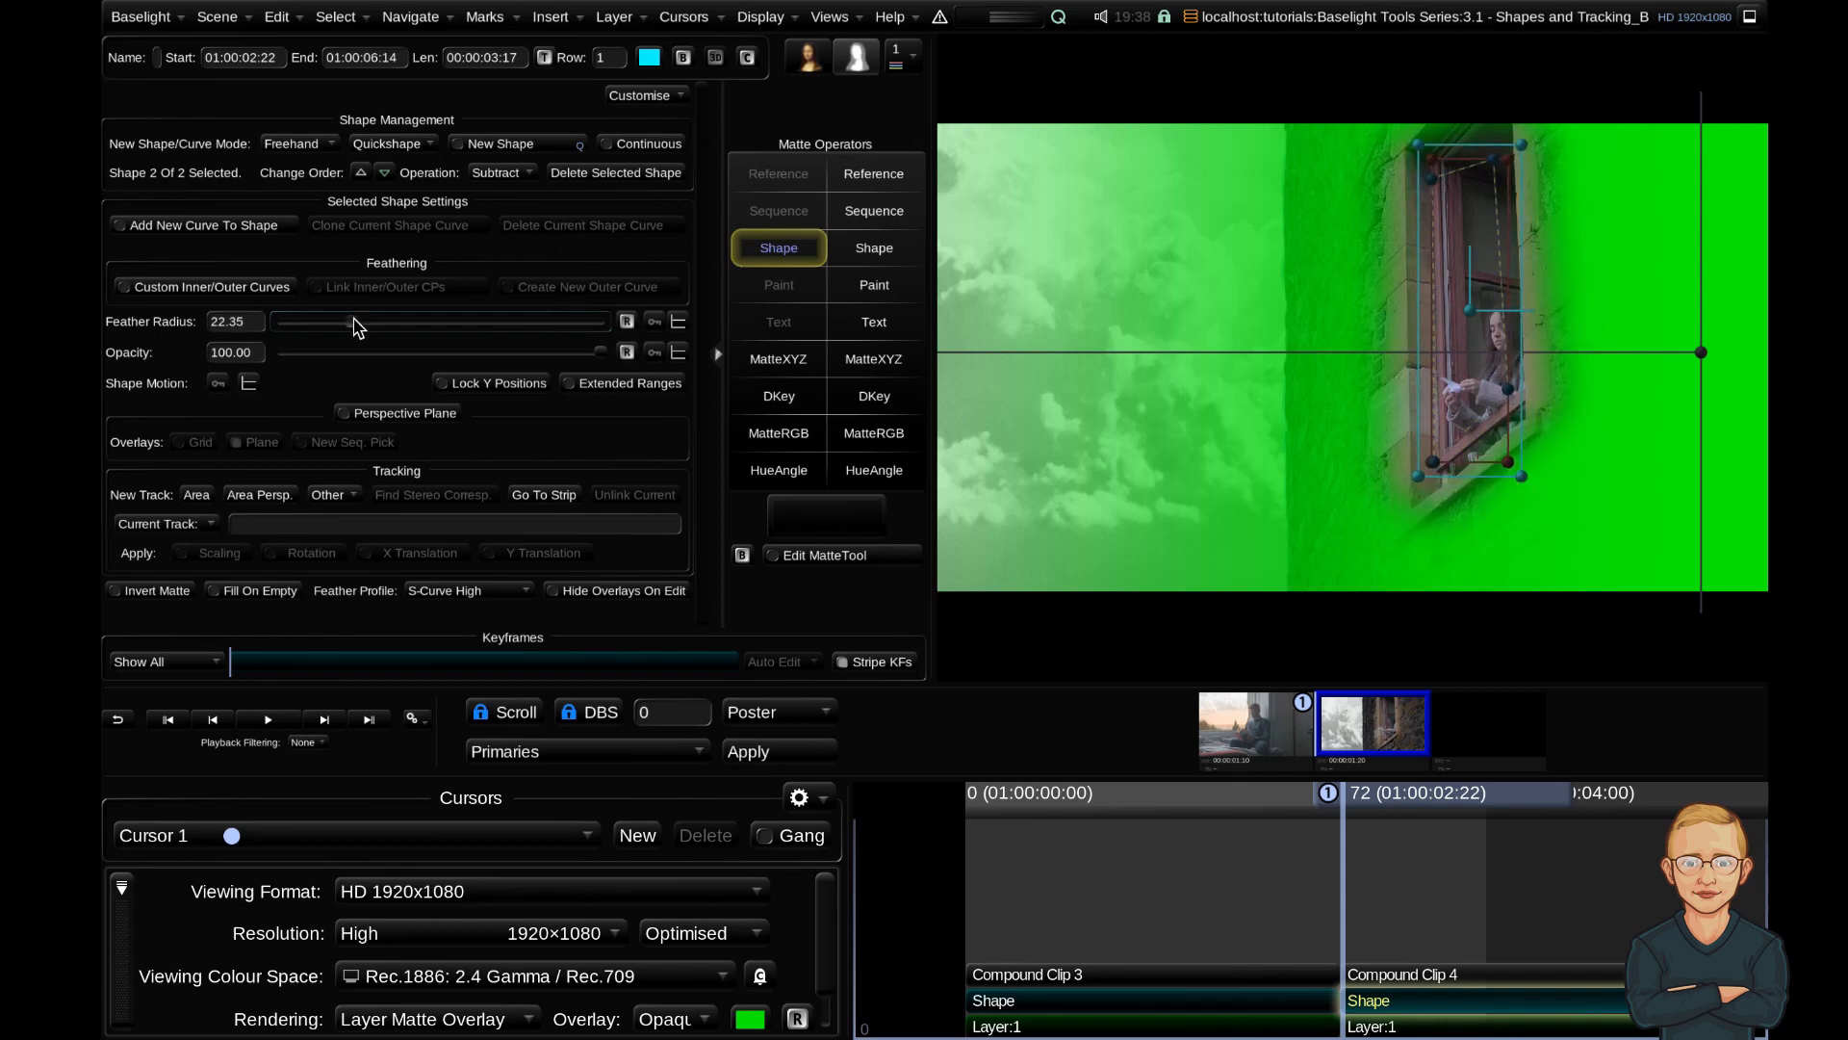
pyautogui.moveTo(366, 321); pyautogui.dragTo(353, 322)
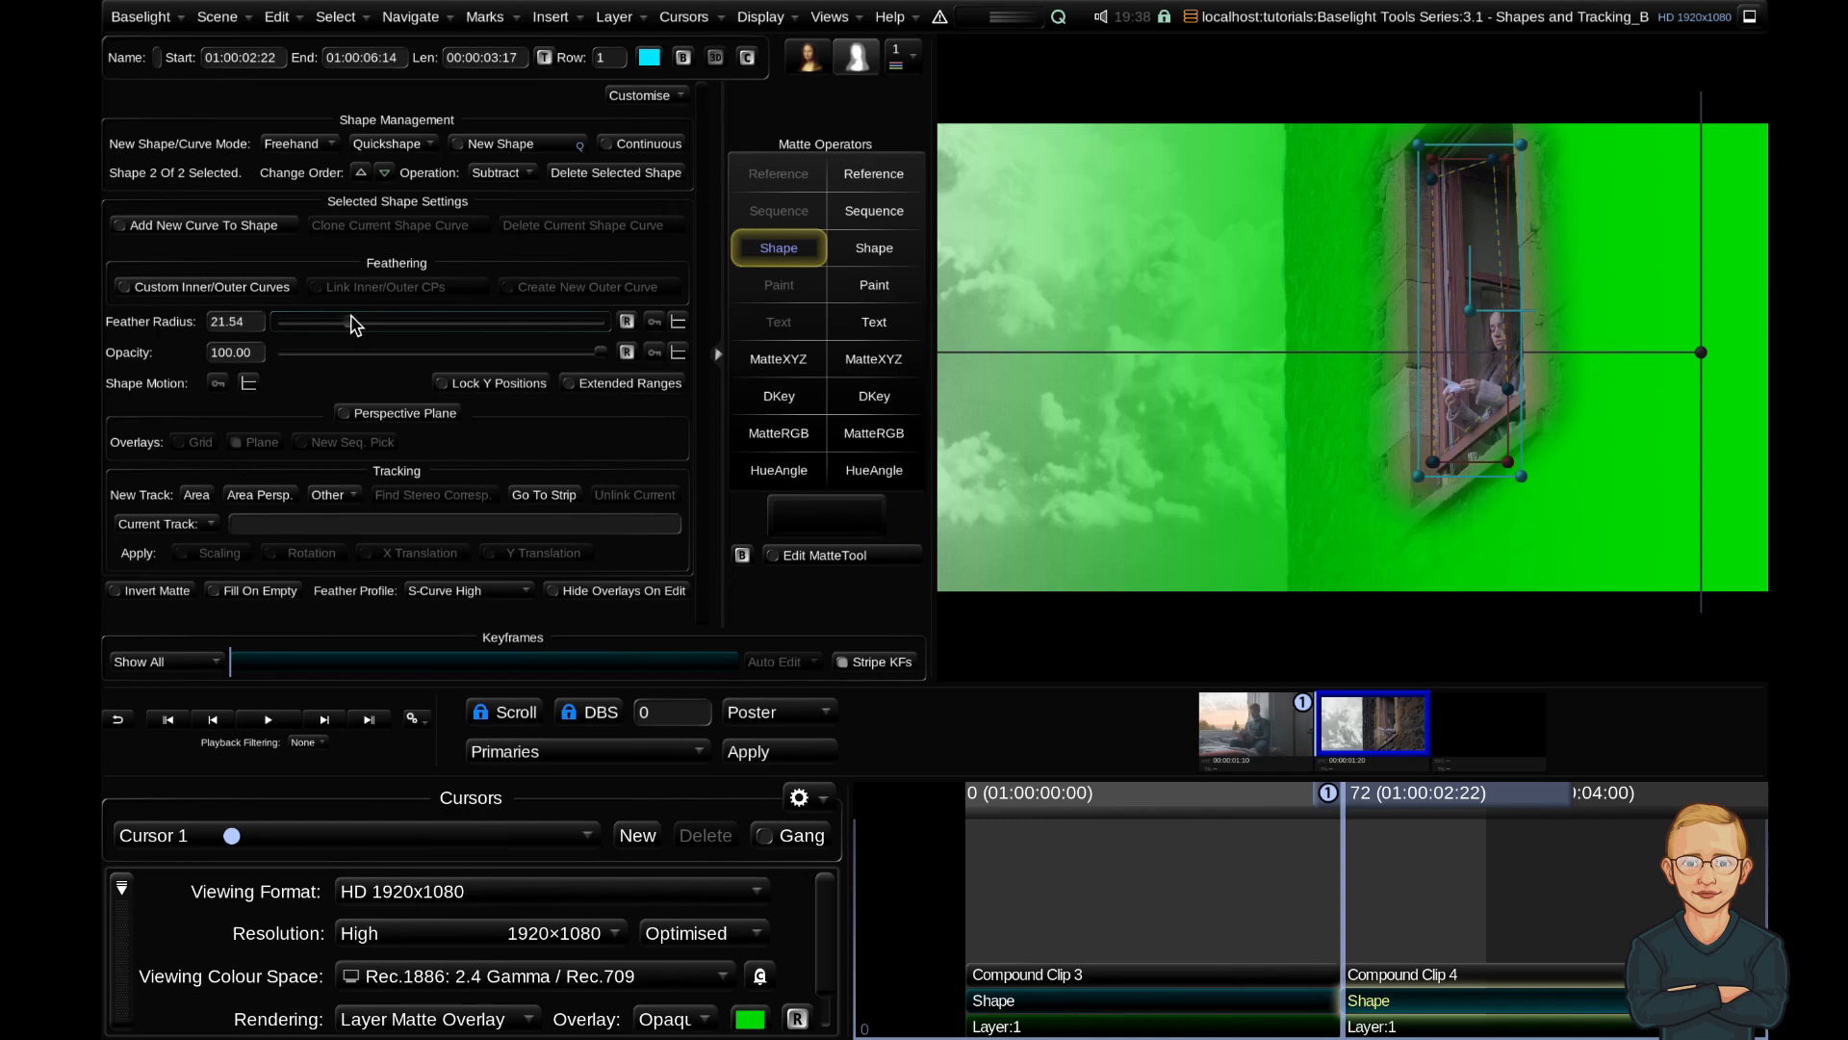